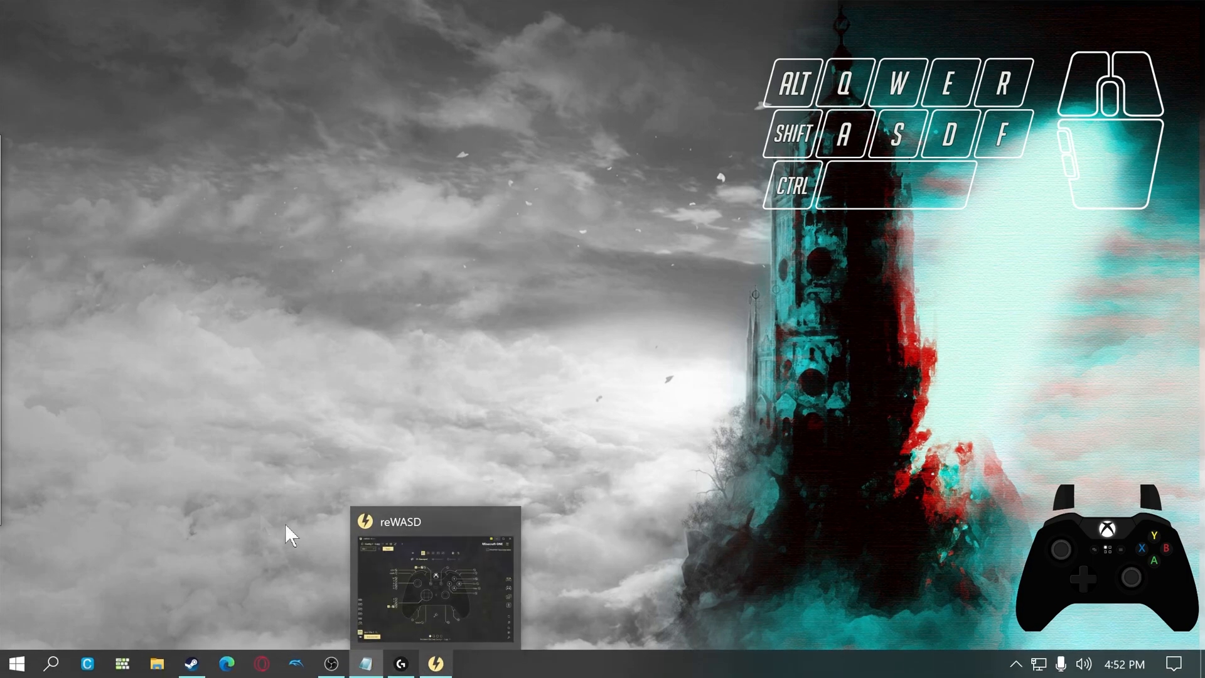
- Restore the reWASD window from the taskbar preview thumbnail
{"action": "left_click", "coordinate": [436, 663]}
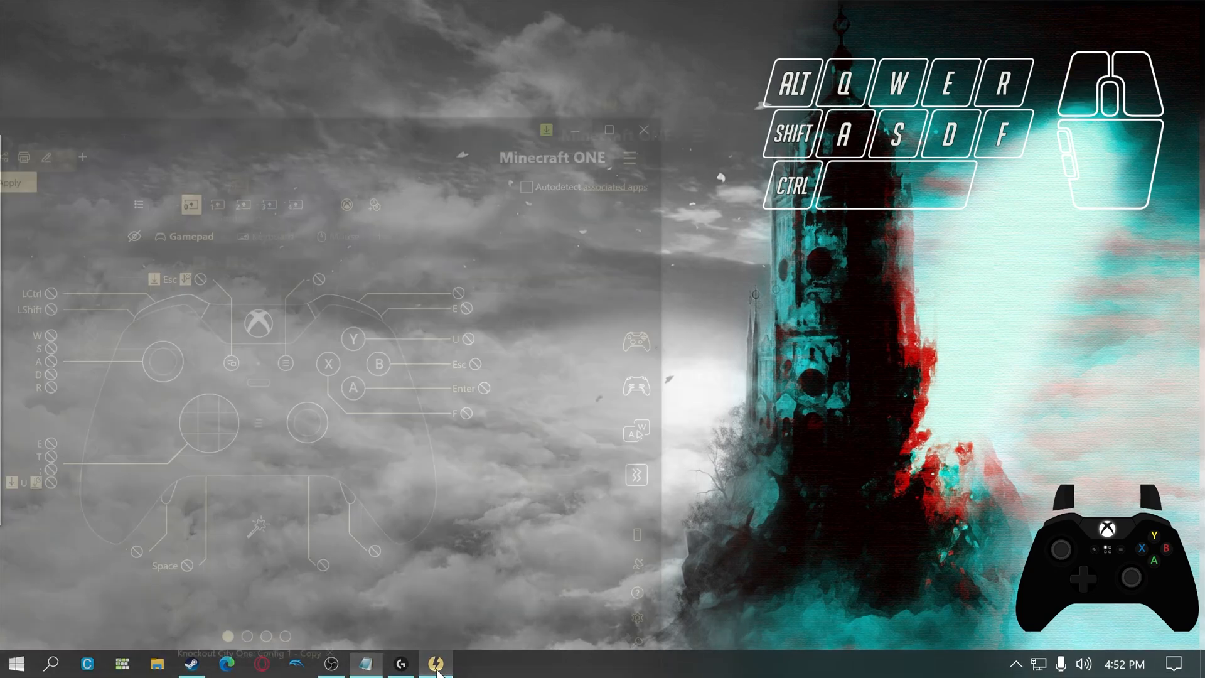
{"action": "left_click", "coordinate": [436, 662]}
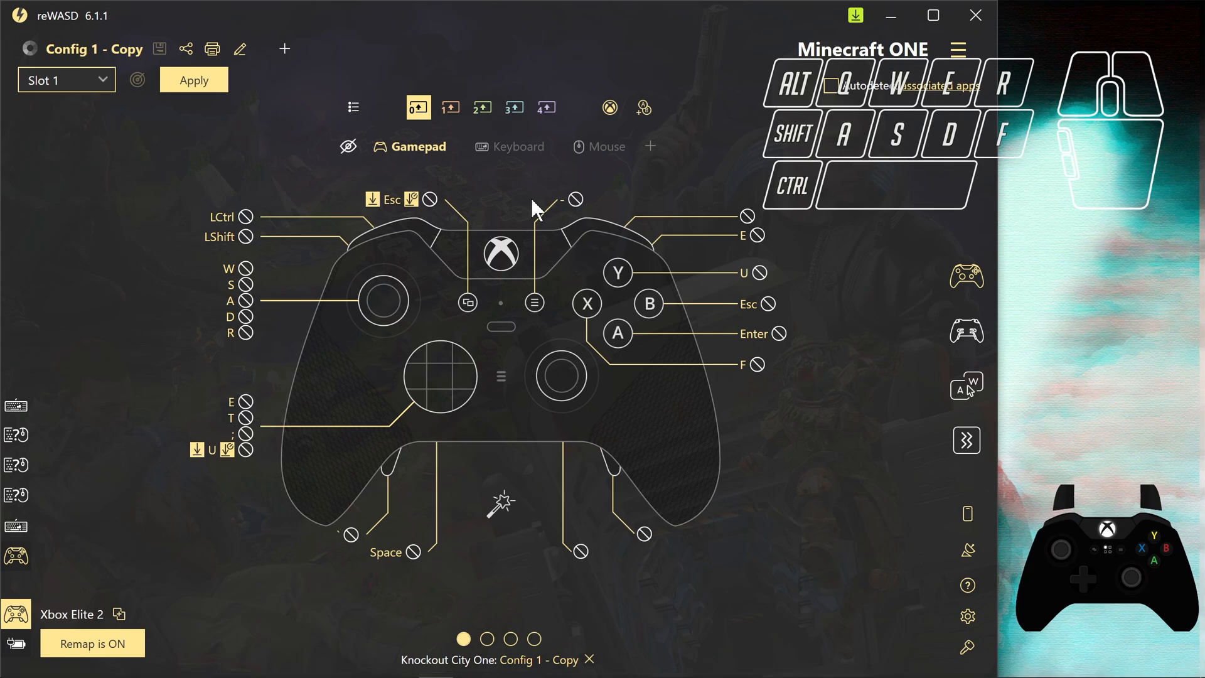
{"action": "mouse_move", "coordinate": [1105, 350]}
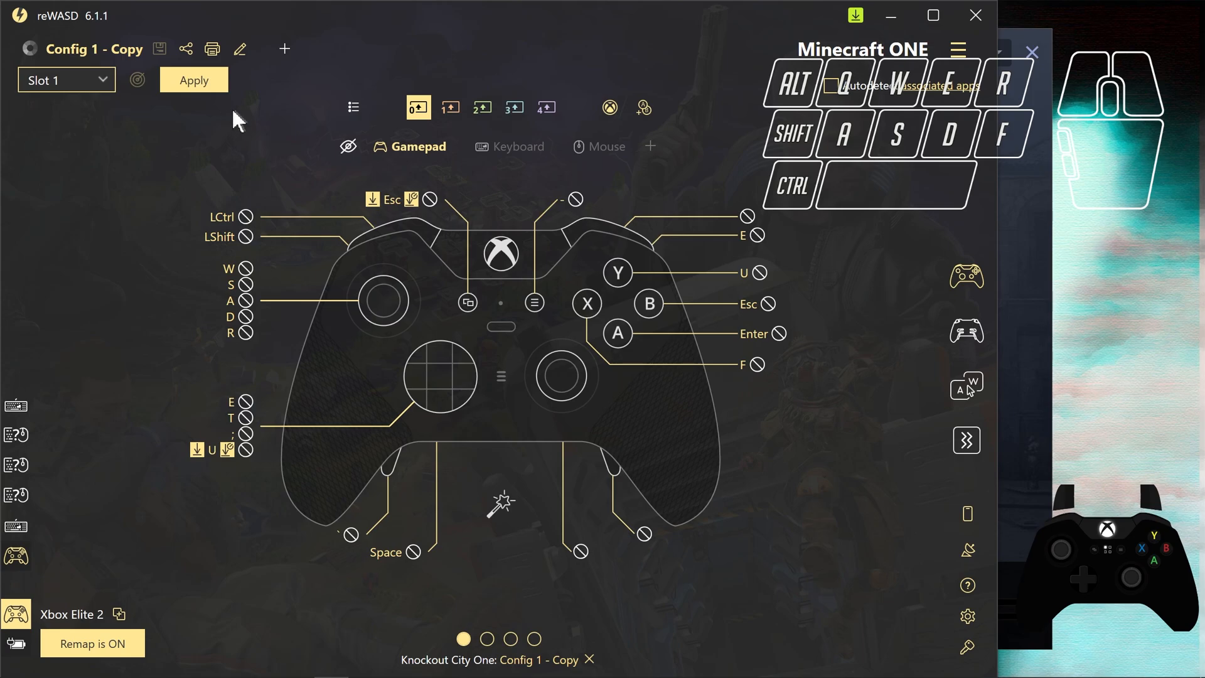
{"action": "mouse_move", "coordinate": [637, 224]}
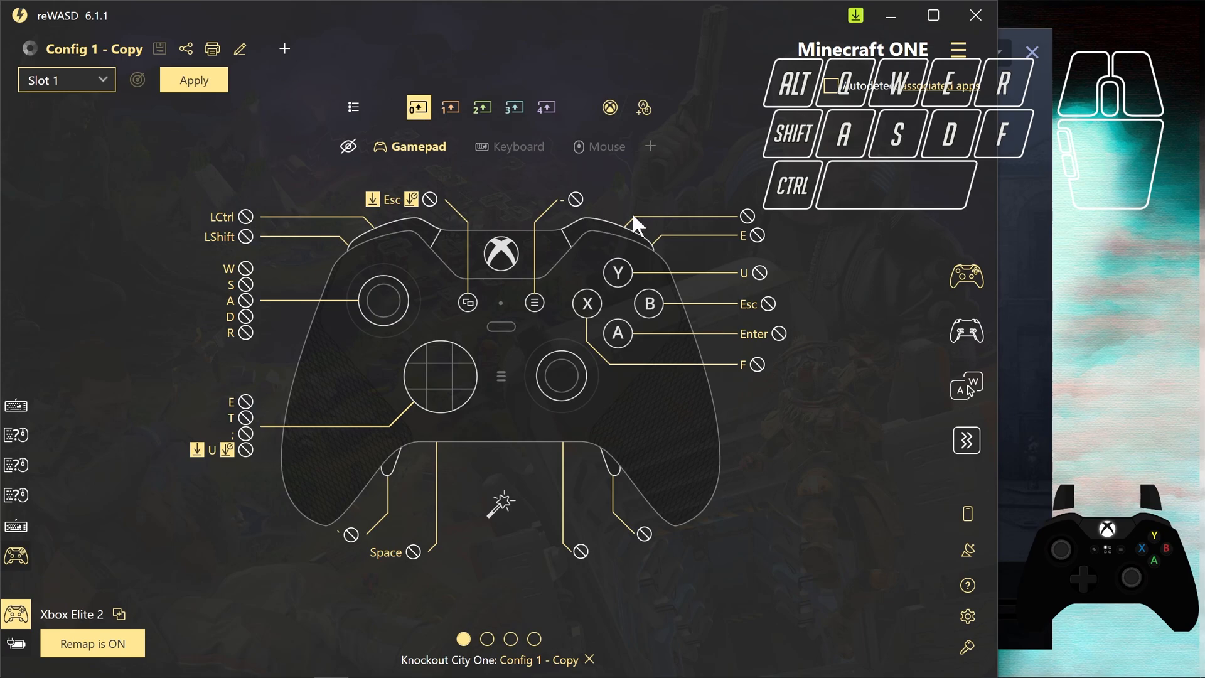
{"action": "mouse_move", "coordinate": [593, 182]}
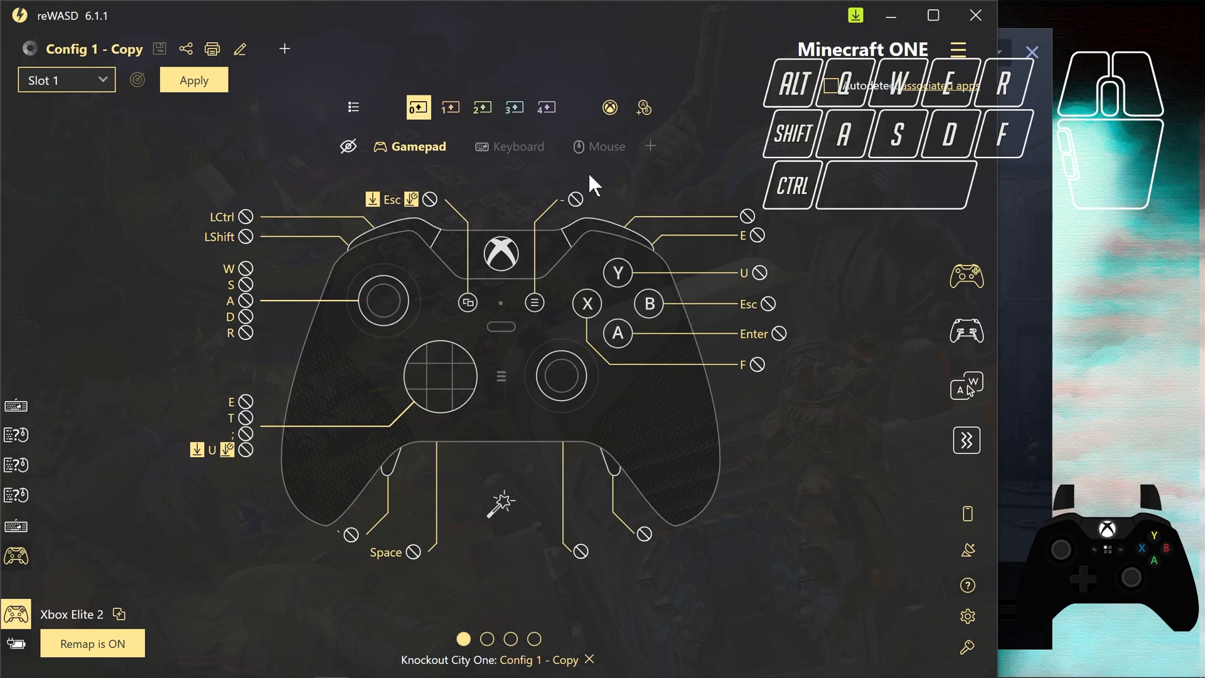
{"action": "mouse_move", "coordinate": [767, 278]}
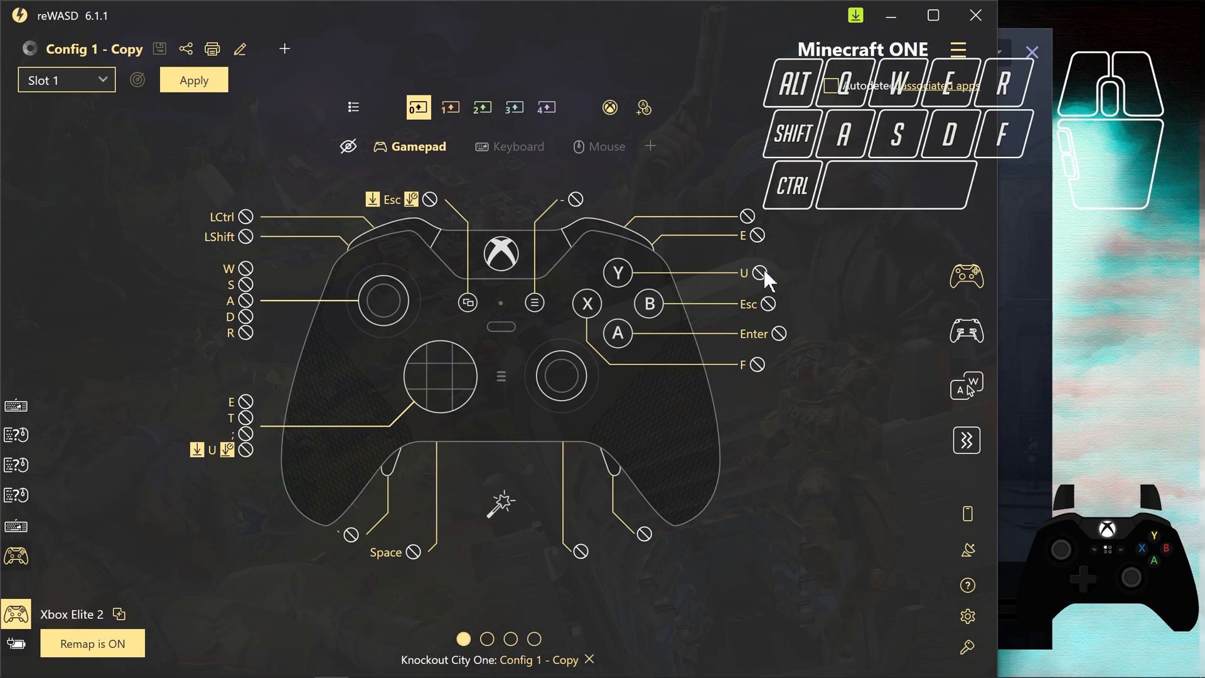
{"action": "mouse_move", "coordinate": [771, 282]}
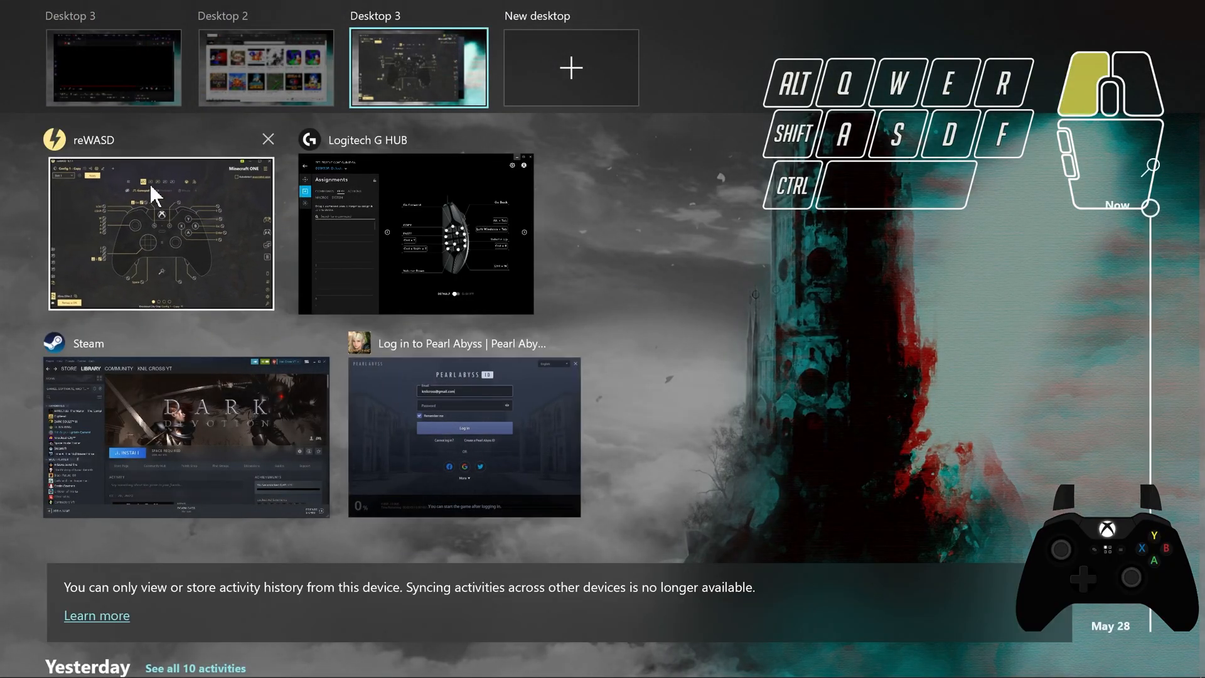
{"action": "left_click", "coordinate": [159, 234]}
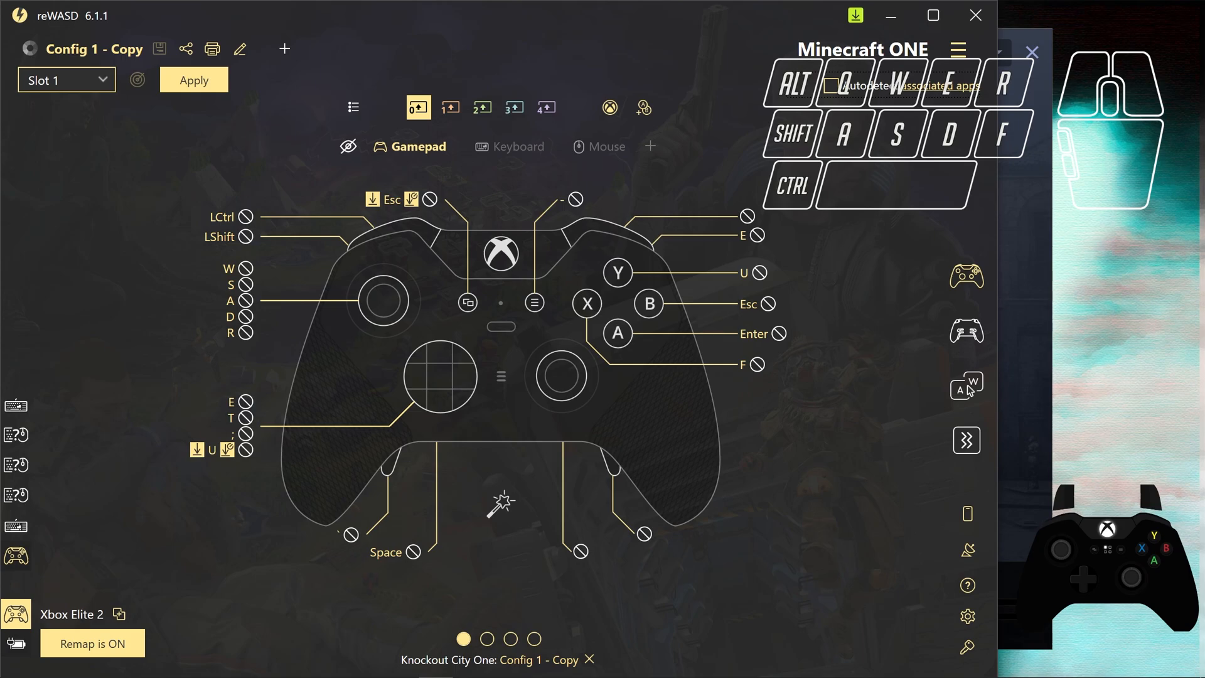
{"action": "mouse_move", "coordinate": [265, 52]}
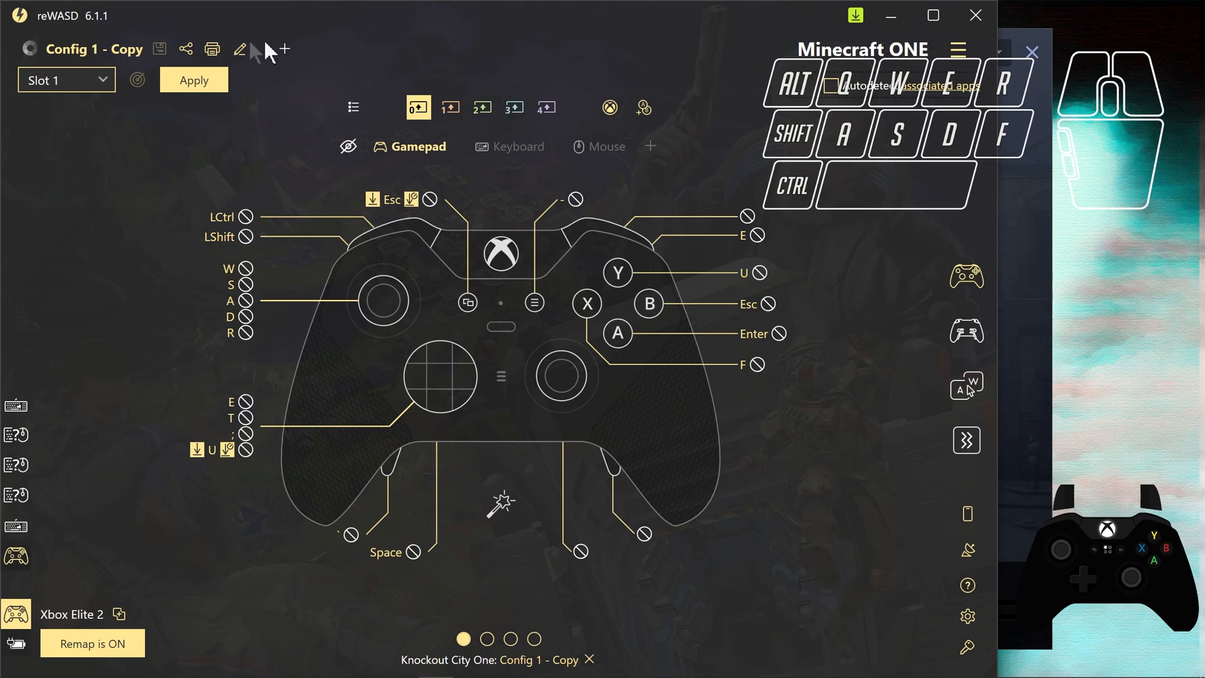
{"action": "mouse_move", "coordinate": [47, 26]}
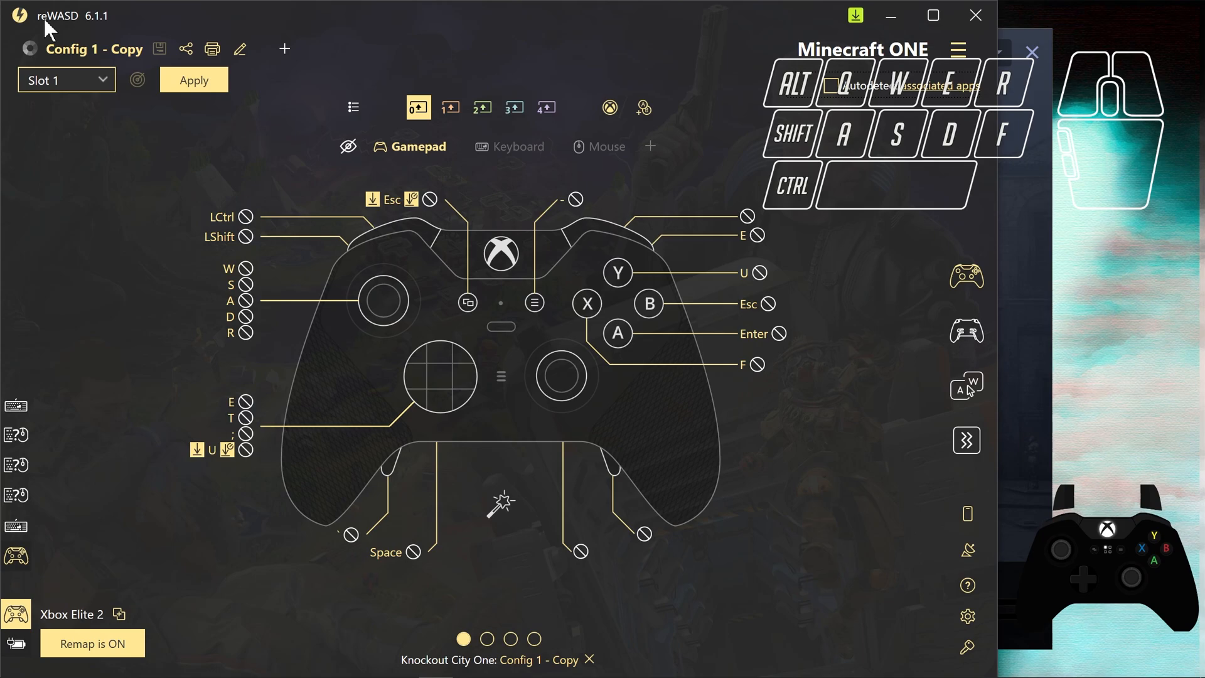
{"action": "mouse_move", "coordinate": [318, 167]}
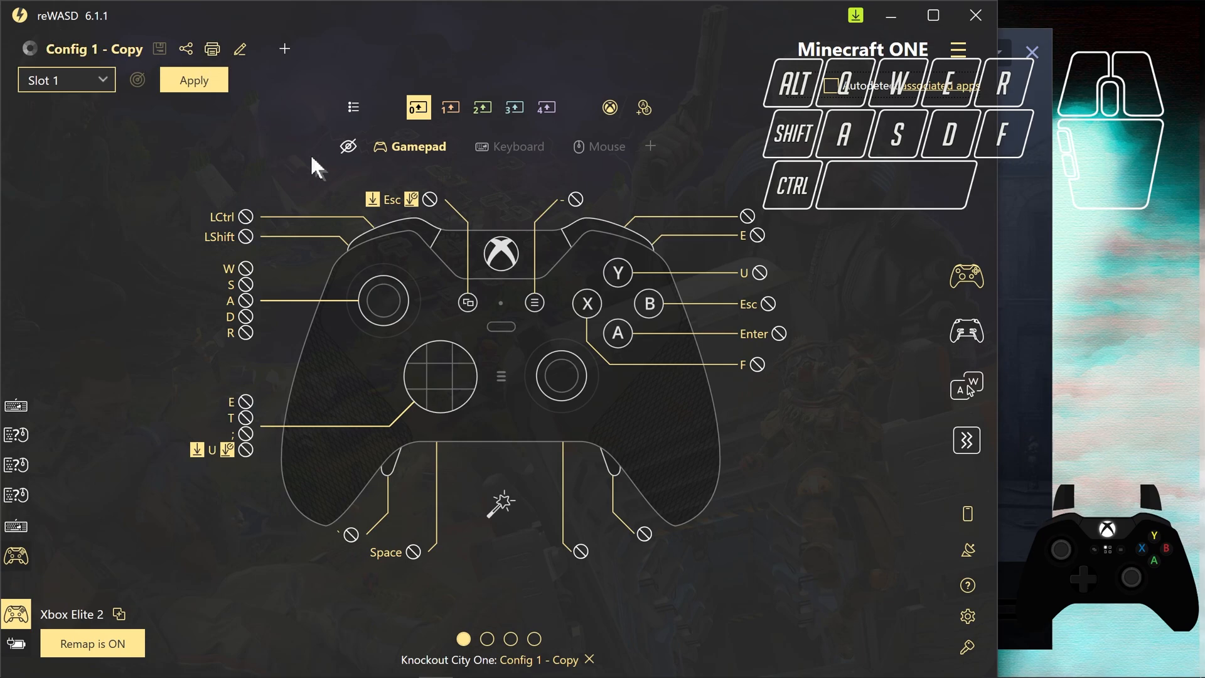
{"action": "mouse_move", "coordinate": [736, 267]}
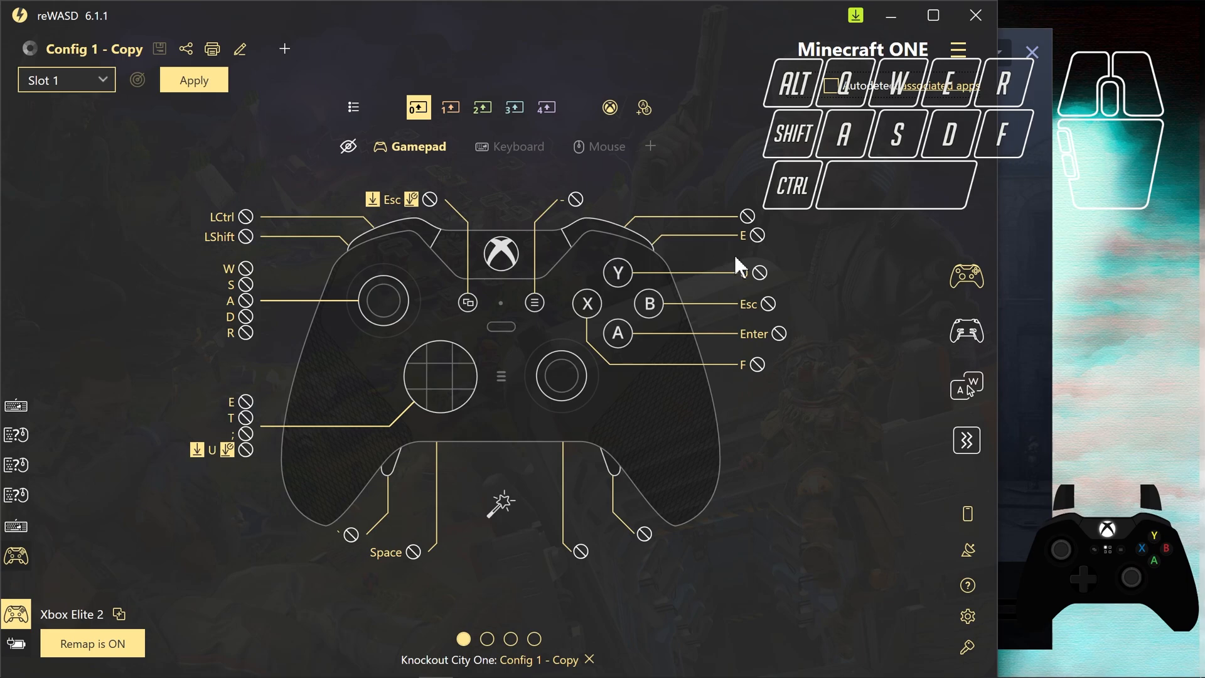
{"action": "mouse_move", "coordinate": [697, 123]}
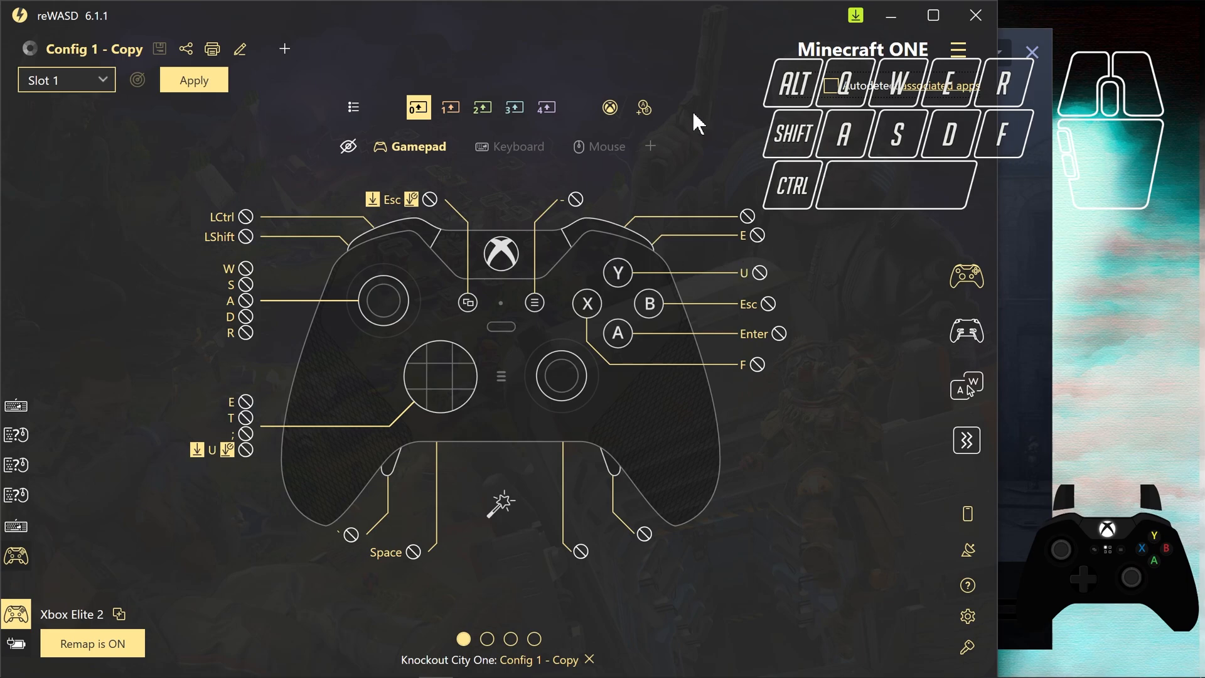
{"action": "mouse_move", "coordinate": [214, 162]}
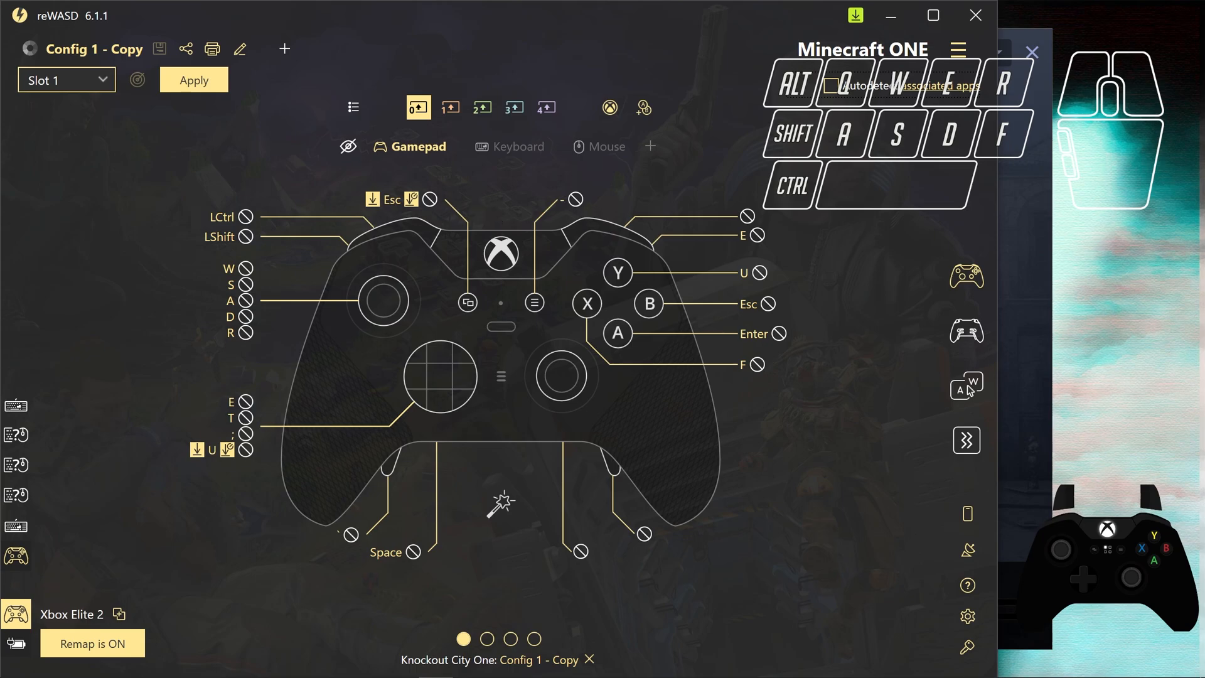
{"action": "mouse_move", "coordinate": [756, 198]}
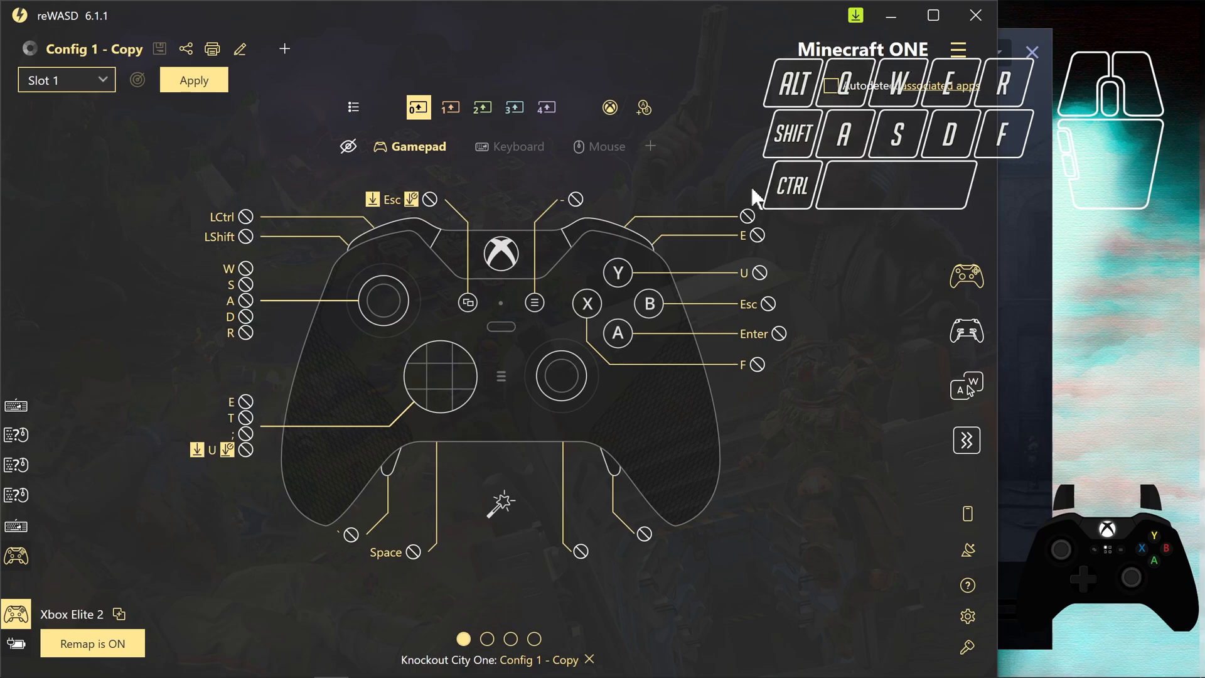
- From the game profile list, select Bayonetta then settle on the Elden Ring profile
{"action": "left_click", "coordinate": [958, 49]}
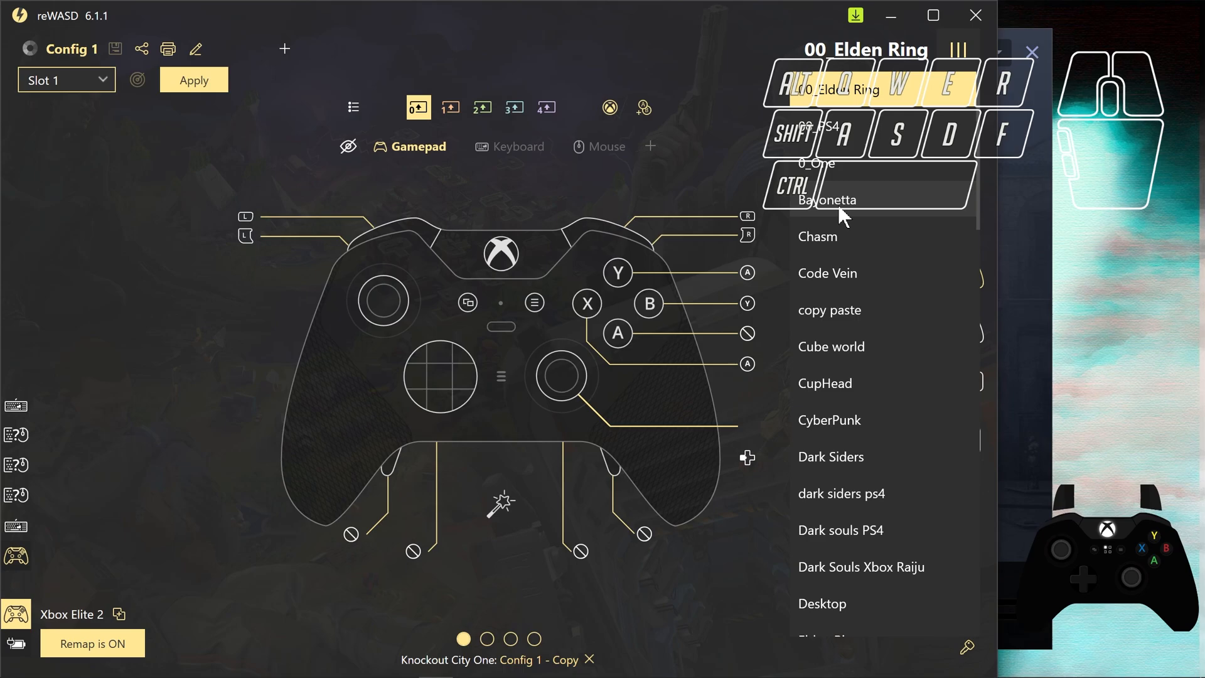
{"action": "left_click", "coordinate": [827, 200]}
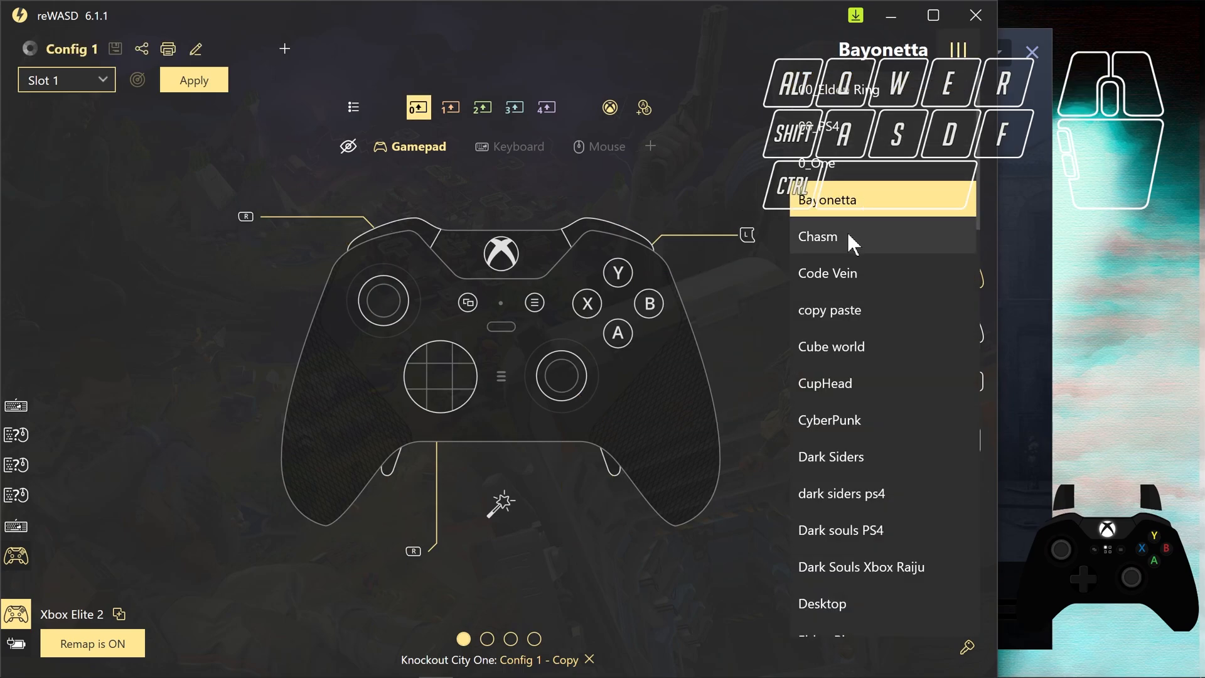
{"action": "left_click", "coordinate": [817, 236]}
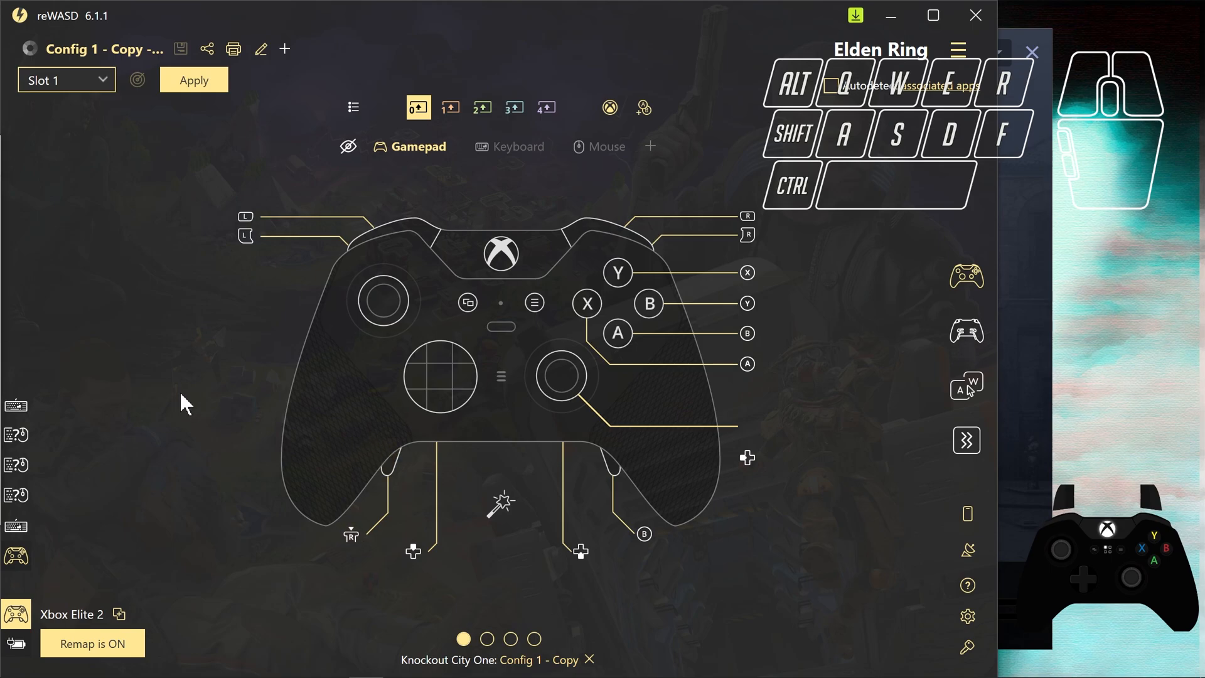
{"action": "mouse_move", "coordinate": [162, 398]}
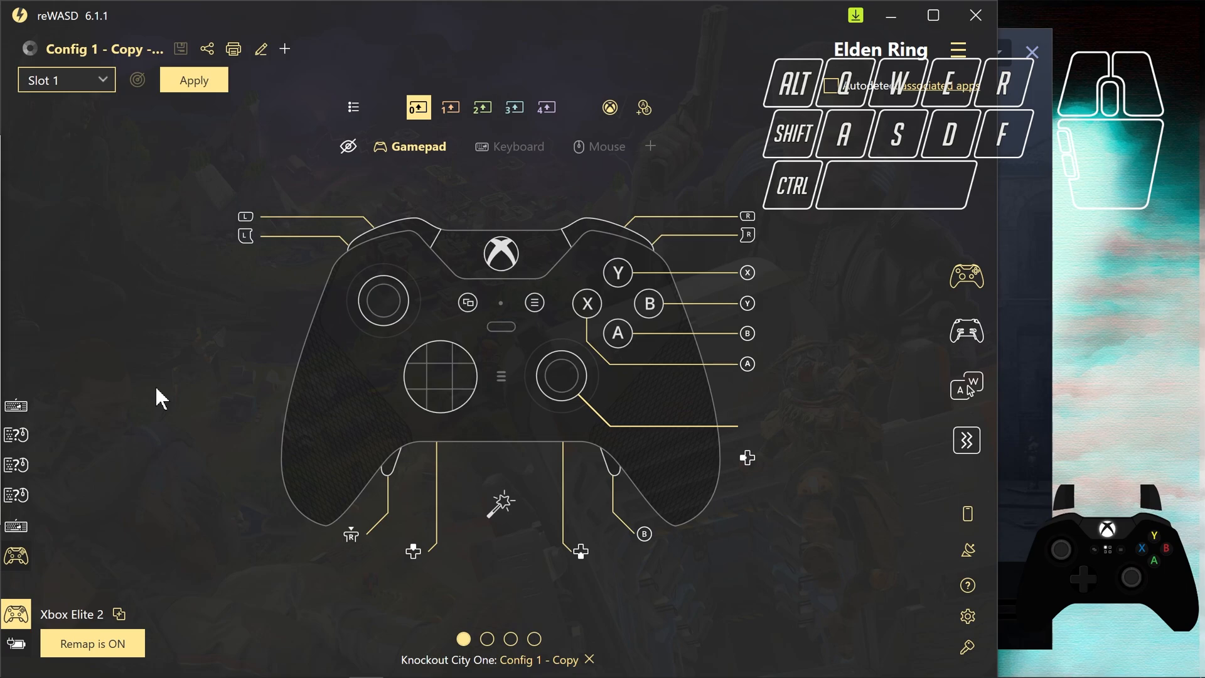
{"action": "mouse_move", "coordinate": [211, 415]}
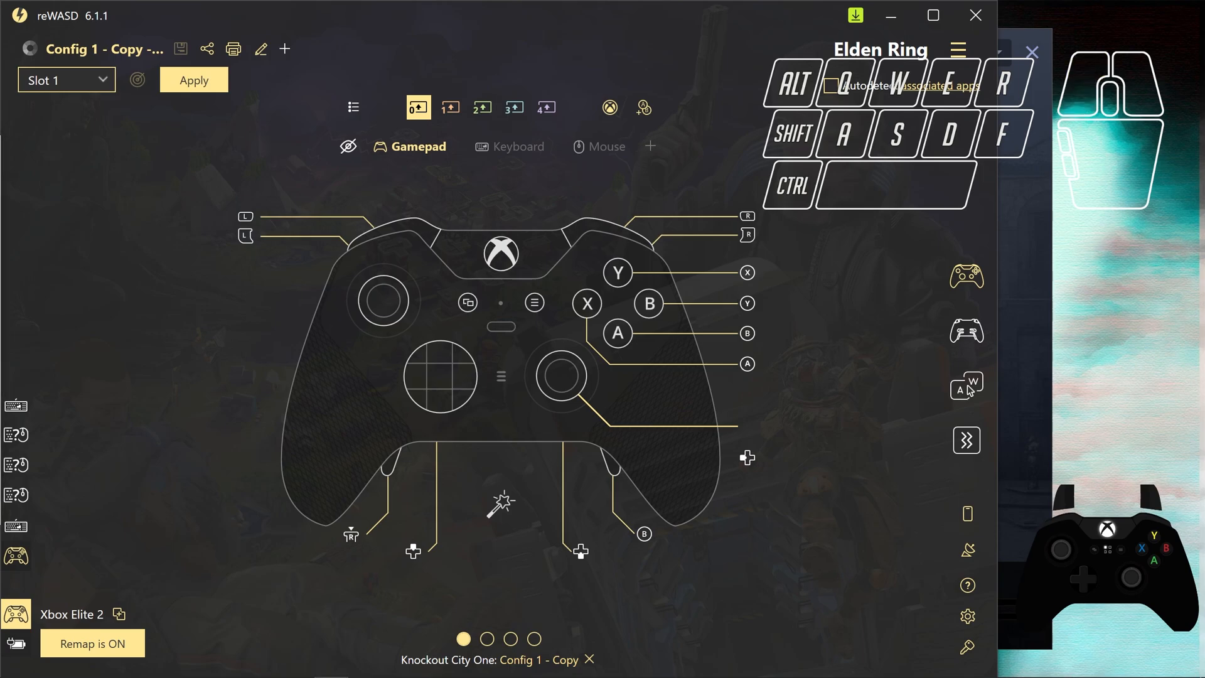
{"action": "mouse_move", "coordinate": [189, 304]}
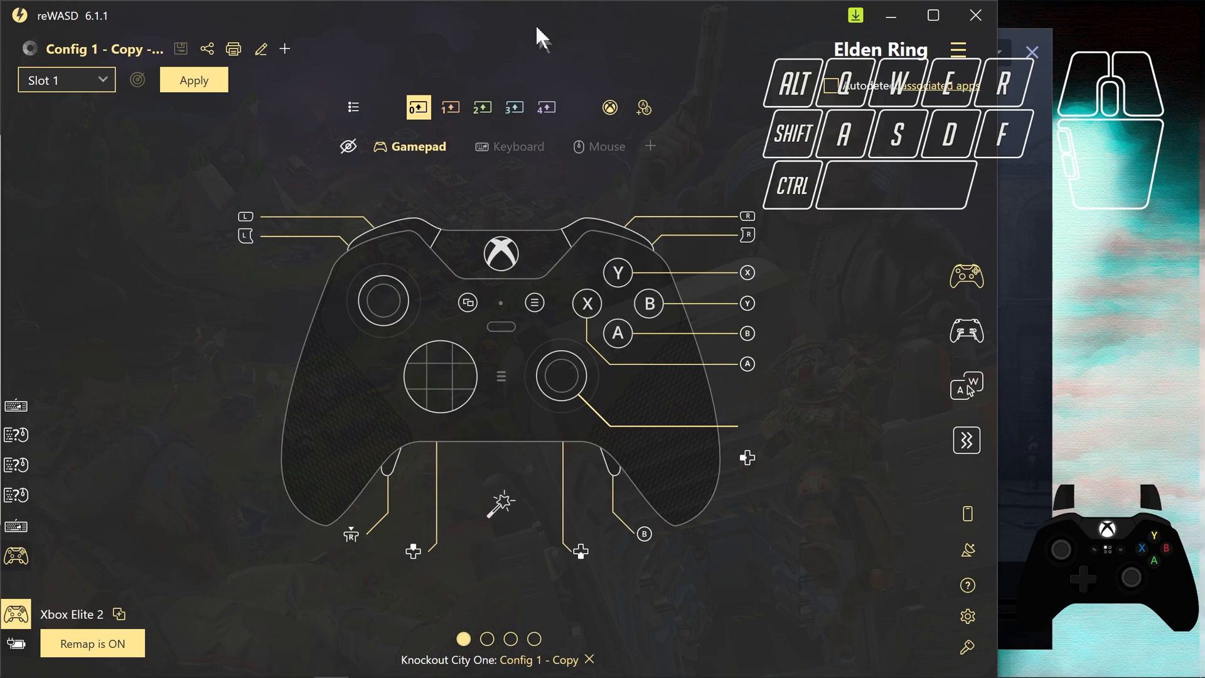
{"action": "mouse_move", "coordinate": [555, 88]}
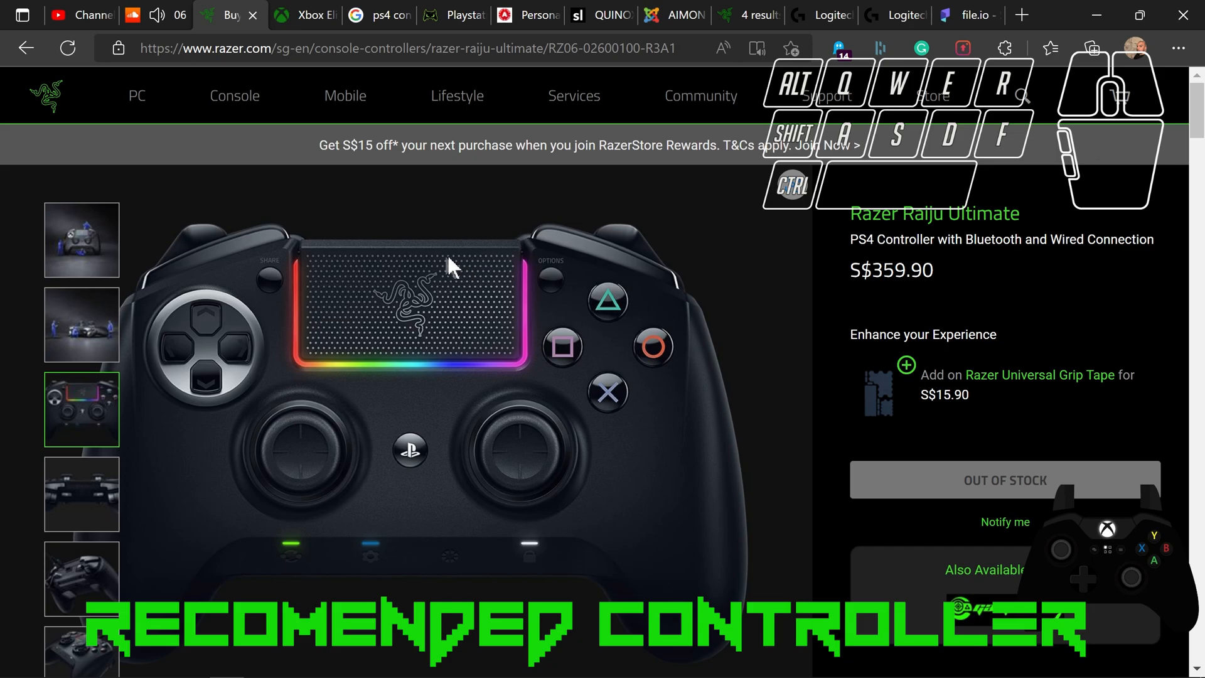
- View the Razer Raiju Ultimate's first photo, back paddles and front view in Edge
{"action": "key", "text": "Win+Tab"}
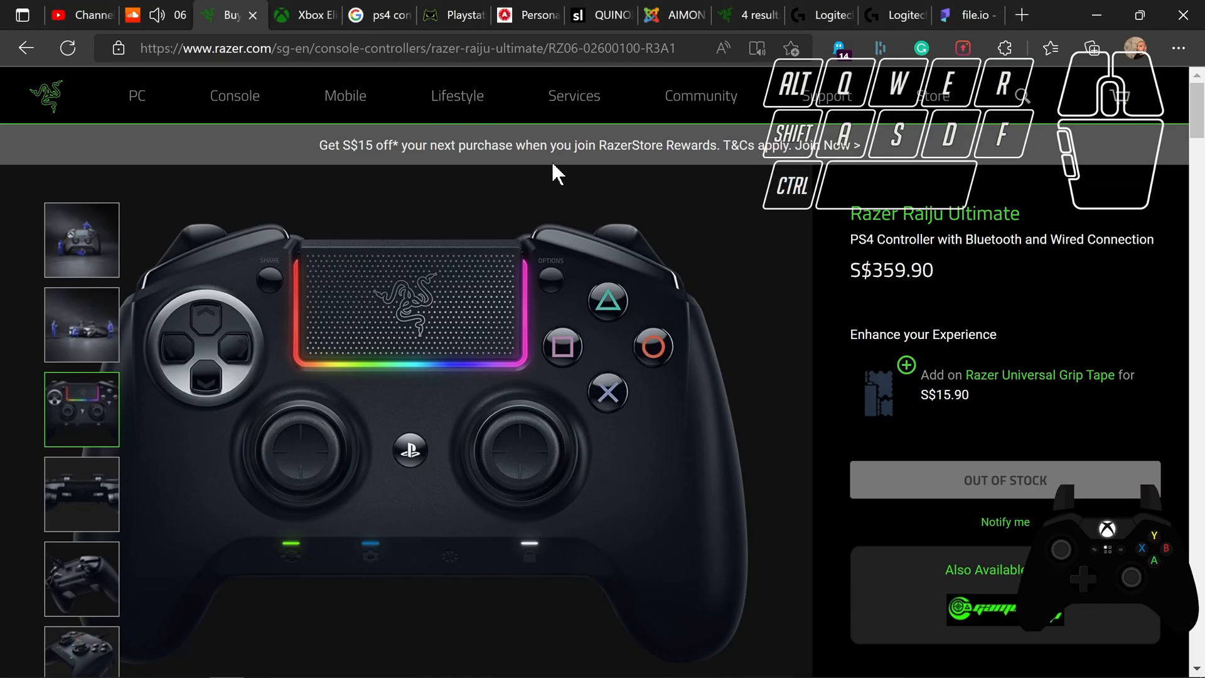
{"action": "mouse_move", "coordinate": [673, 302]}
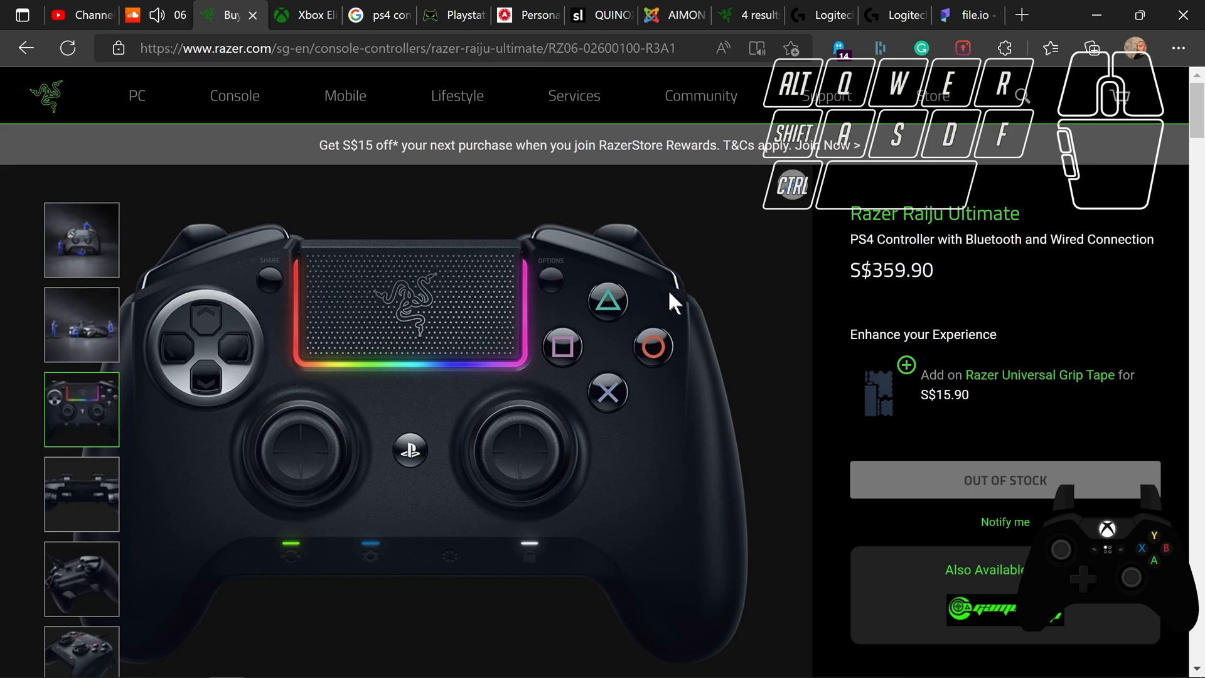
{"action": "mouse_move", "coordinate": [150, 302]}
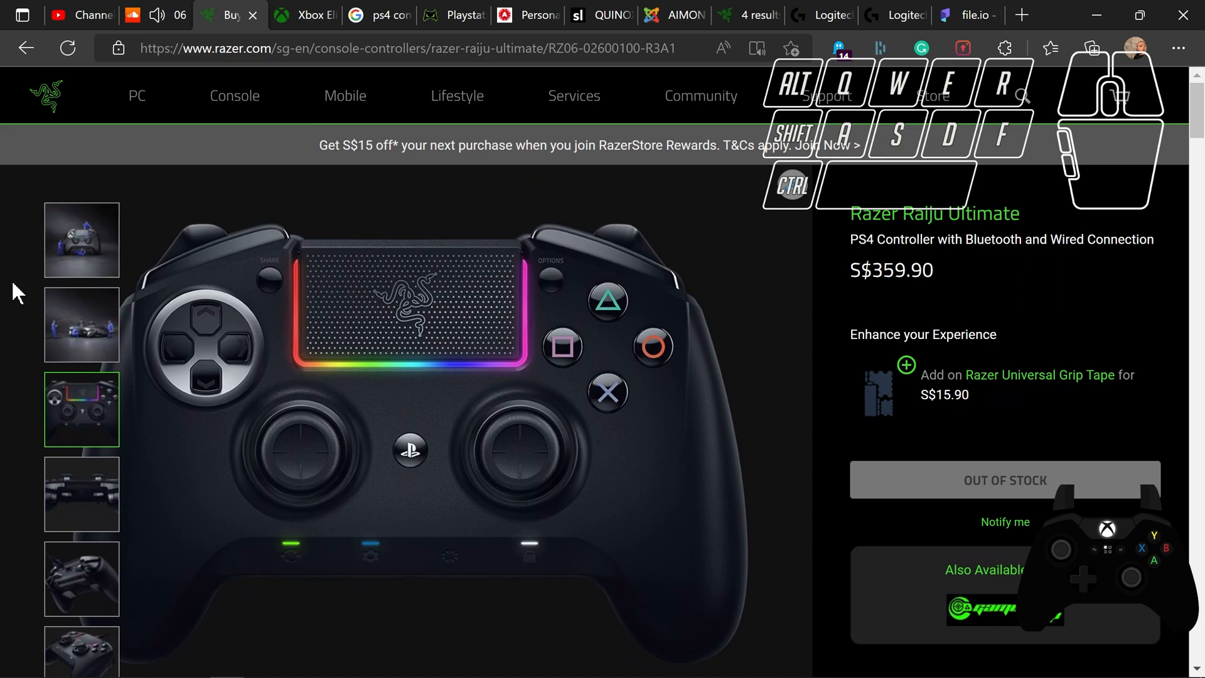
{"action": "left_click", "coordinate": [80, 238]}
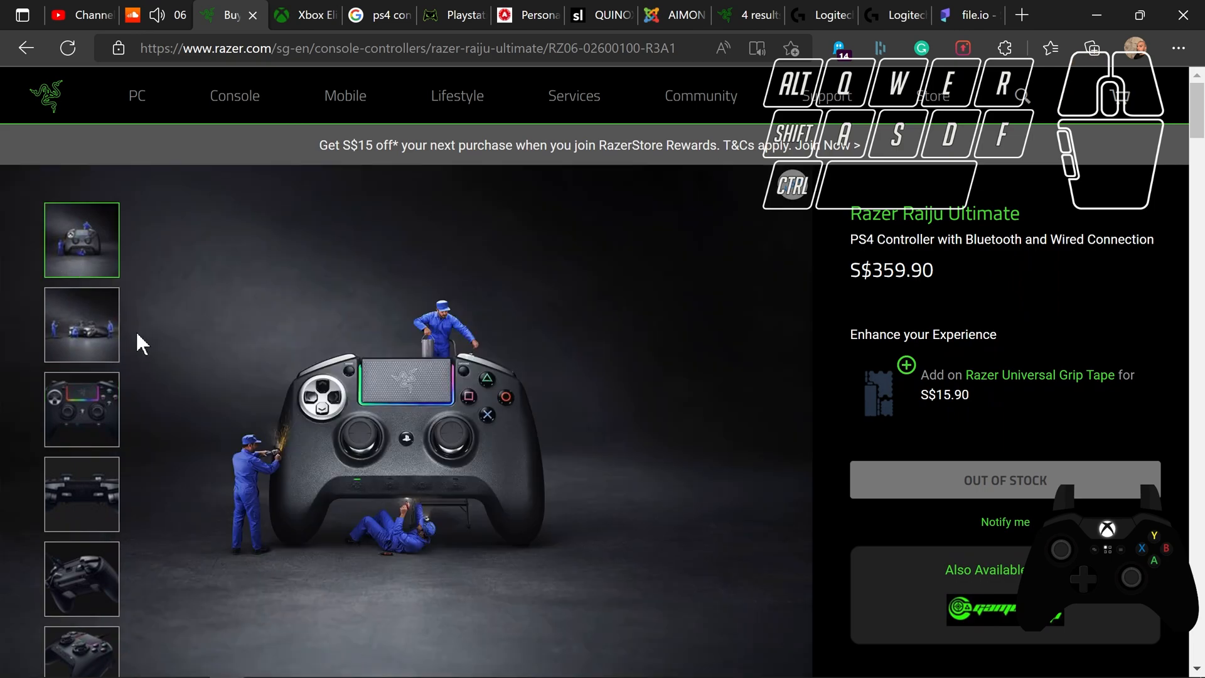
{"action": "mouse_move", "coordinate": [407, 399]}
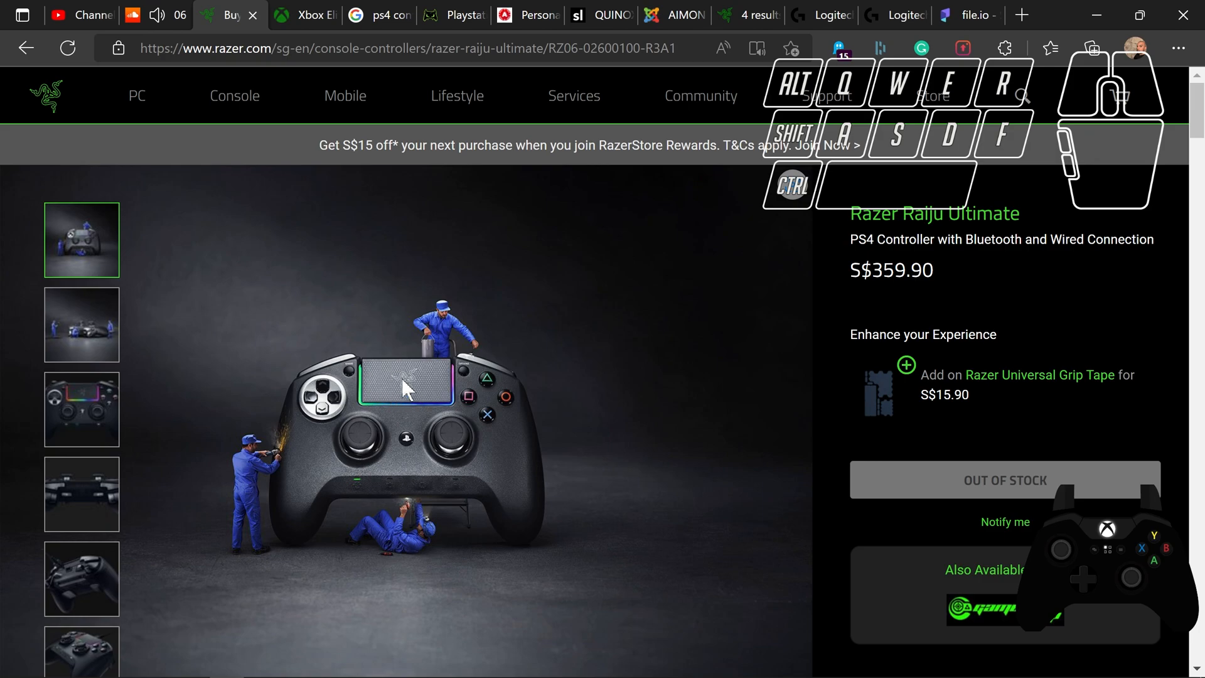
{"action": "mouse_move", "coordinate": [421, 377]}
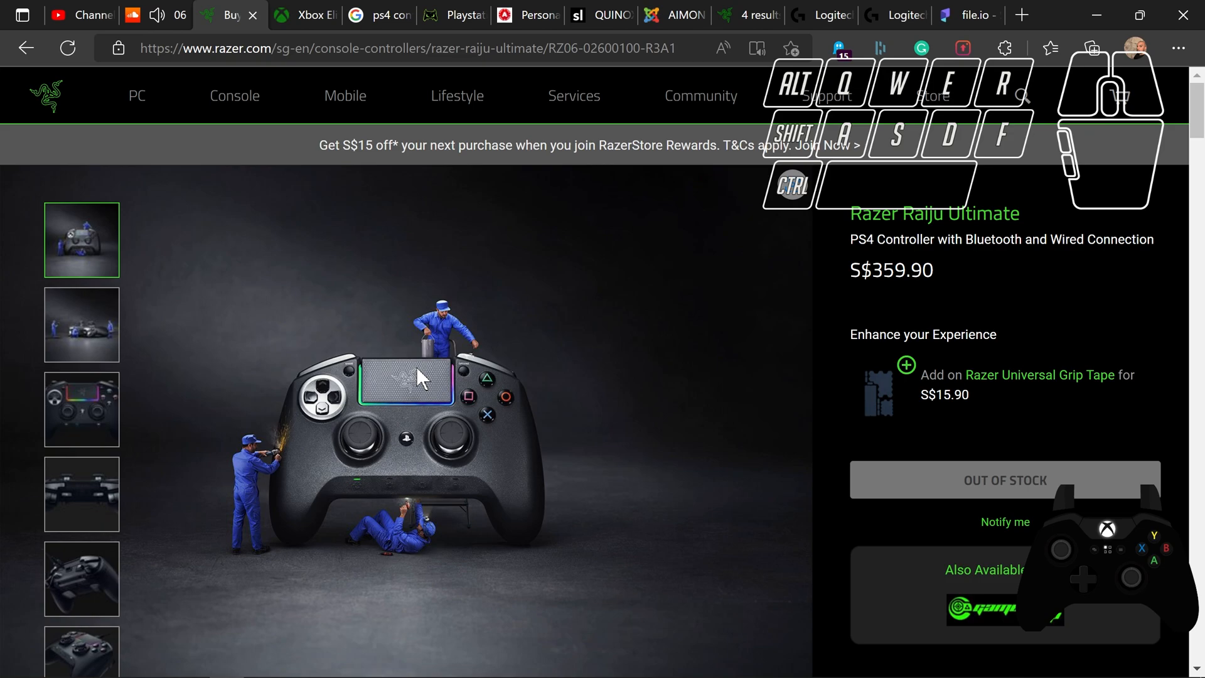
{"action": "mouse_move", "coordinate": [382, 387]}
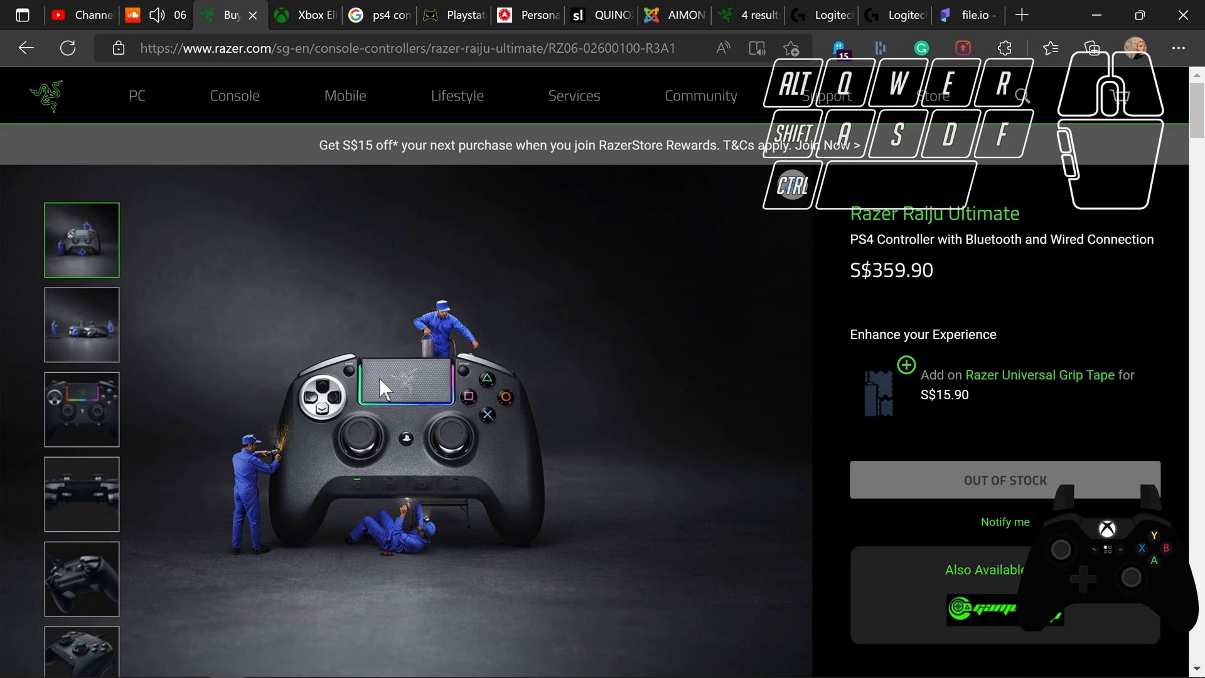
{"action": "left_click", "coordinate": [81, 494]}
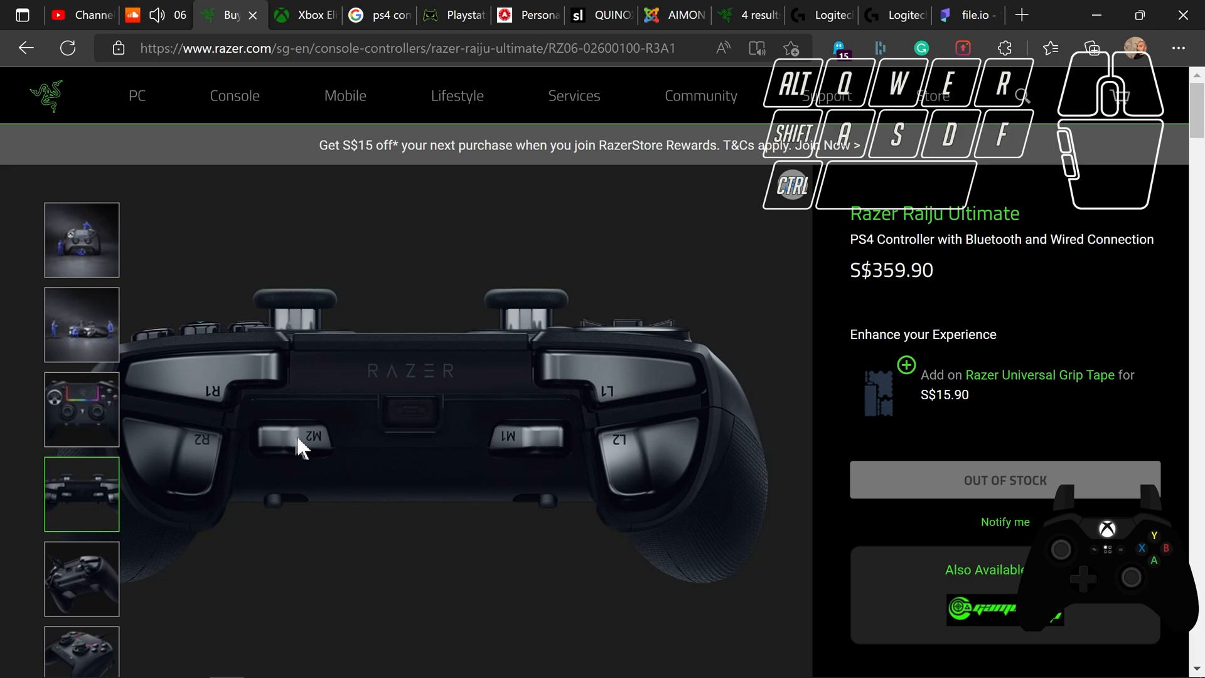
{"action": "mouse_move", "coordinate": [88, 539]}
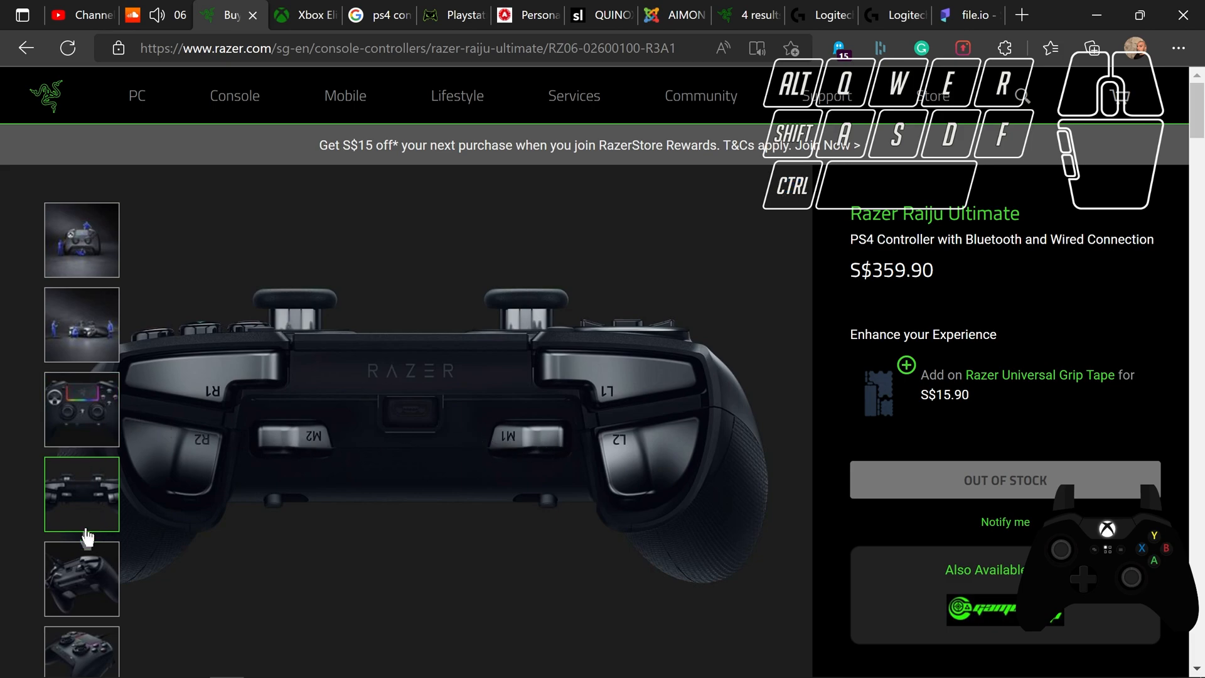
{"action": "scroll", "scroll_direction": "down", "scroll_amount": 3}
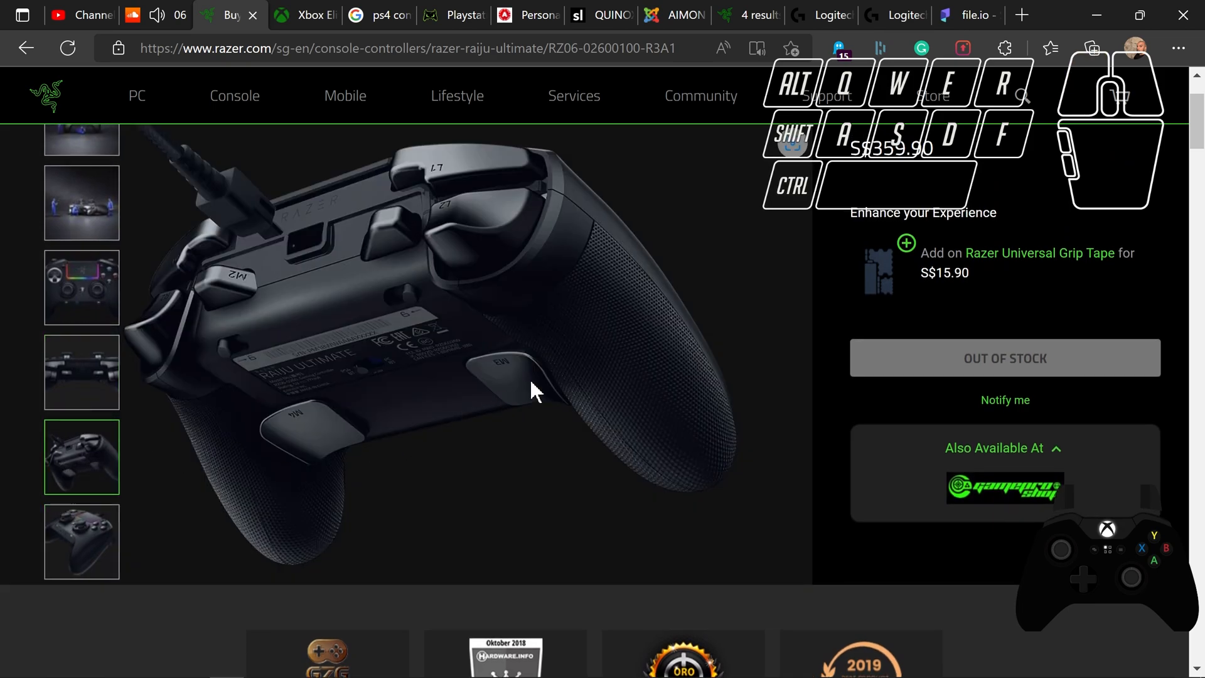
{"action": "mouse_move", "coordinate": [275, 439]}
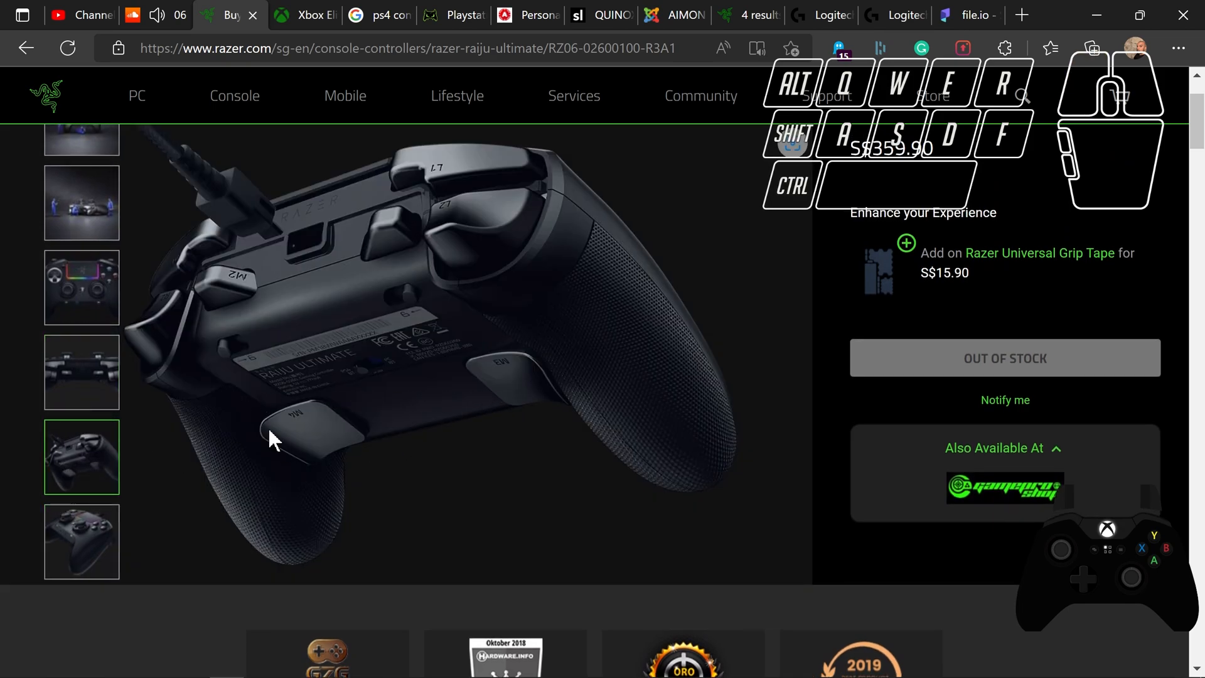
{"action": "left_click", "coordinate": [80, 287]}
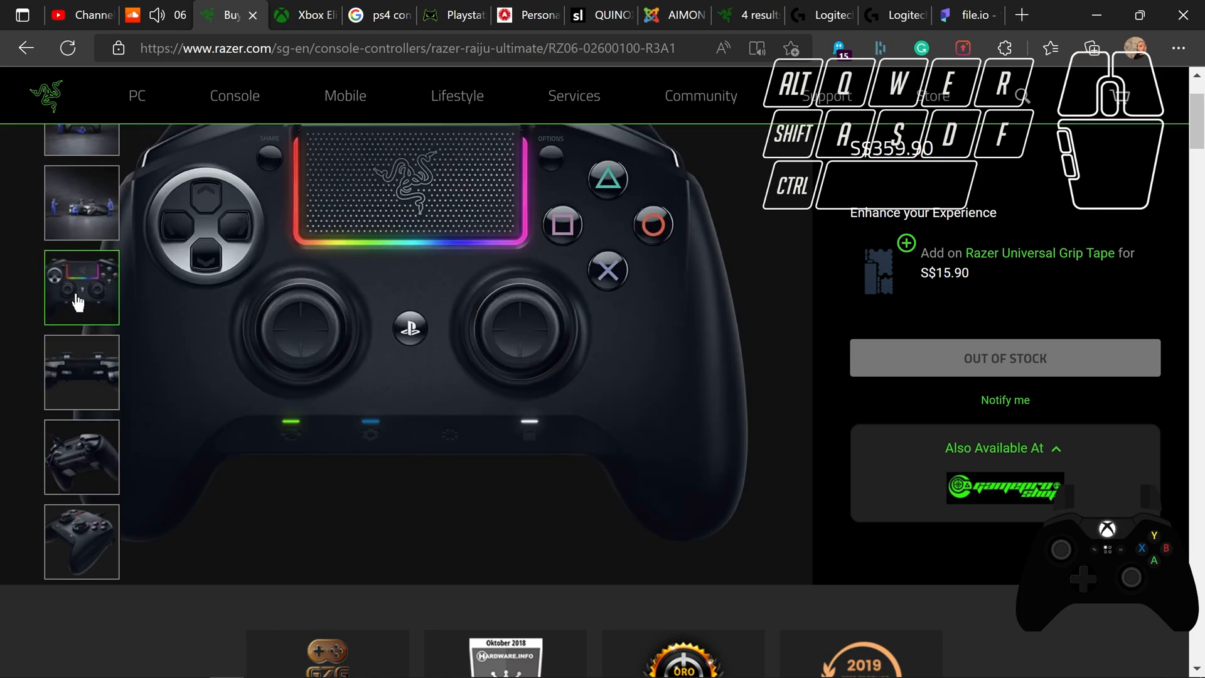
- Compare the Raiju's angled underside and front views, then move to the Evil Shift PS4 page
{"action": "key", "text": "Win+Tab"}
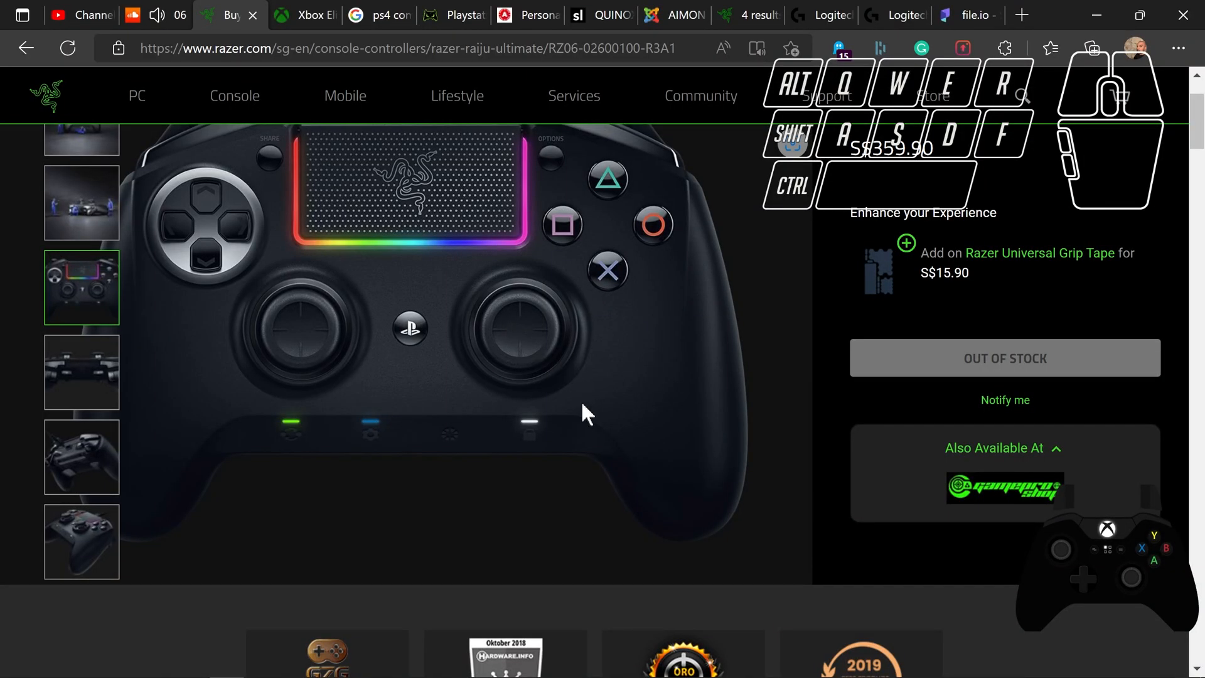
{"action": "left_click", "coordinate": [80, 457]}
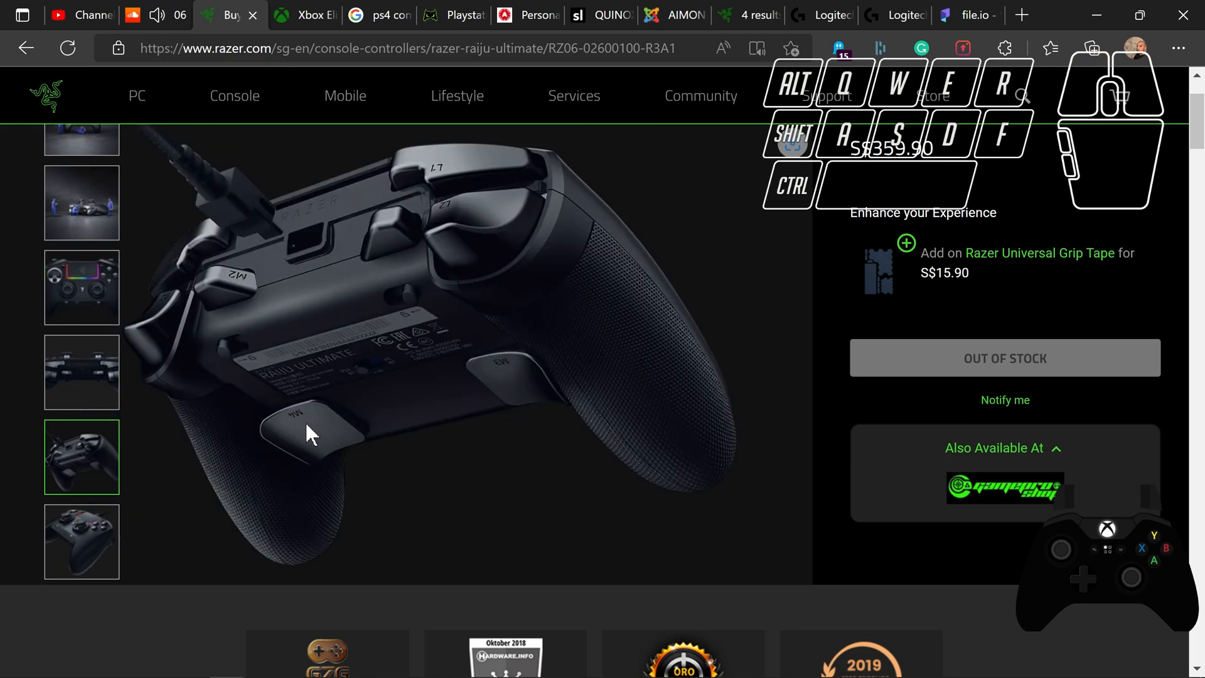
{"action": "mouse_move", "coordinate": [301, 427]}
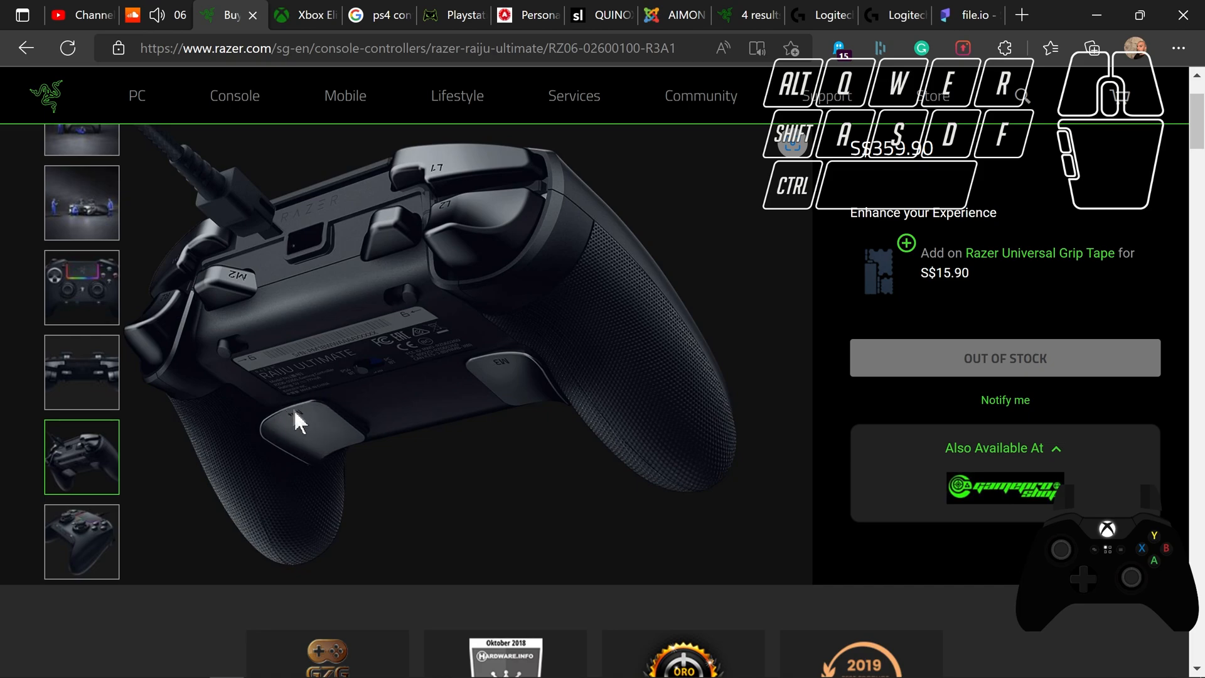
{"action": "left_click", "coordinate": [80, 288]}
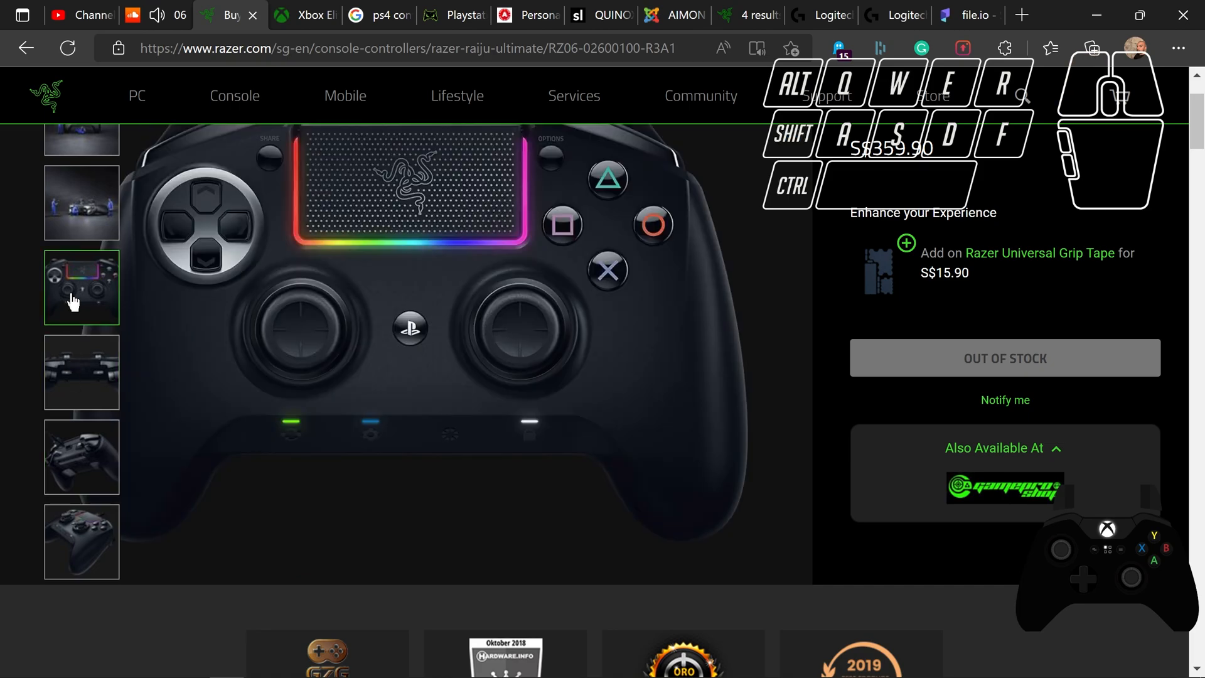
{"action": "mouse_move", "coordinate": [611, 273]}
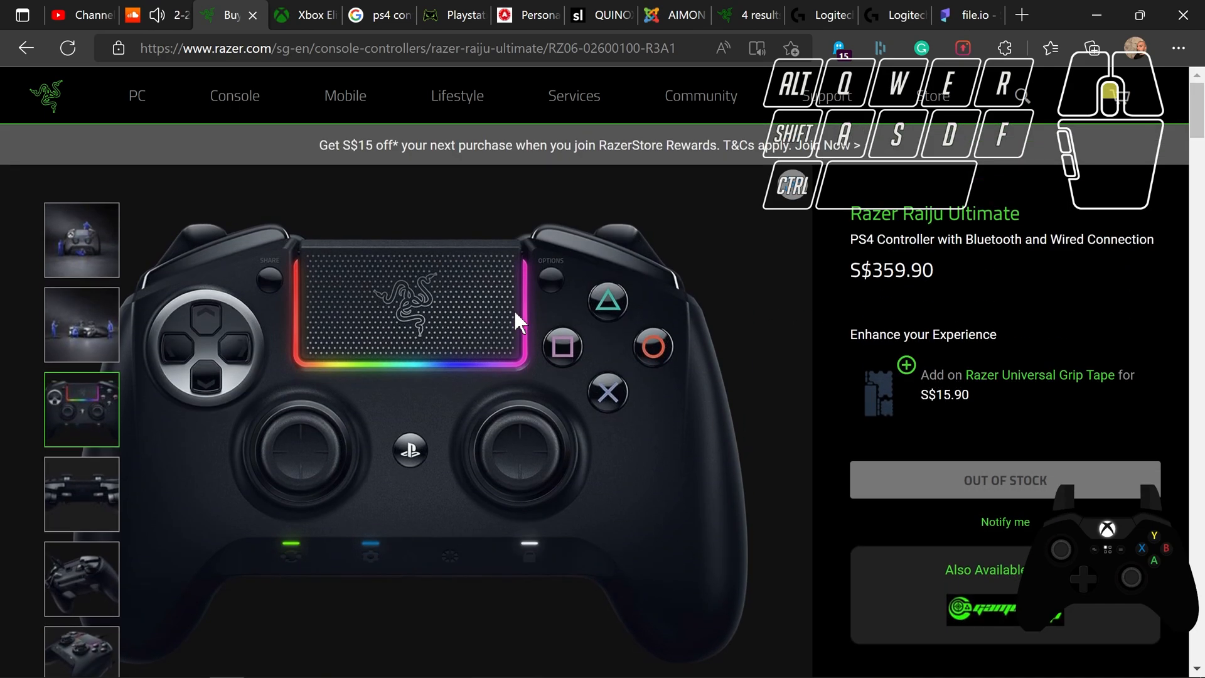
{"action": "scroll", "scroll_direction": "down", "scroll_amount": 3}
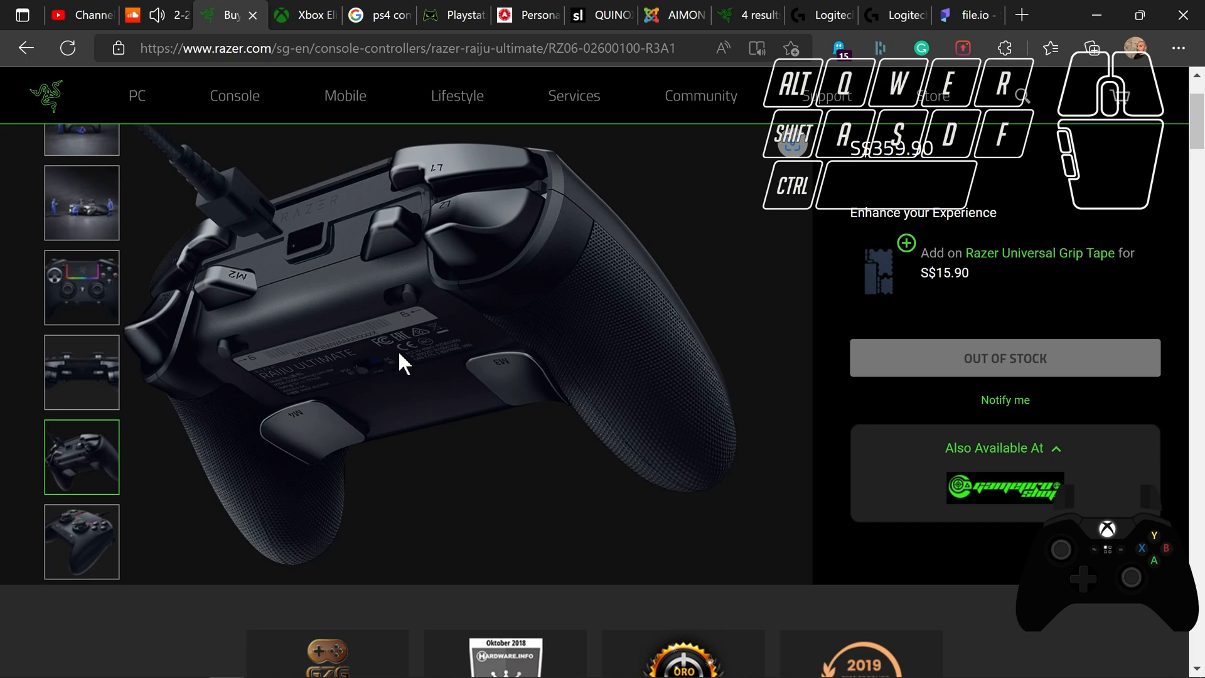
{"action": "mouse_move", "coordinate": [1064, 359]}
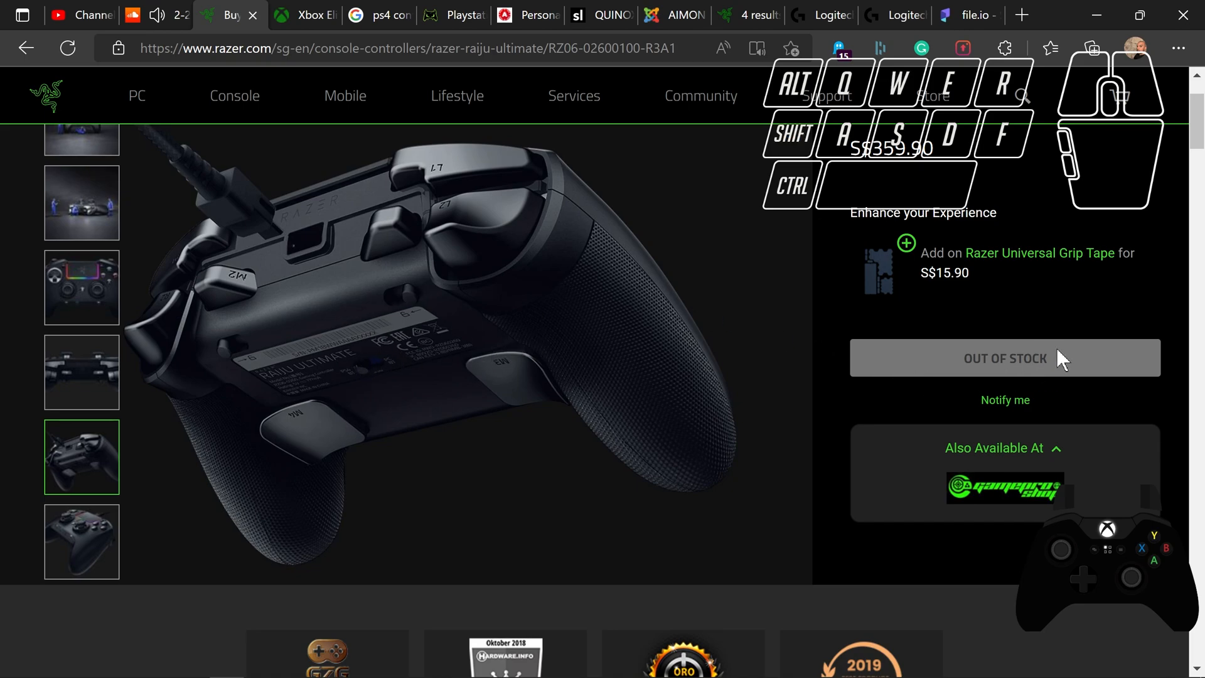
{"action": "left_click", "coordinate": [376, 15]}
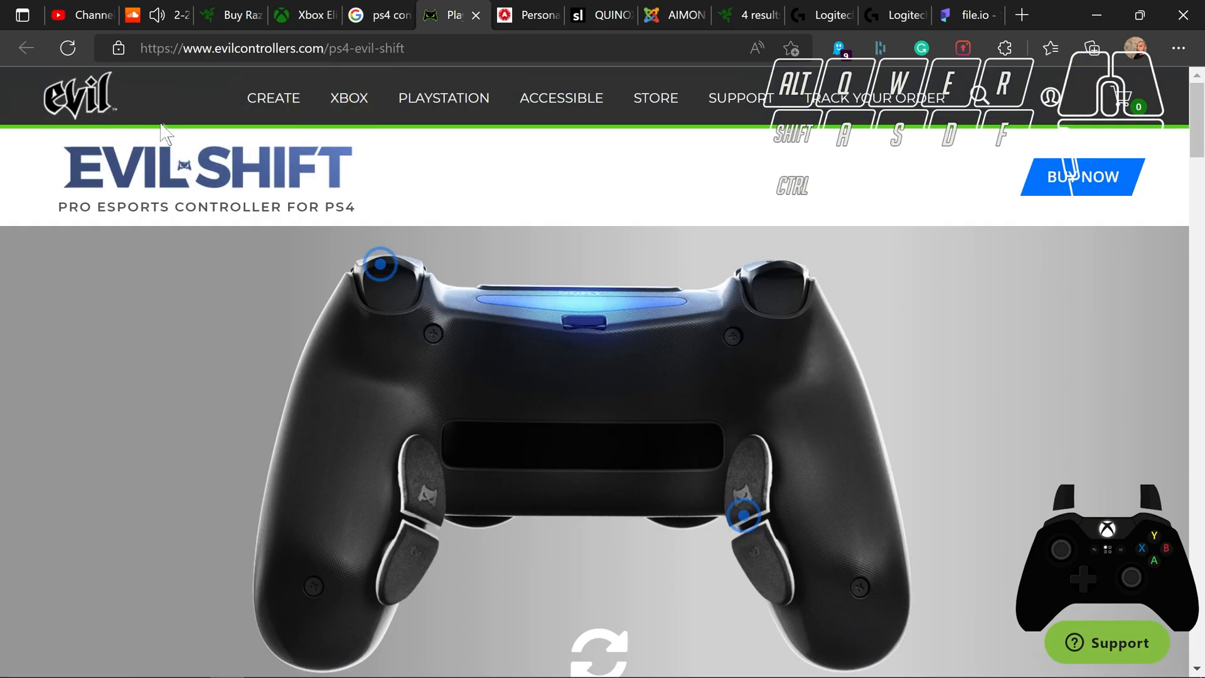
- Read through the Evil Shift paddle system description and switch to the AIM Controllers store
{"action": "scroll", "scroll_direction": "down", "scroll_amount": 3}
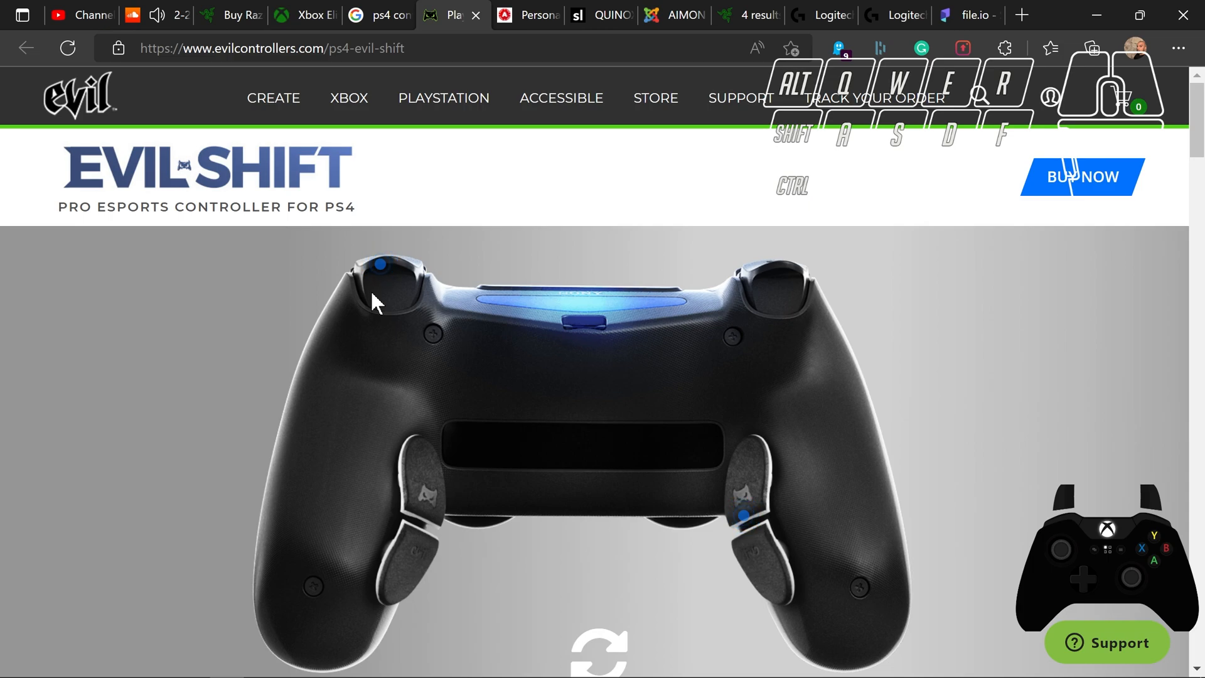
{"action": "scroll", "scroll_direction": "down", "scroll_amount": 3}
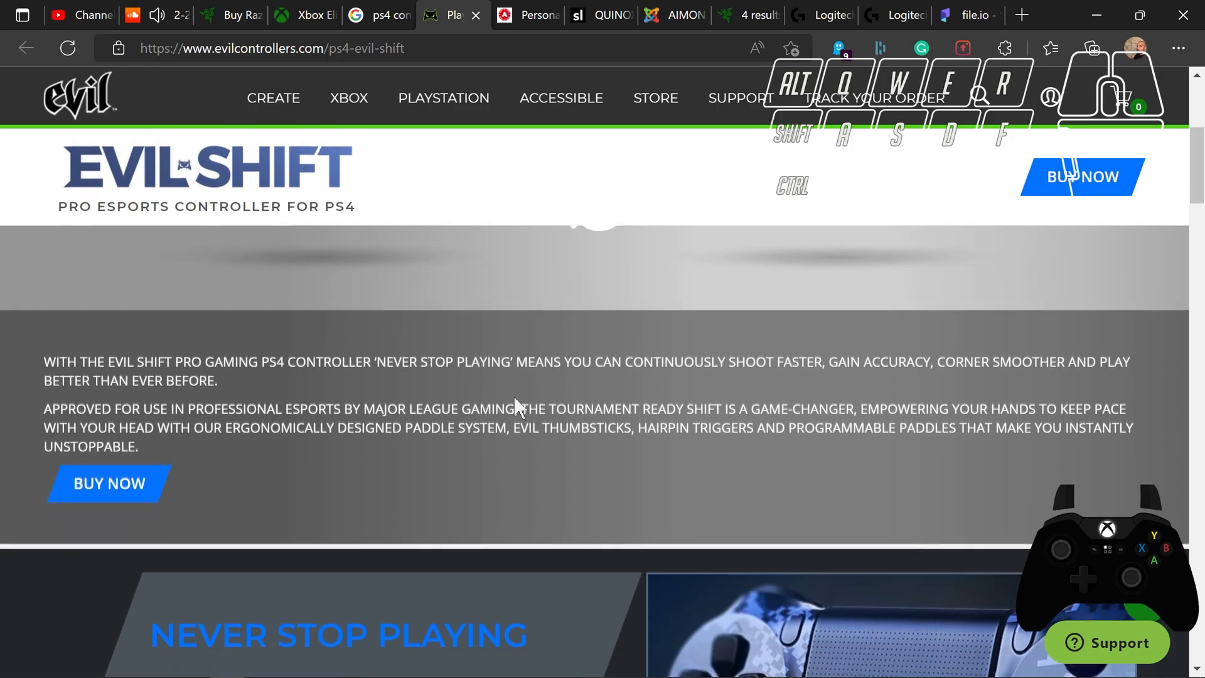
{"action": "scroll", "scroll_direction": "down", "scroll_amount": 3}
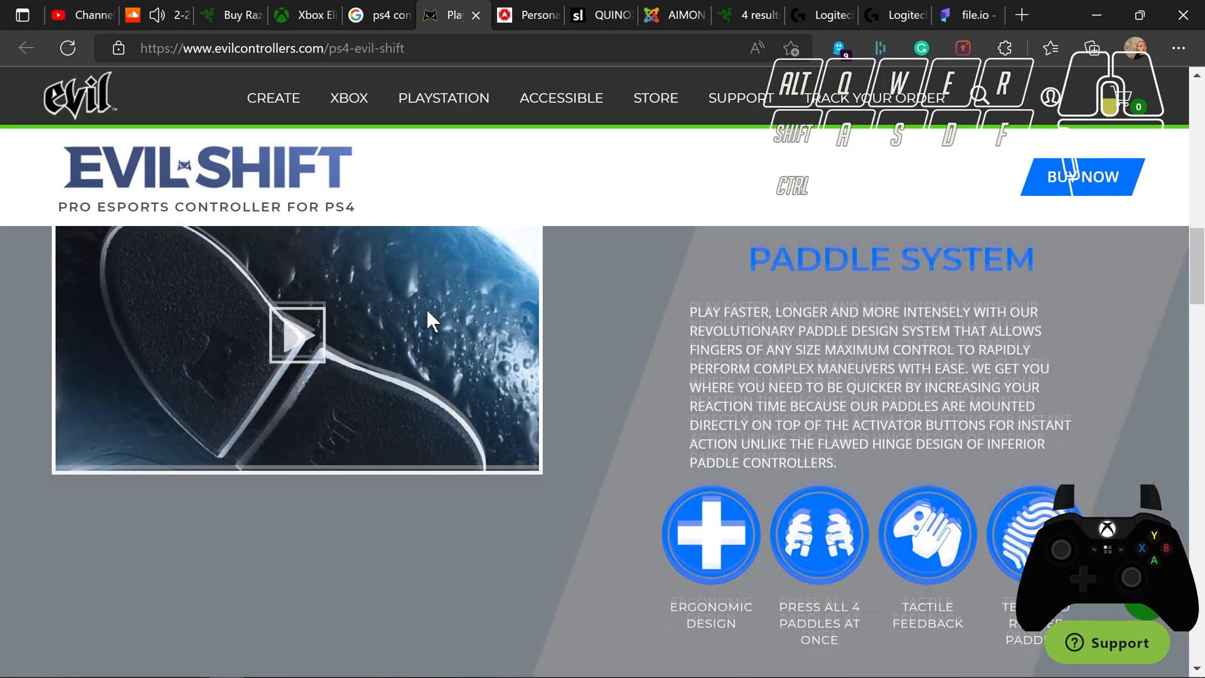
{"action": "scroll", "scroll_direction": "down", "scroll_amount": 3}
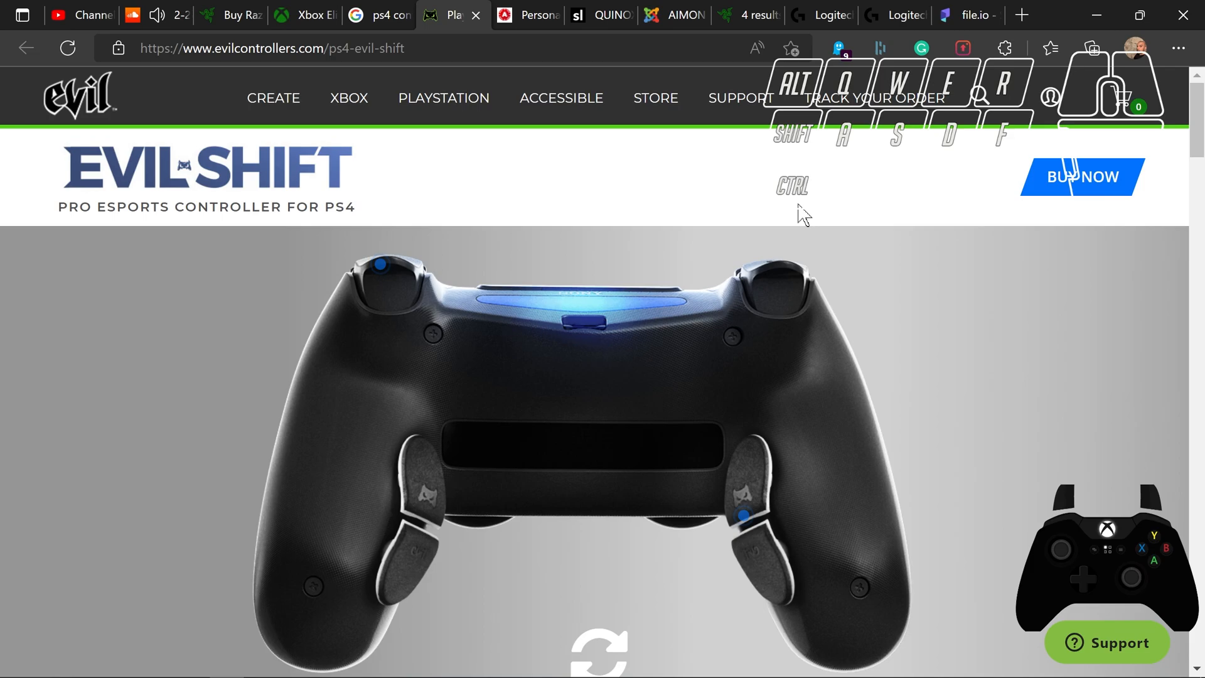
{"action": "scroll", "scroll_direction": "down", "scroll_amount": 3}
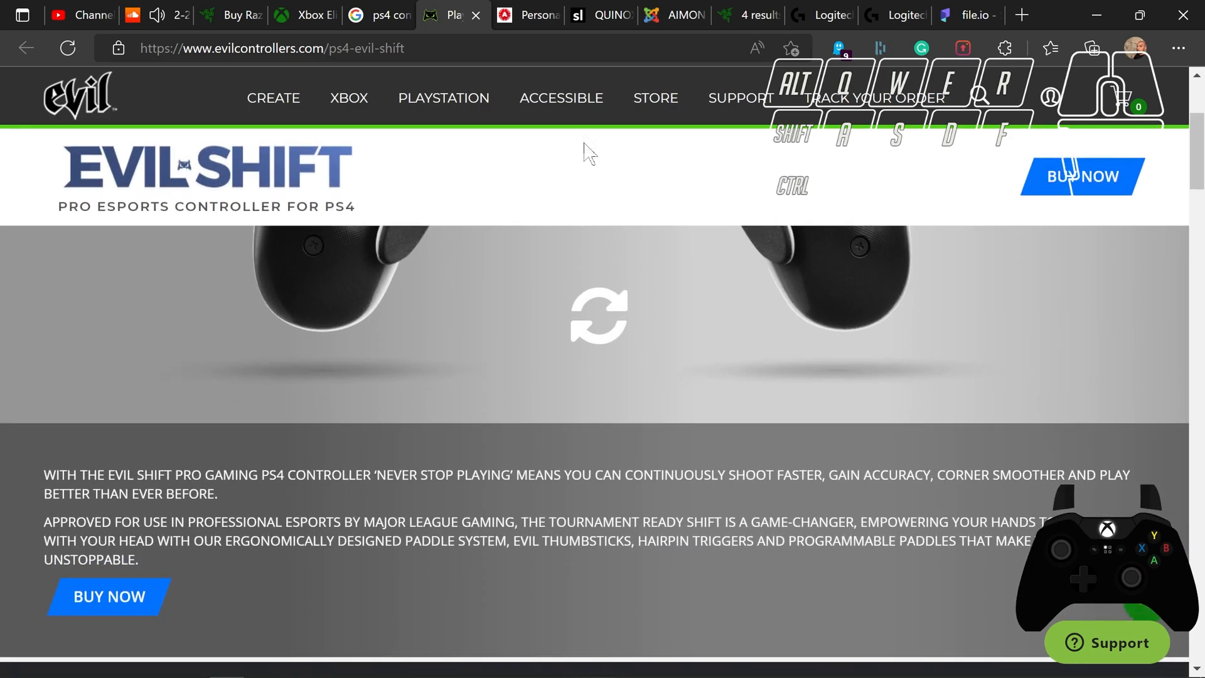
{"action": "left_click", "coordinate": [525, 15]}
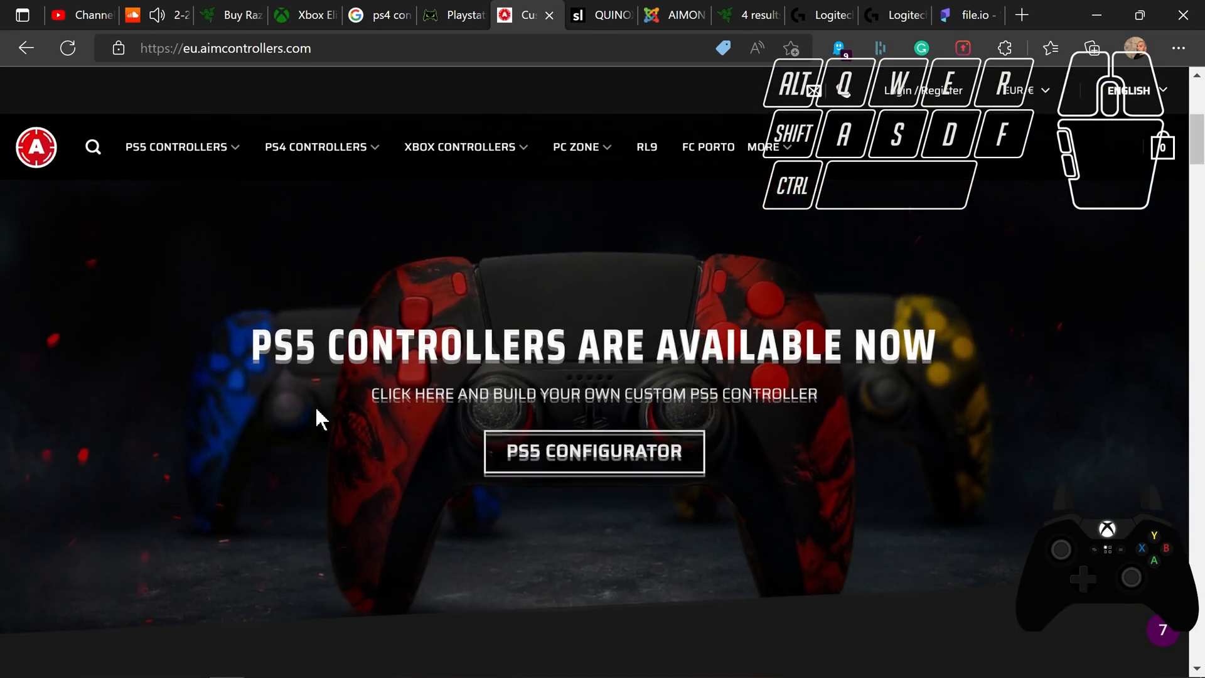
- Open AIM's PS5 configurator and show the back view with AIM Back Pro paddles at 137,00 €
{"action": "scroll", "scroll_direction": "down", "scroll_amount": 3}
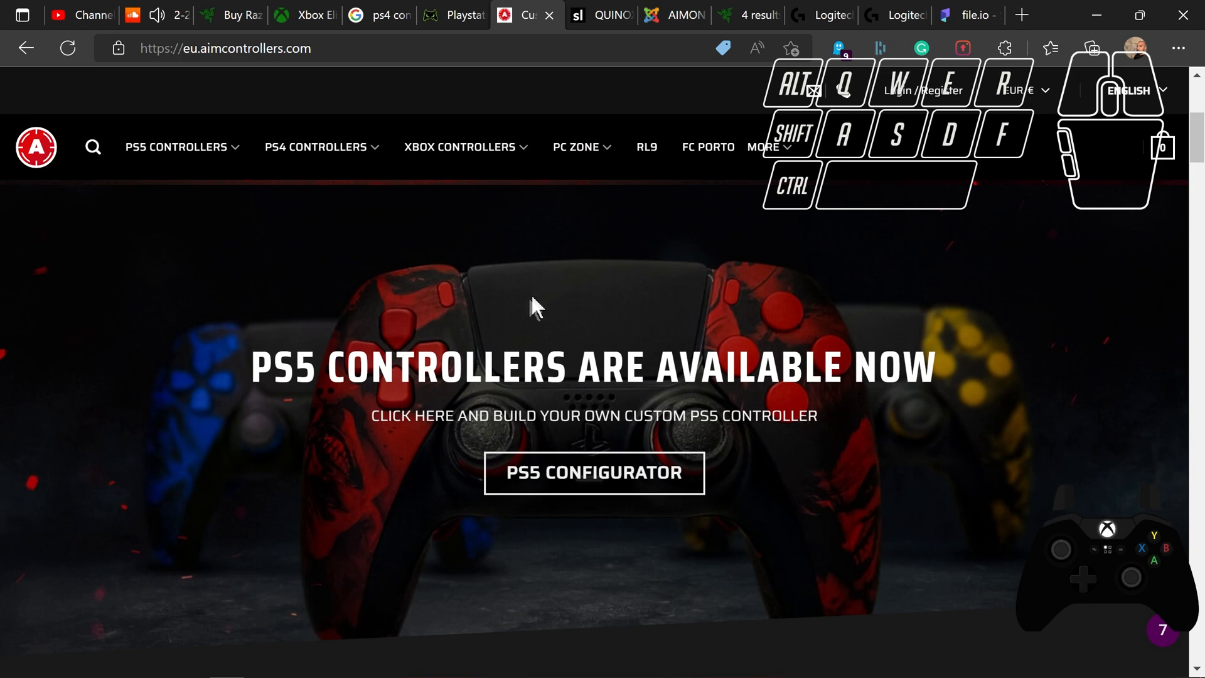
{"action": "mouse_move", "coordinate": [439, 292]}
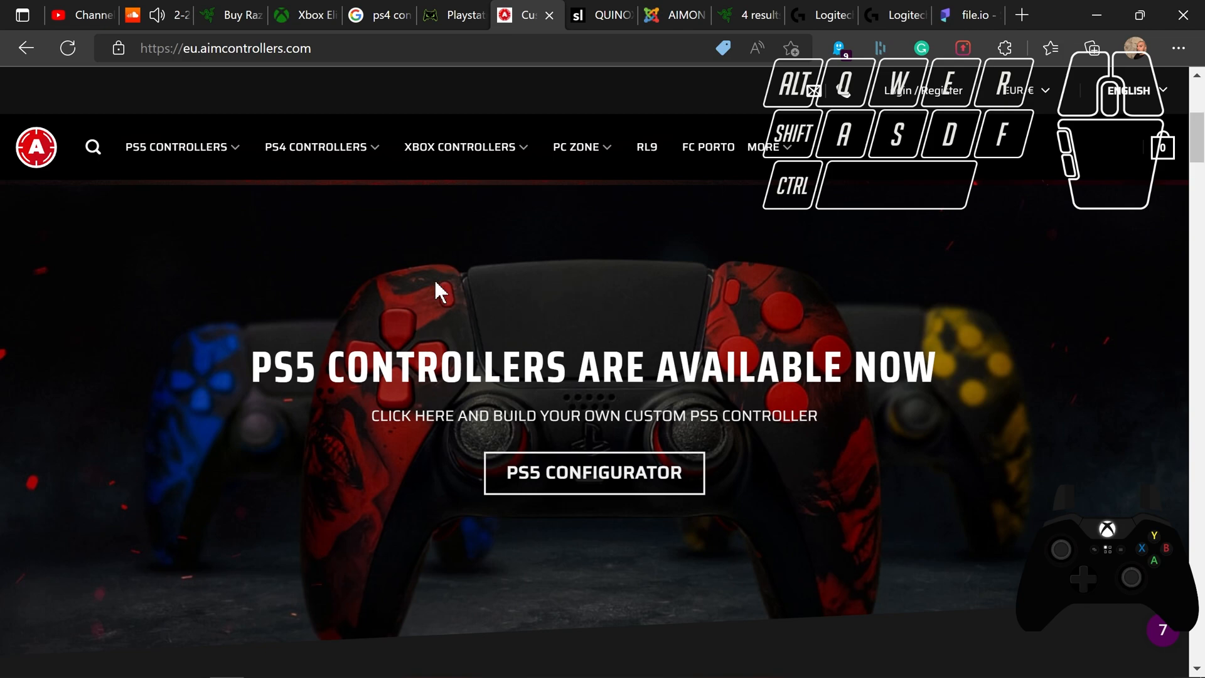
{"action": "left_click", "coordinate": [460, 146]}
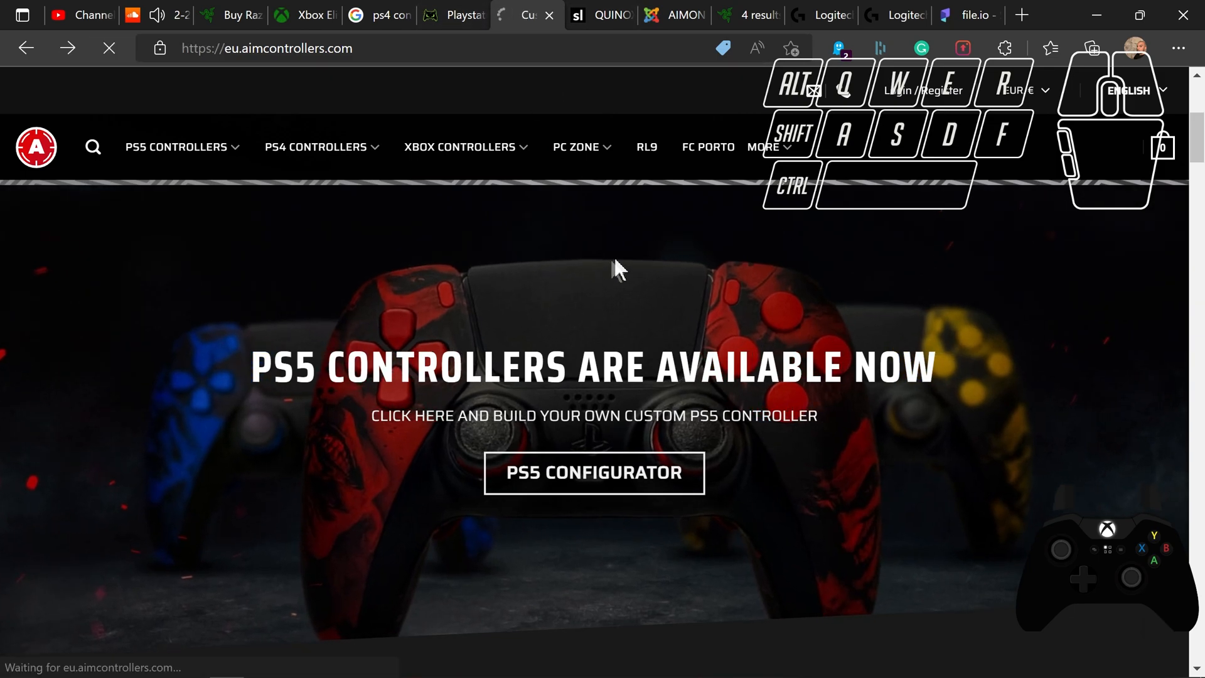
{"action": "left_click", "coordinate": [594, 472]}
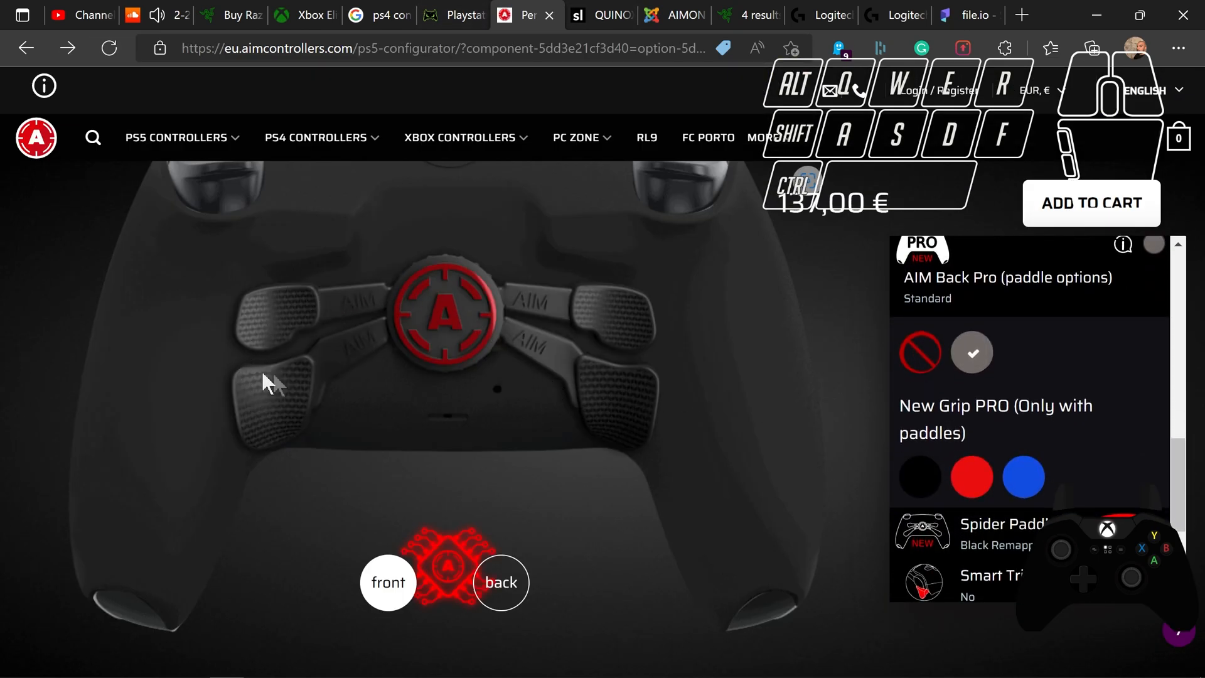
{"action": "left_click", "coordinate": [460, 138]}
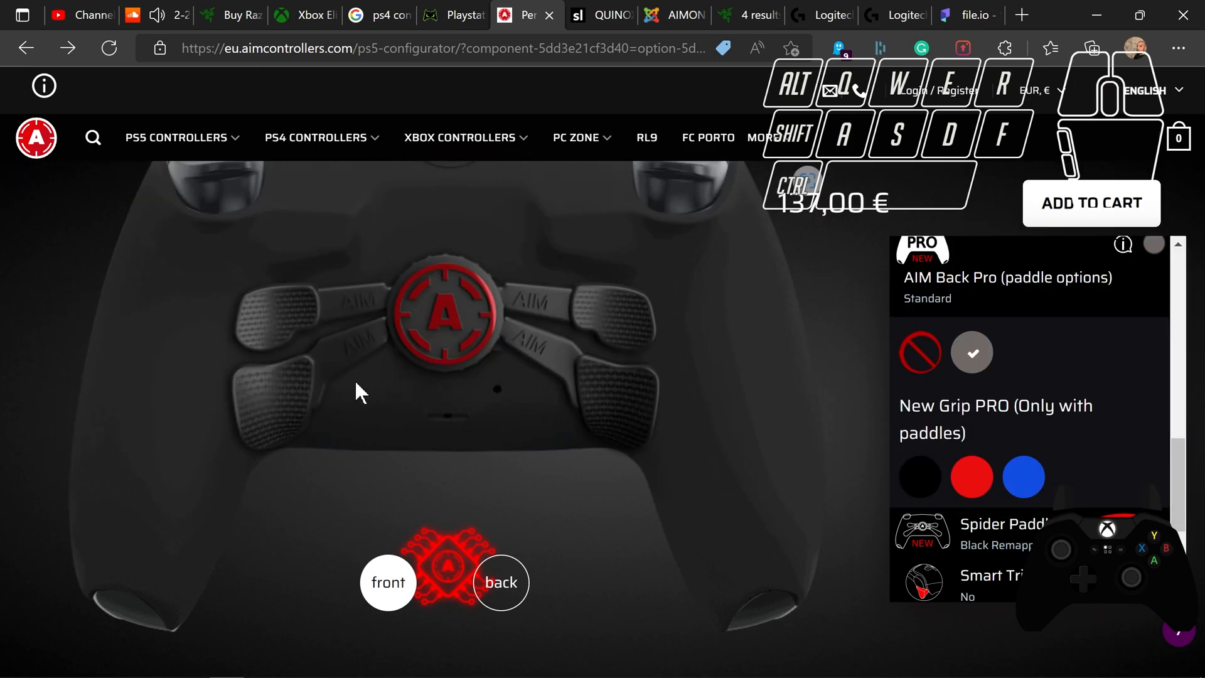
{"action": "mouse_move", "coordinate": [405, 442]}
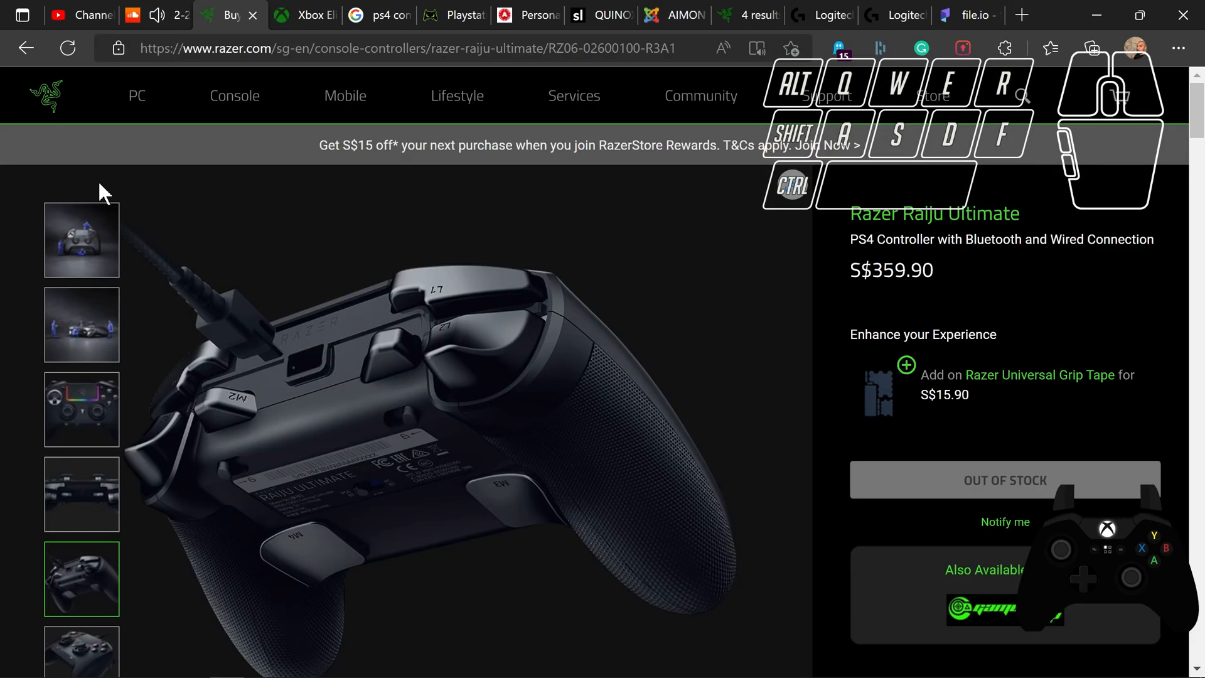
- View the Xbox Elite Series 2 page, then bring the reWASD mapping window back to the front
{"action": "left_click", "coordinate": [302, 15]}
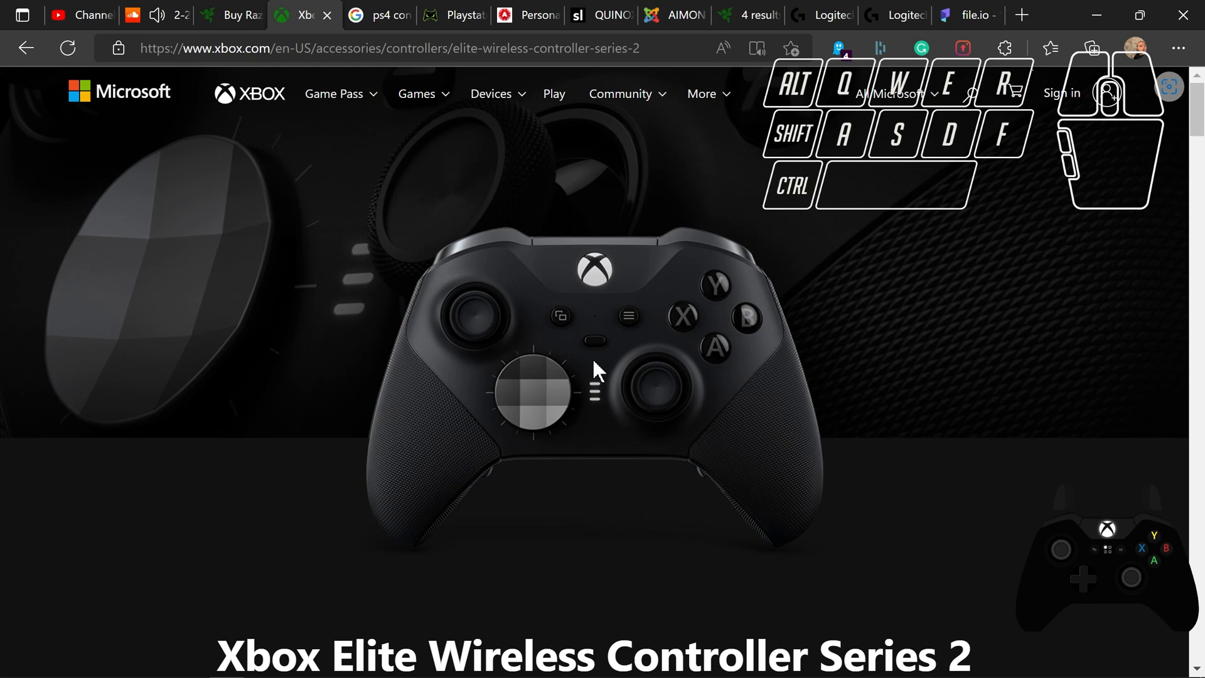
{"action": "mouse_move", "coordinate": [542, 277]}
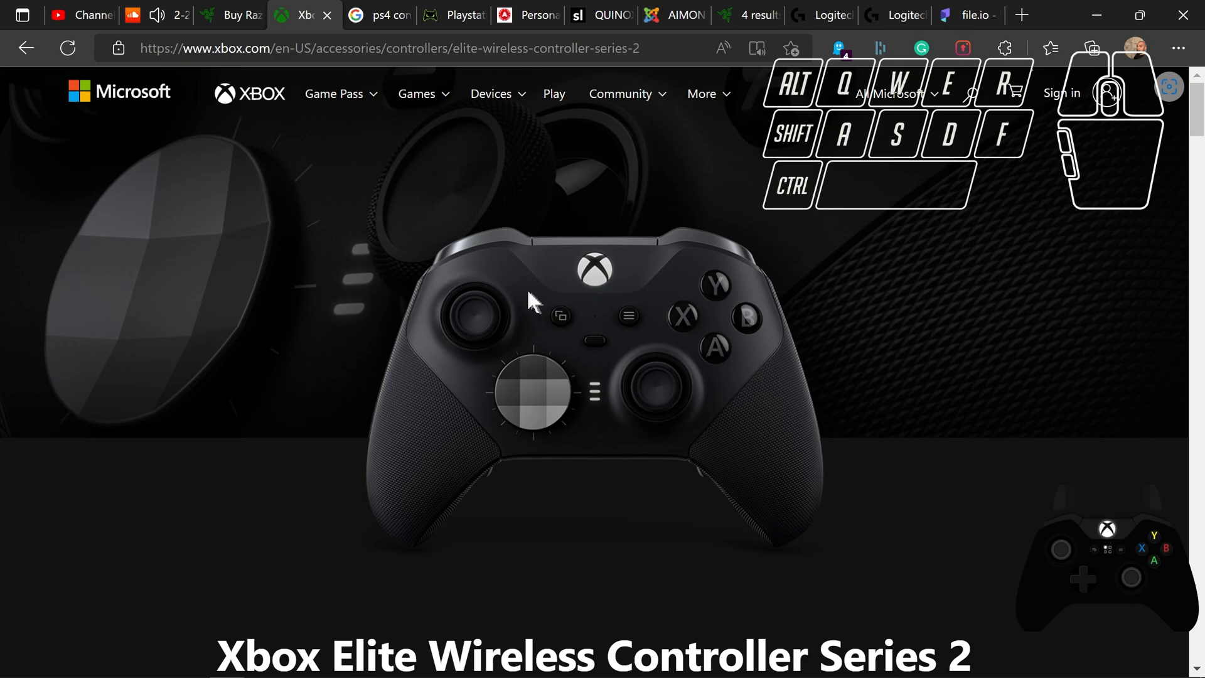
{"action": "mouse_move", "coordinate": [677, 347]}
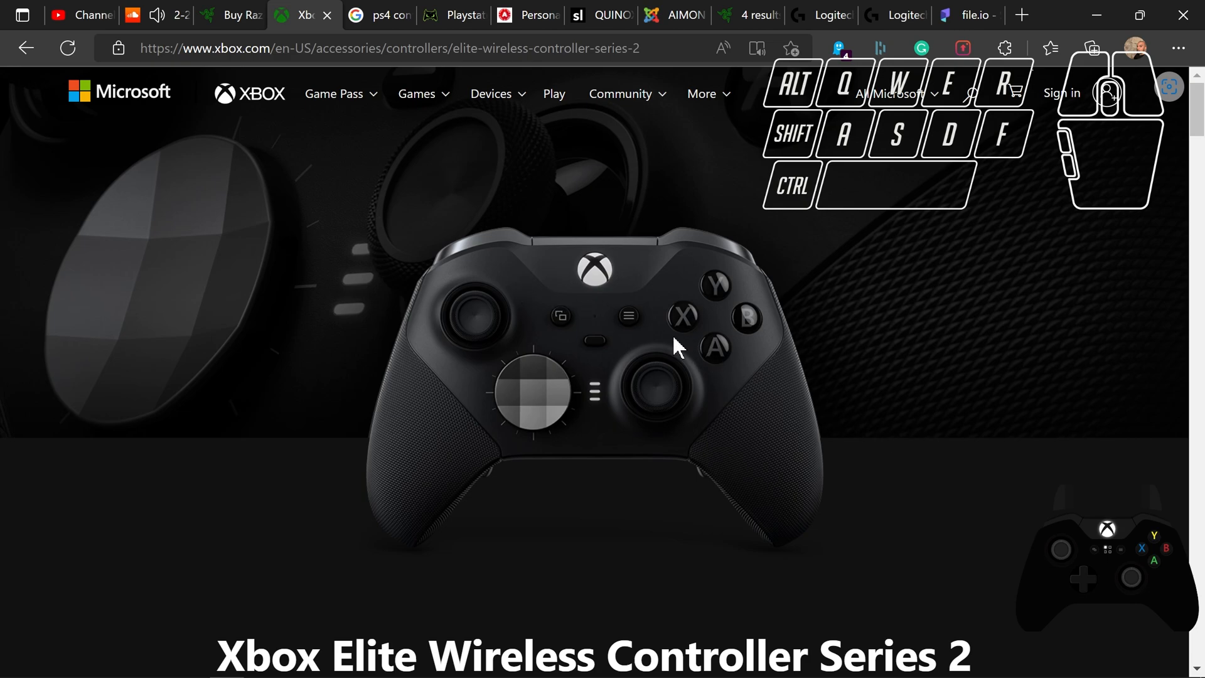
{"action": "key", "text": "Win+Tab"}
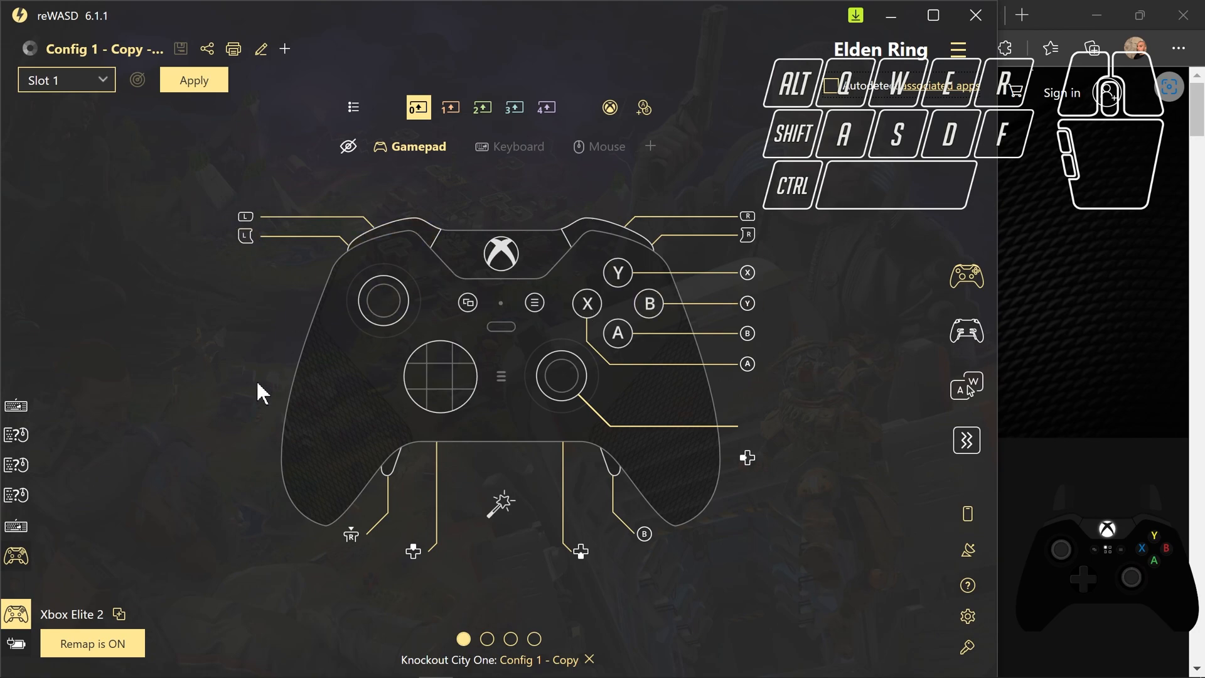
{"action": "mouse_move", "coordinate": [323, 315]}
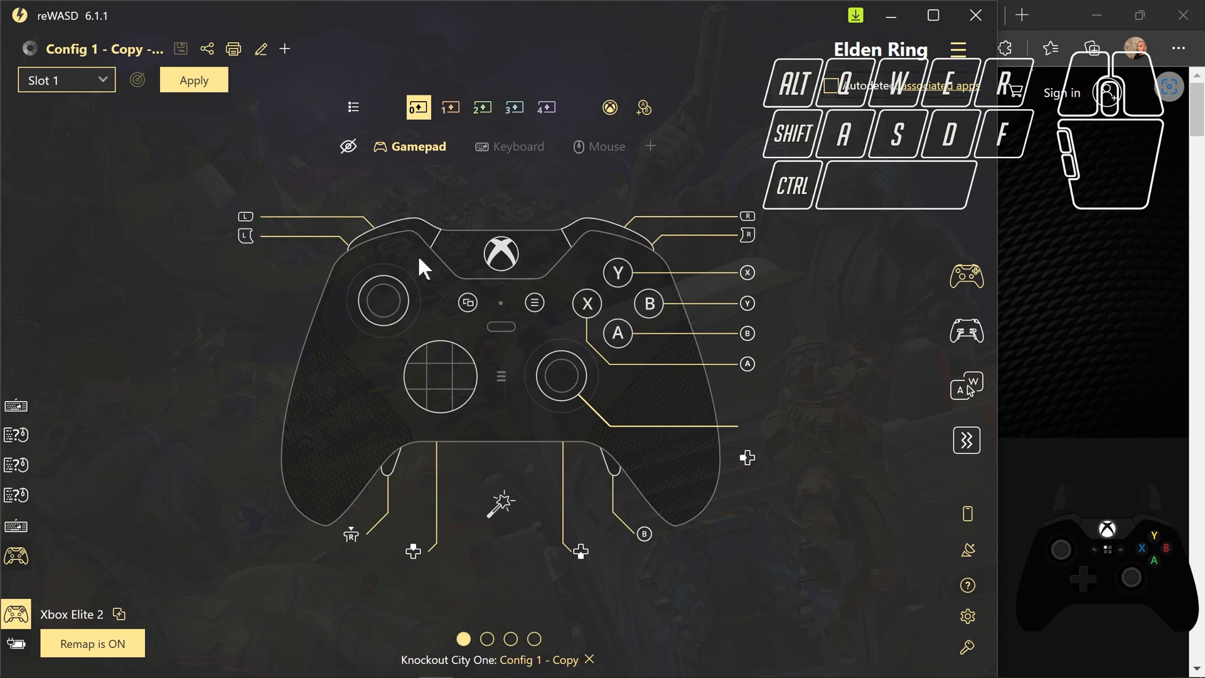
{"action": "mouse_move", "coordinate": [526, 323]}
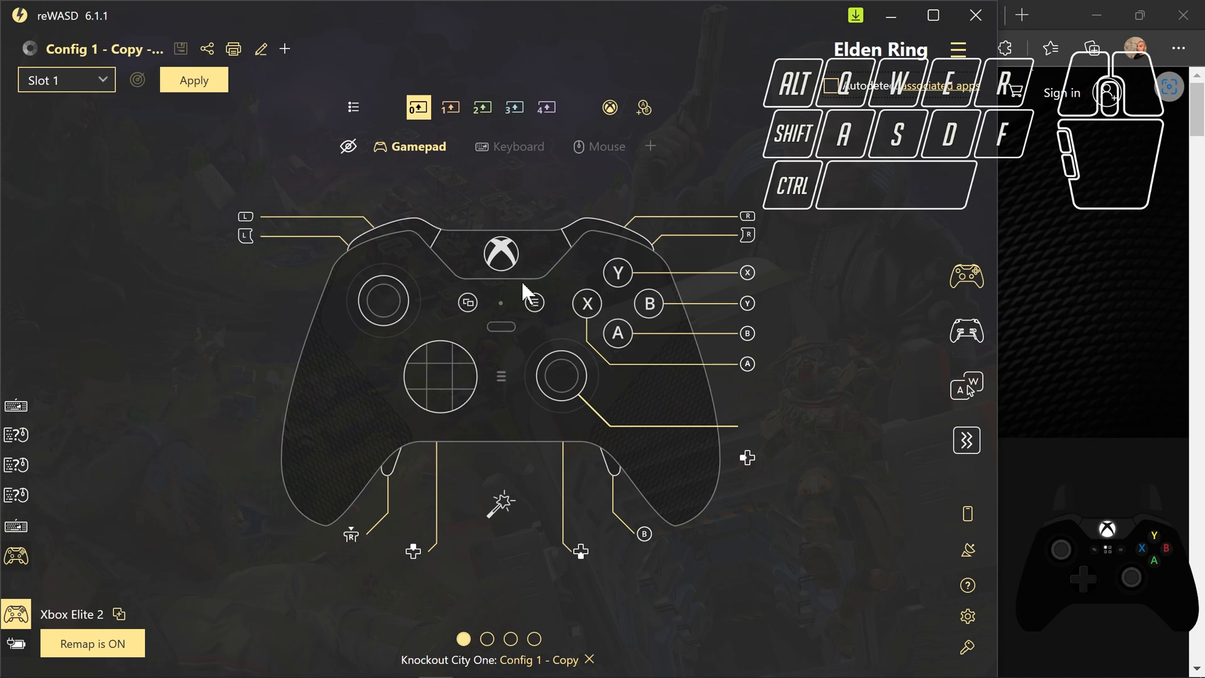
{"action": "mouse_move", "coordinate": [529, 311]}
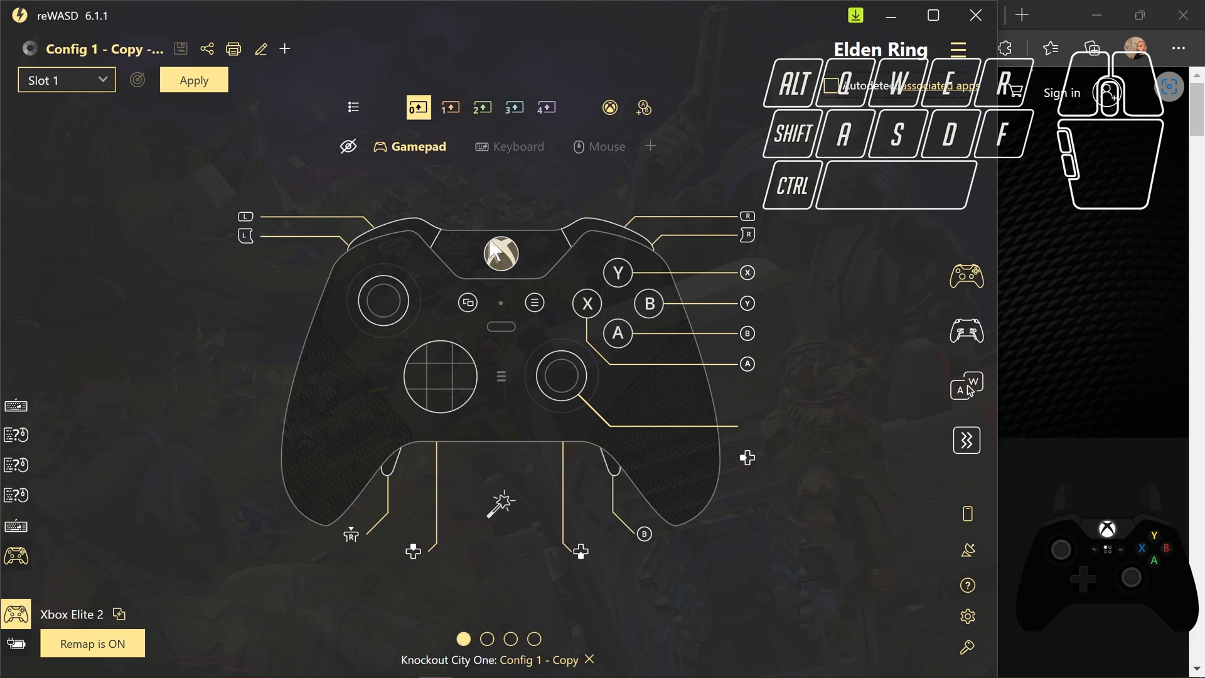
{"action": "mouse_move", "coordinate": [453, 246]}
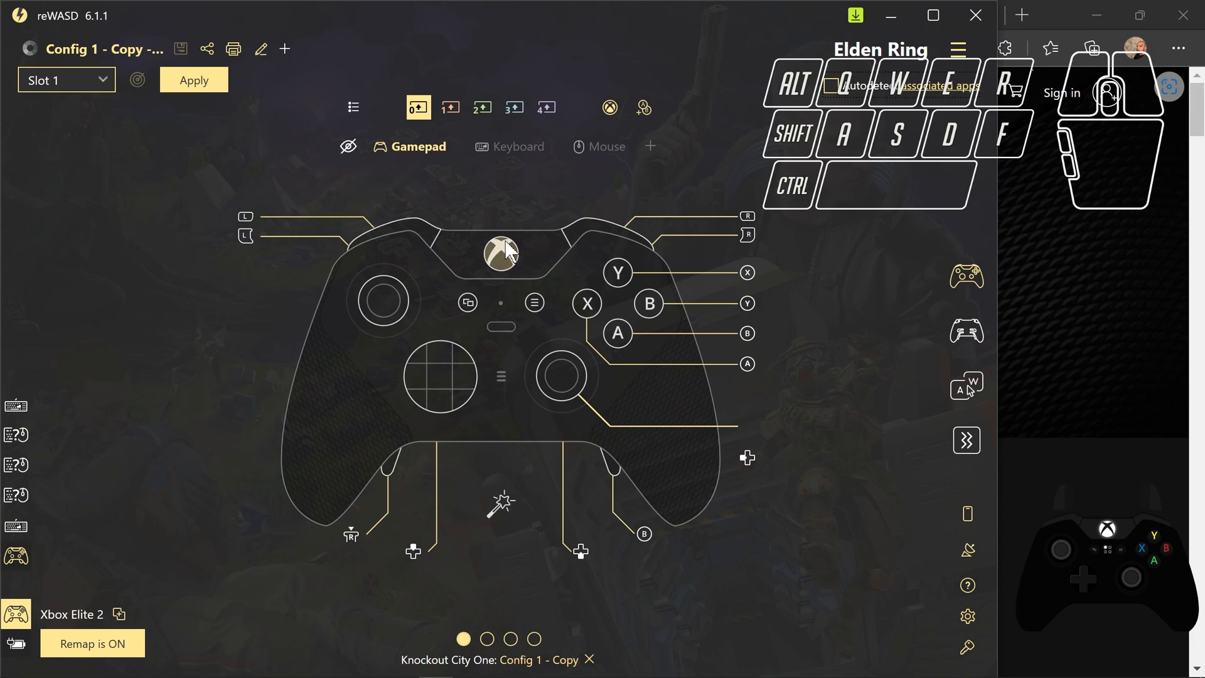
{"action": "mouse_move", "coordinate": [539, 207]}
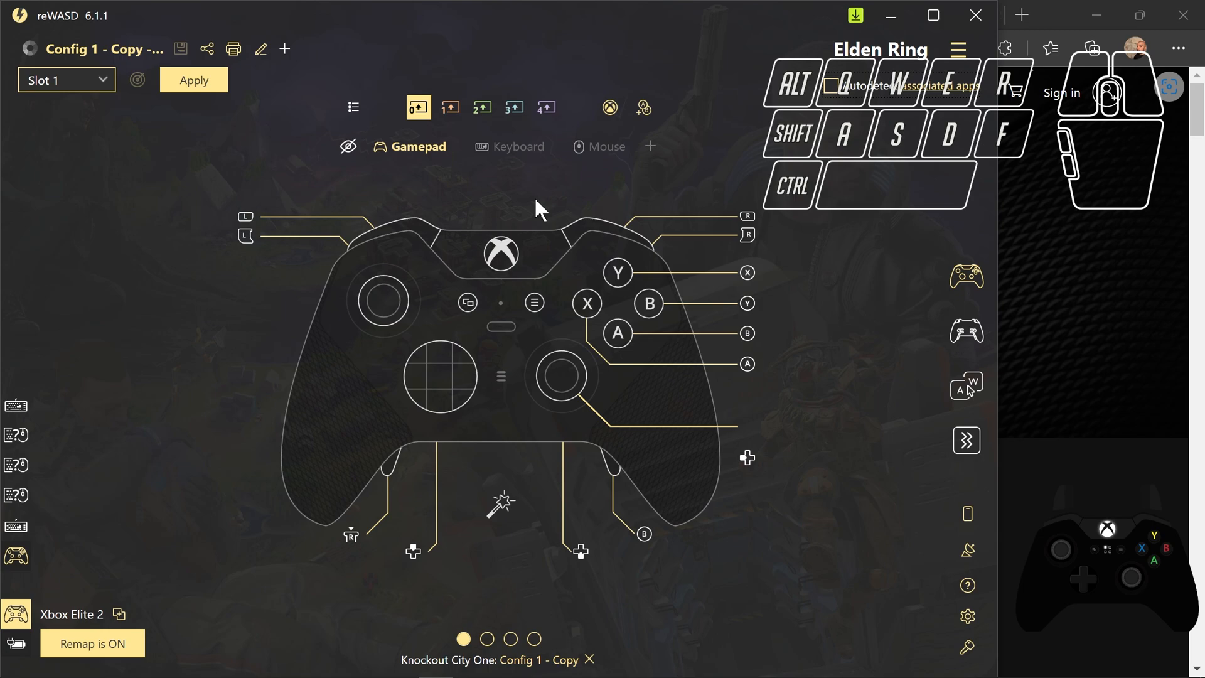
{"action": "mouse_move", "coordinate": [445, 250]}
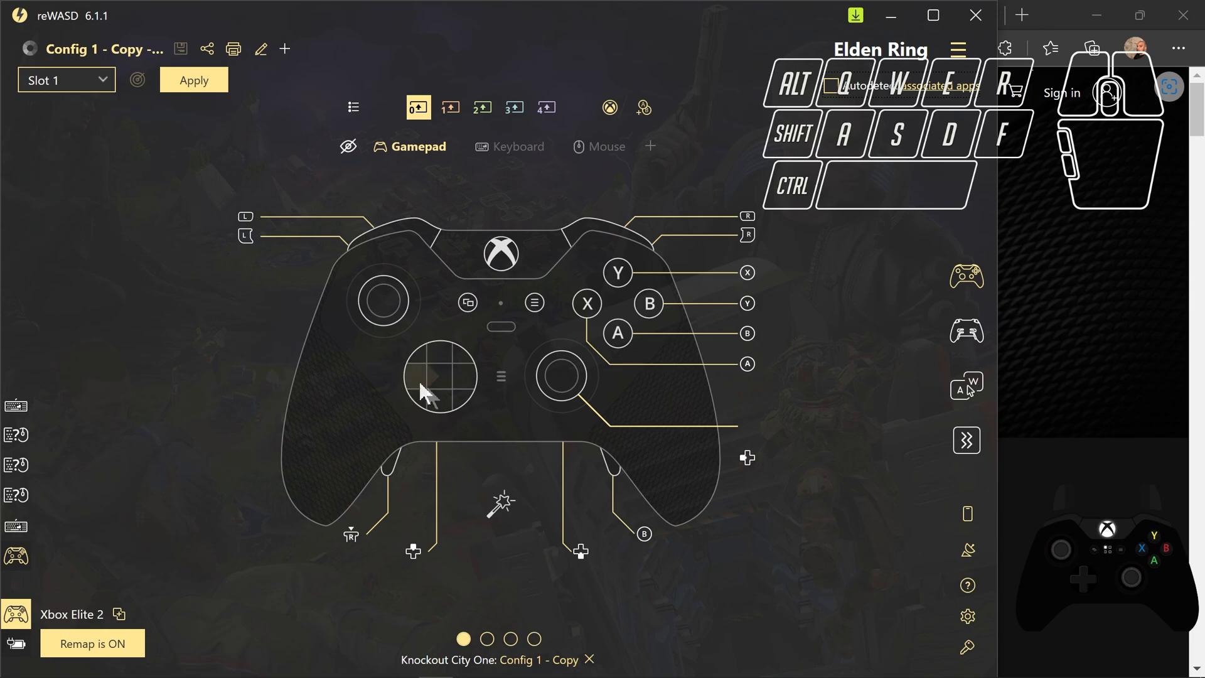
- Show the Task View overview of all open windows
{"action": "key", "text": "Win+Tab"}
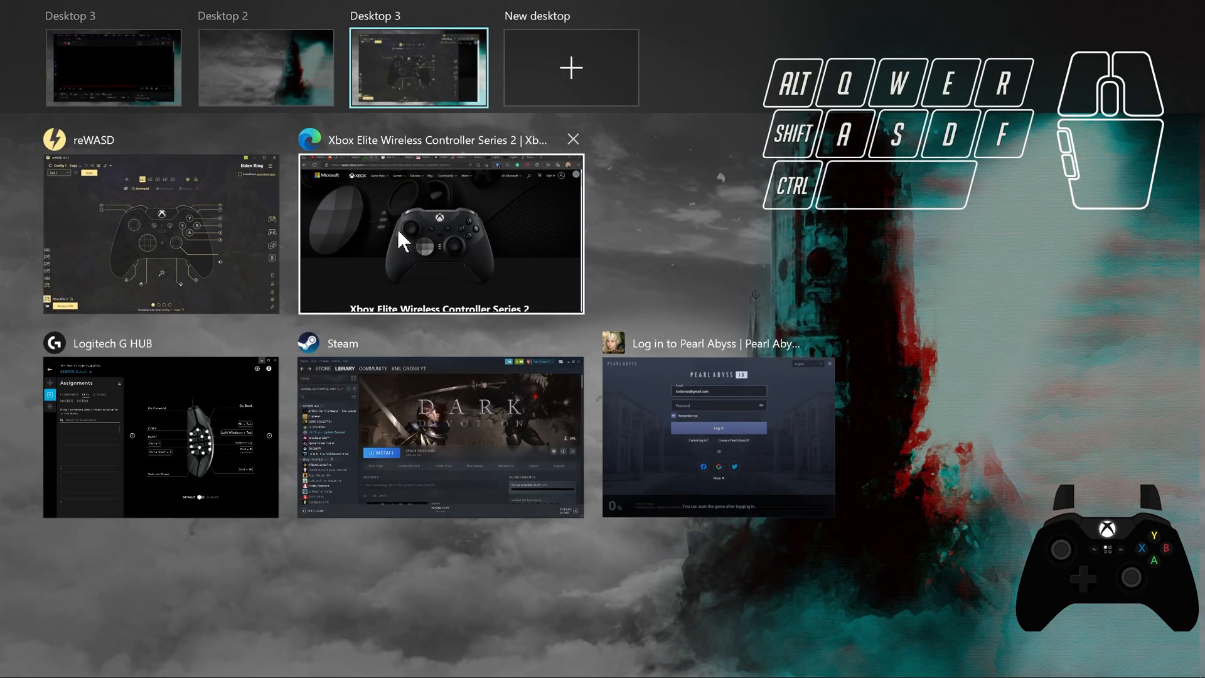
- Switch to the Xbox Elite Series 2 page and scroll to its product photo gallery
{"action": "left_click", "coordinate": [441, 233]}
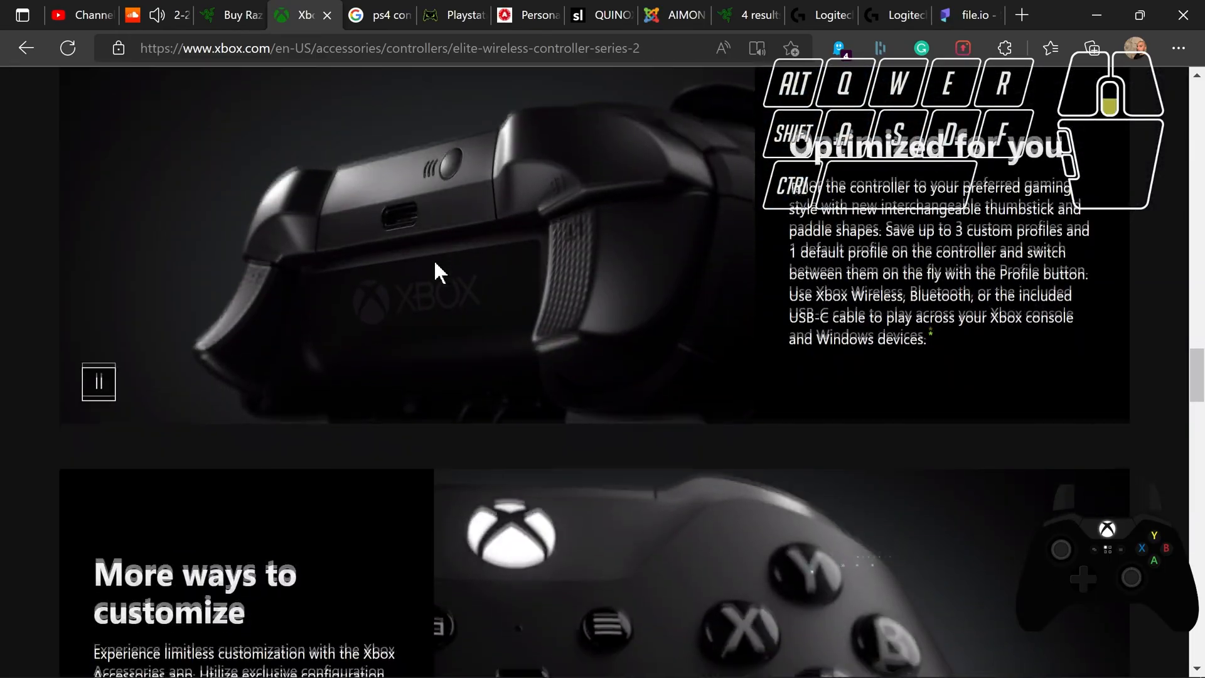
{"action": "scroll", "scroll_direction": "down", "scroll_amount": 3}
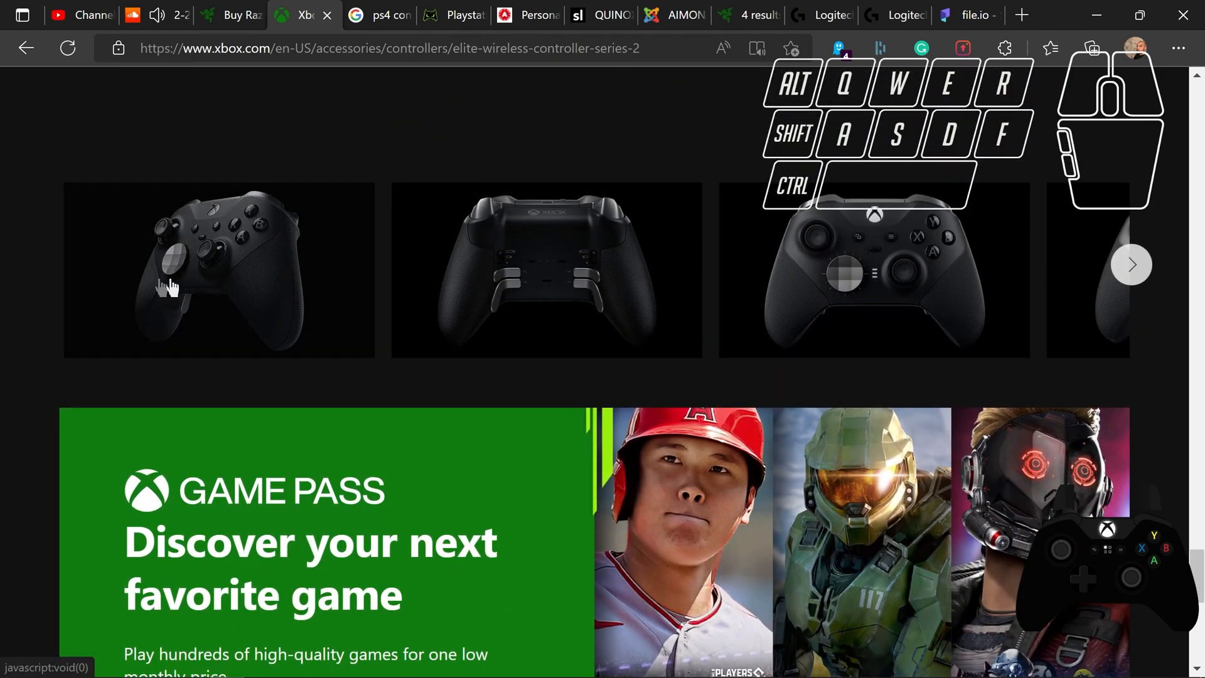
{"action": "mouse_move", "coordinate": [555, 303]}
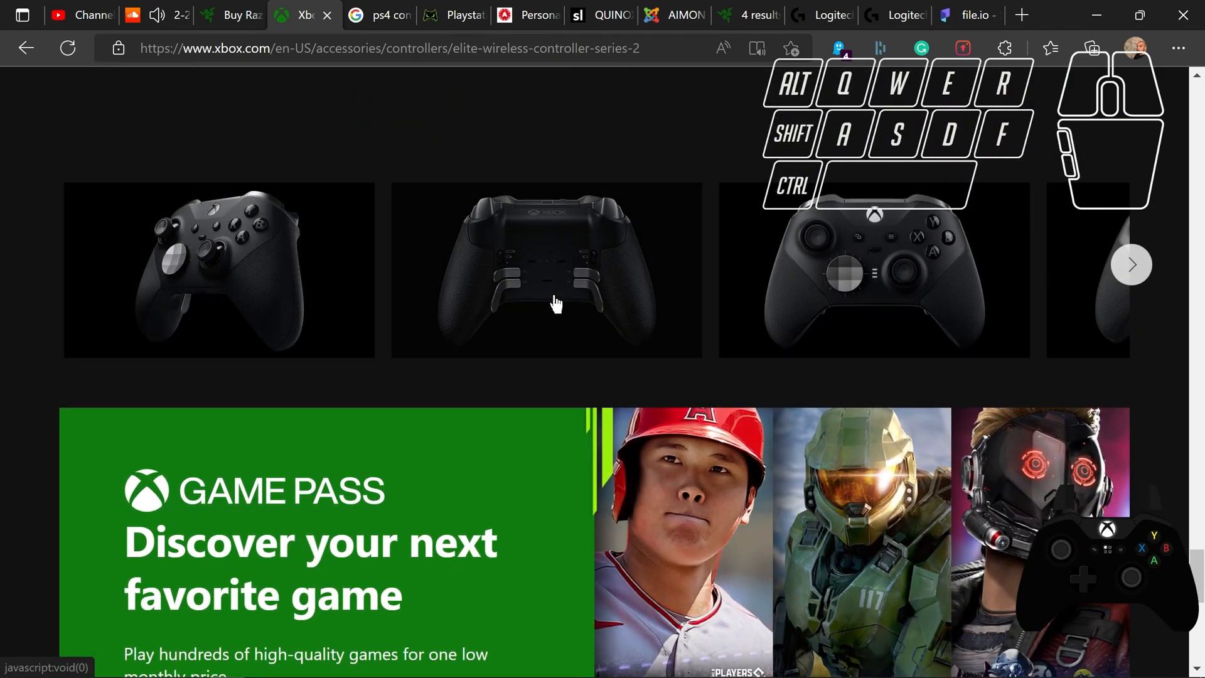
{"action": "mouse_move", "coordinate": [817, 290]}
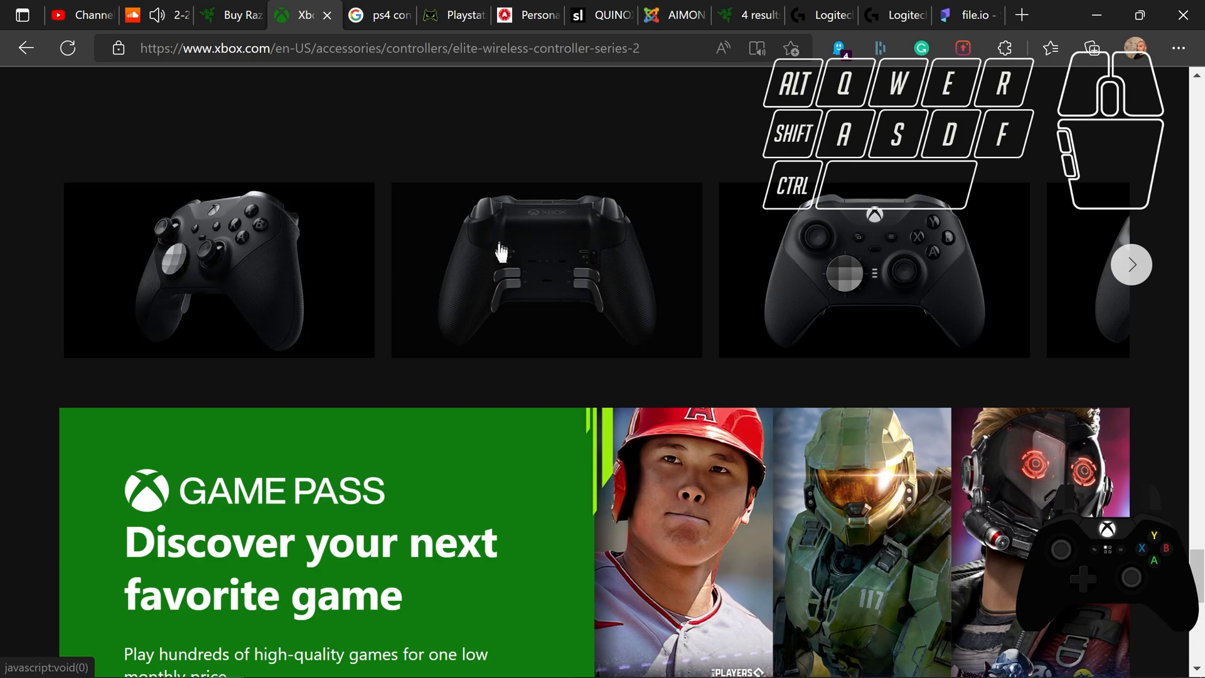
{"action": "mouse_move", "coordinate": [35, 227]}
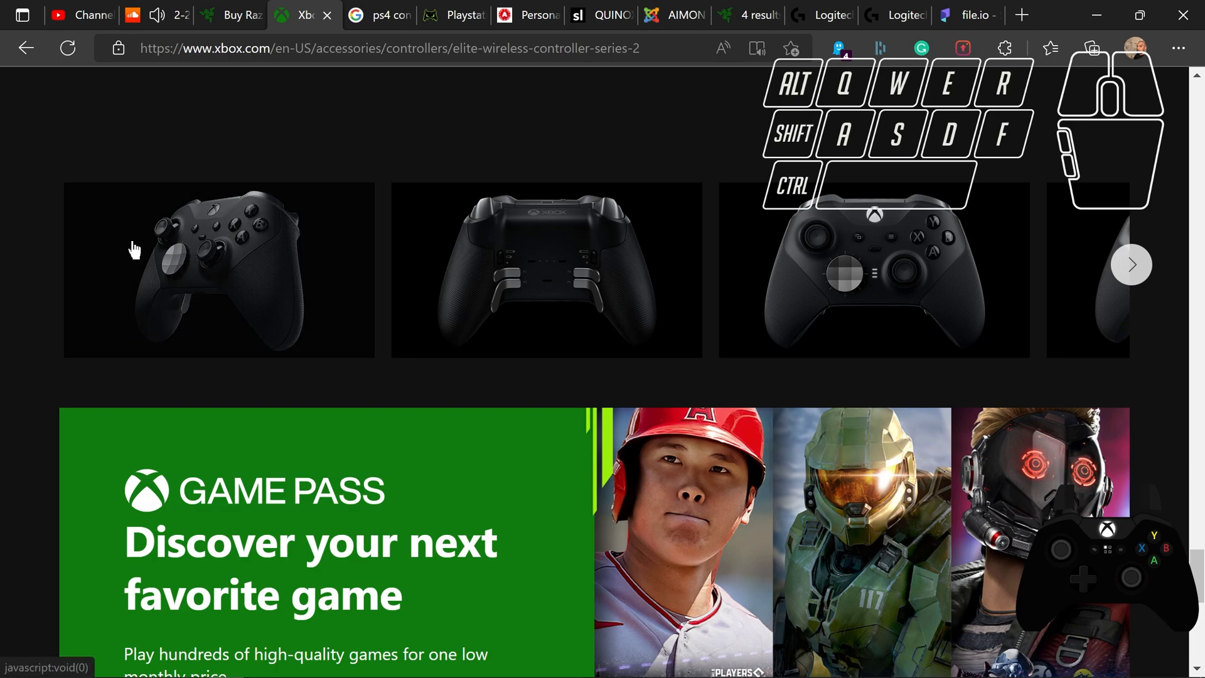
{"action": "mouse_move", "coordinate": [171, 263]}
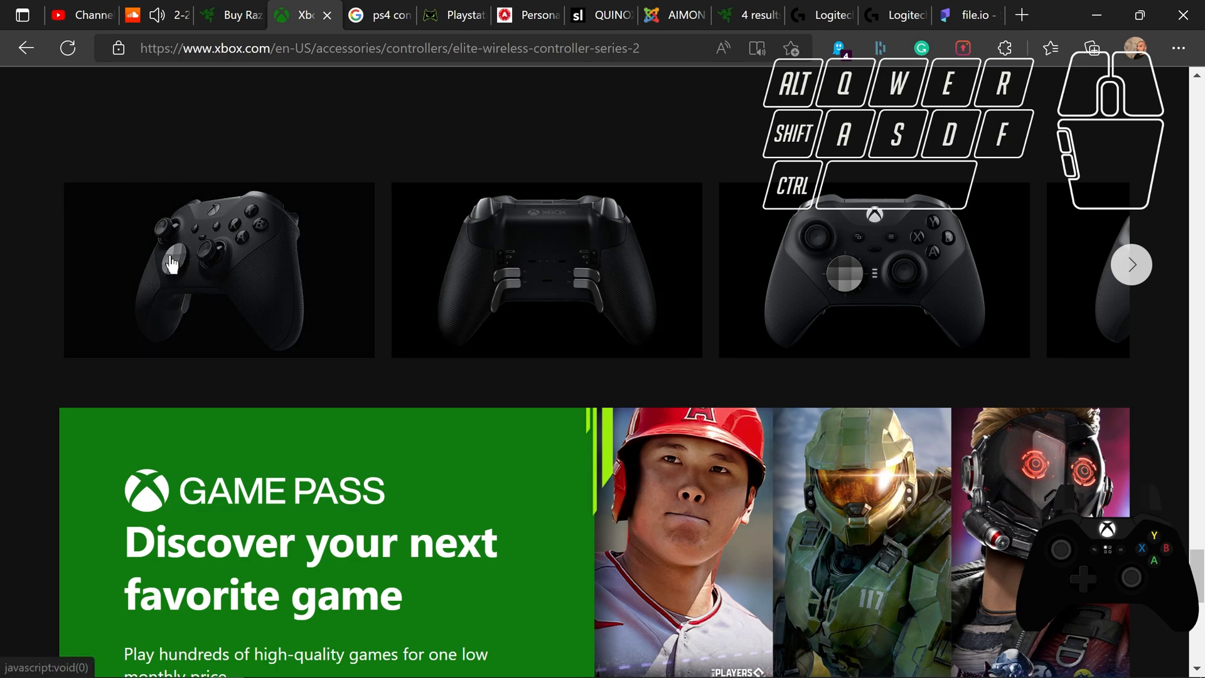
{"action": "mouse_move", "coordinate": [211, 347]}
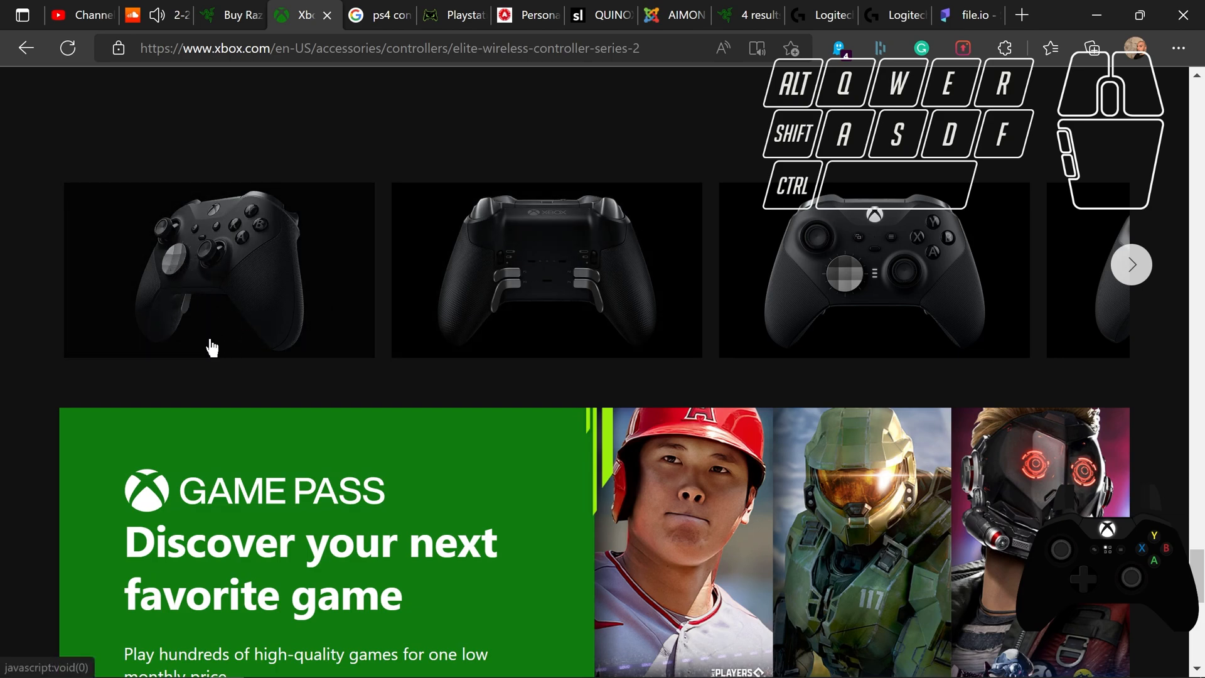
{"action": "mouse_move", "coordinate": [162, 246]}
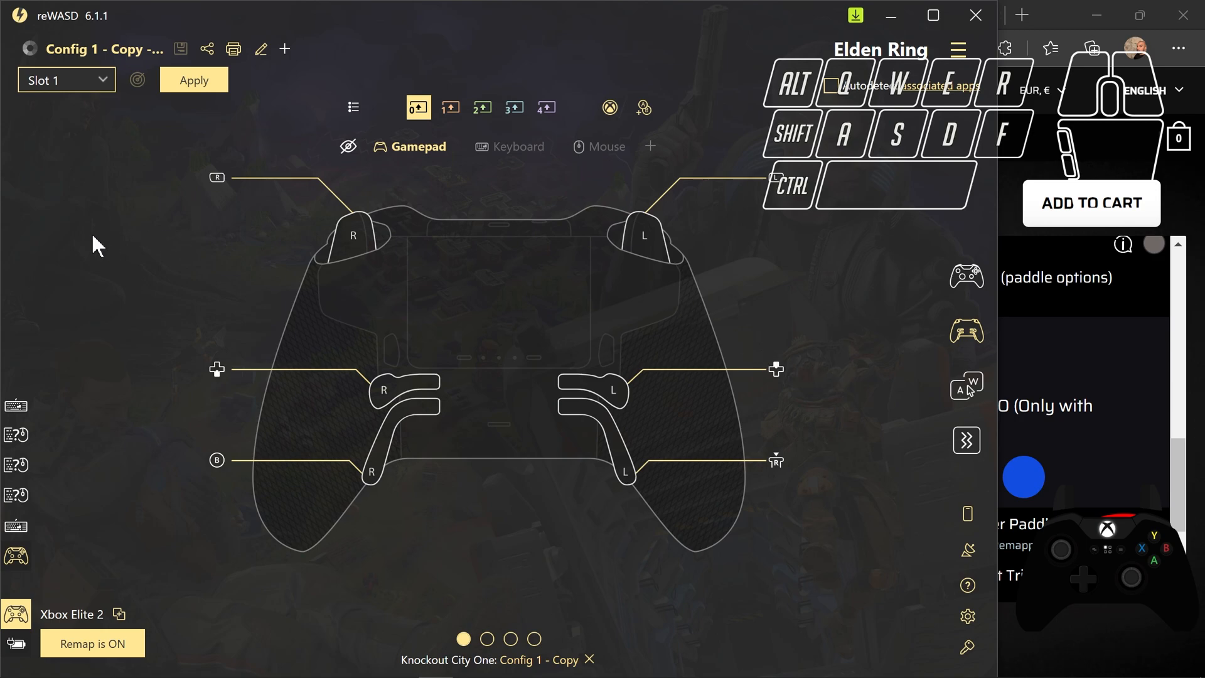
- Open the mapping panel for the lower L rear paddle, currently set to None
{"action": "left_click", "coordinate": [607, 390]}
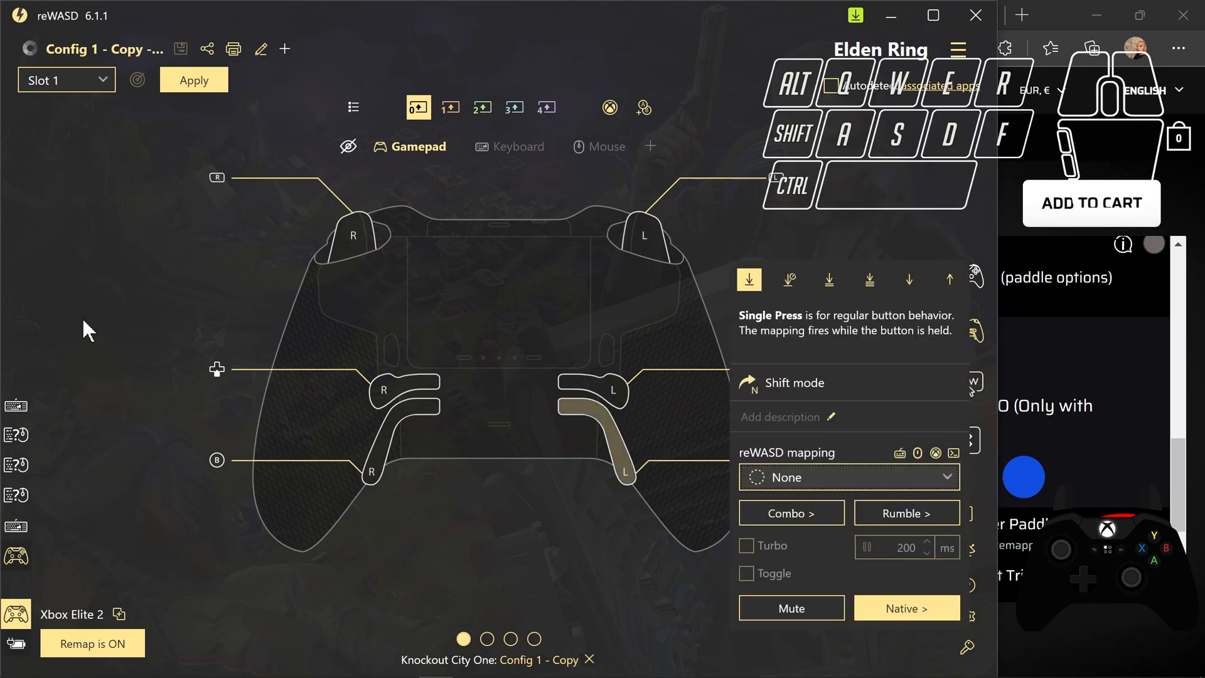
{"action": "mouse_move", "coordinate": [761, 429]}
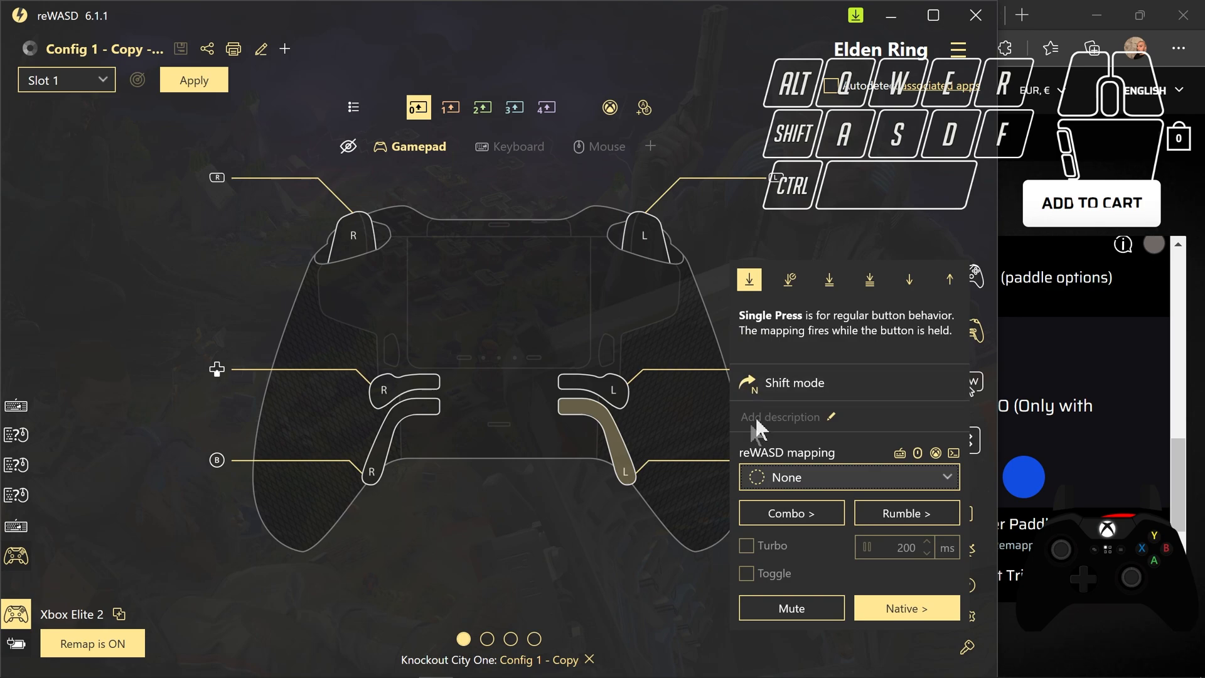
{"action": "mouse_move", "coordinate": [501, 559]}
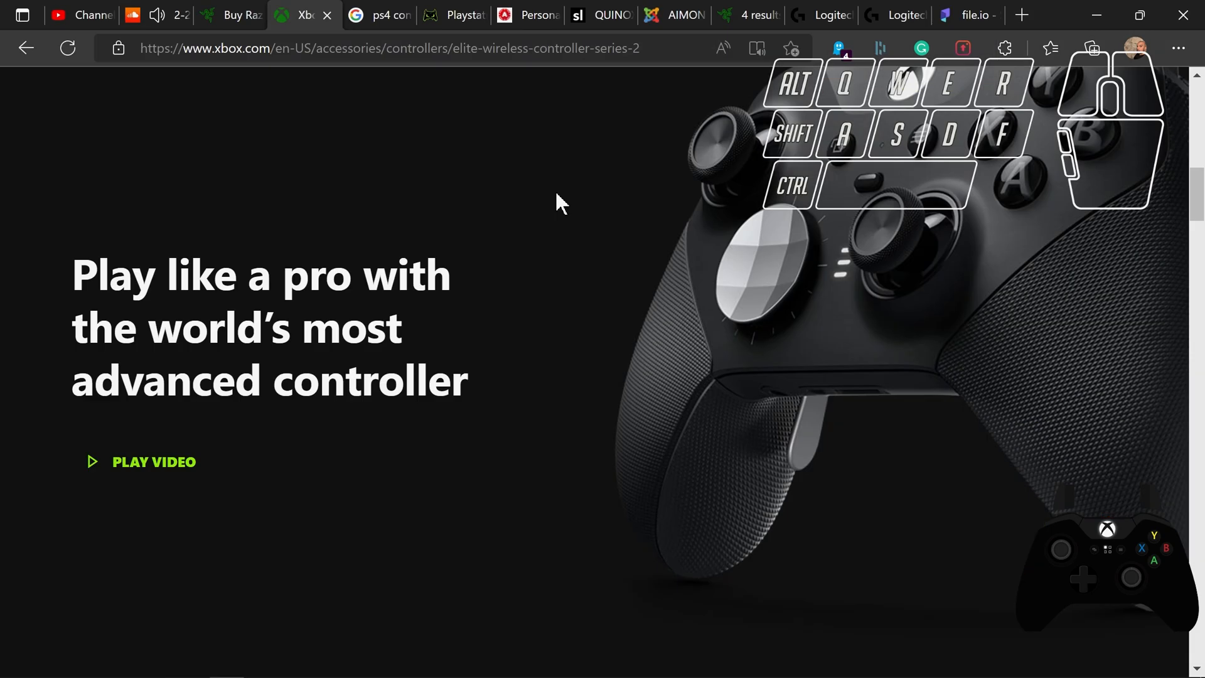
{"action": "mouse_move", "coordinate": [558, 290]}
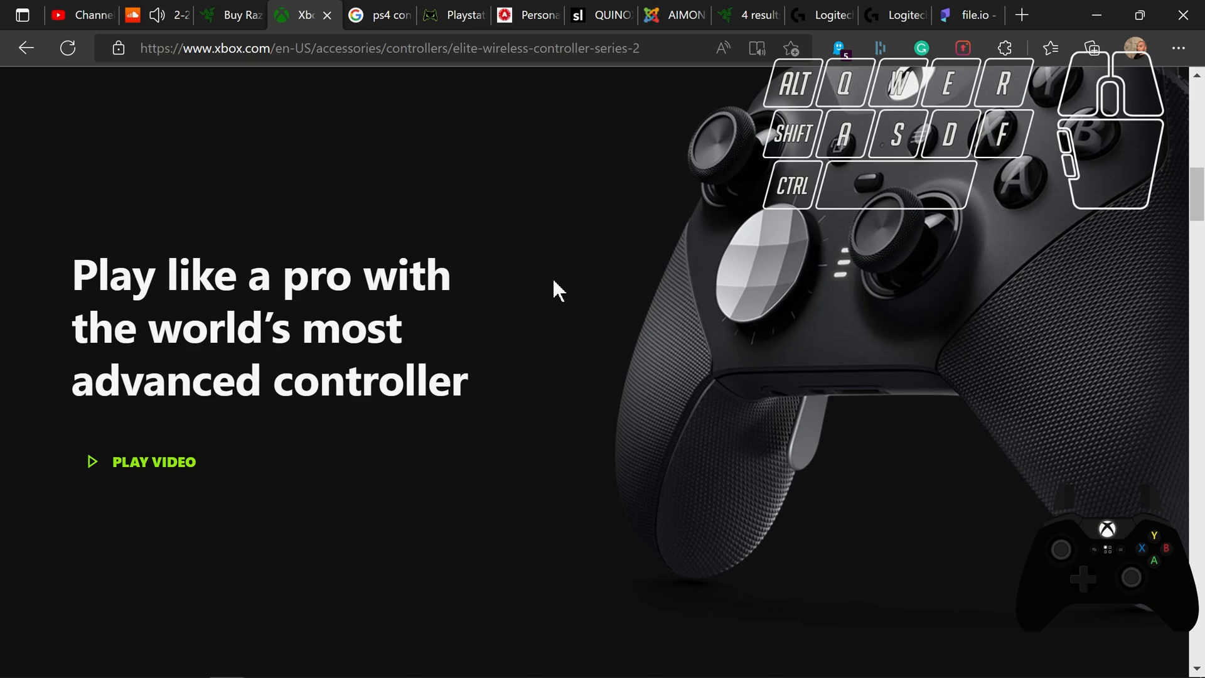
{"action": "mouse_move", "coordinate": [582, 175]}
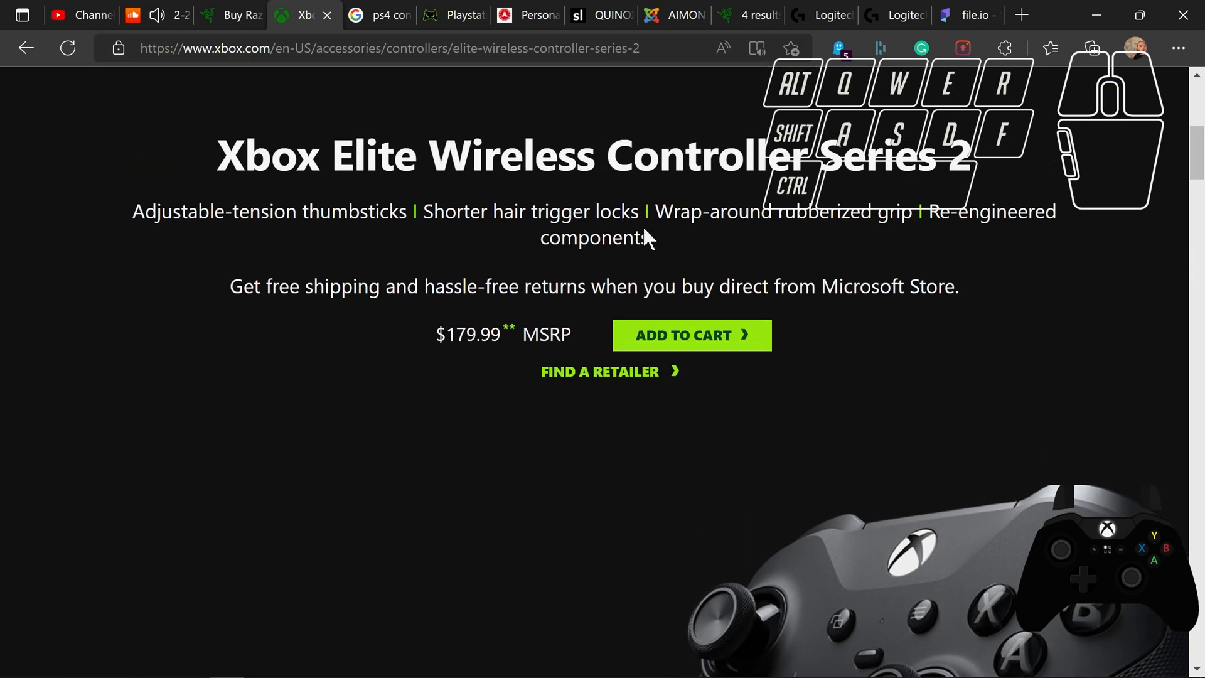
- Review the Elite Series 2 price section, then move to the Speedlink QUINOX Pro gamepad page
{"action": "scroll", "scroll_direction": "down", "scroll_amount": 3}
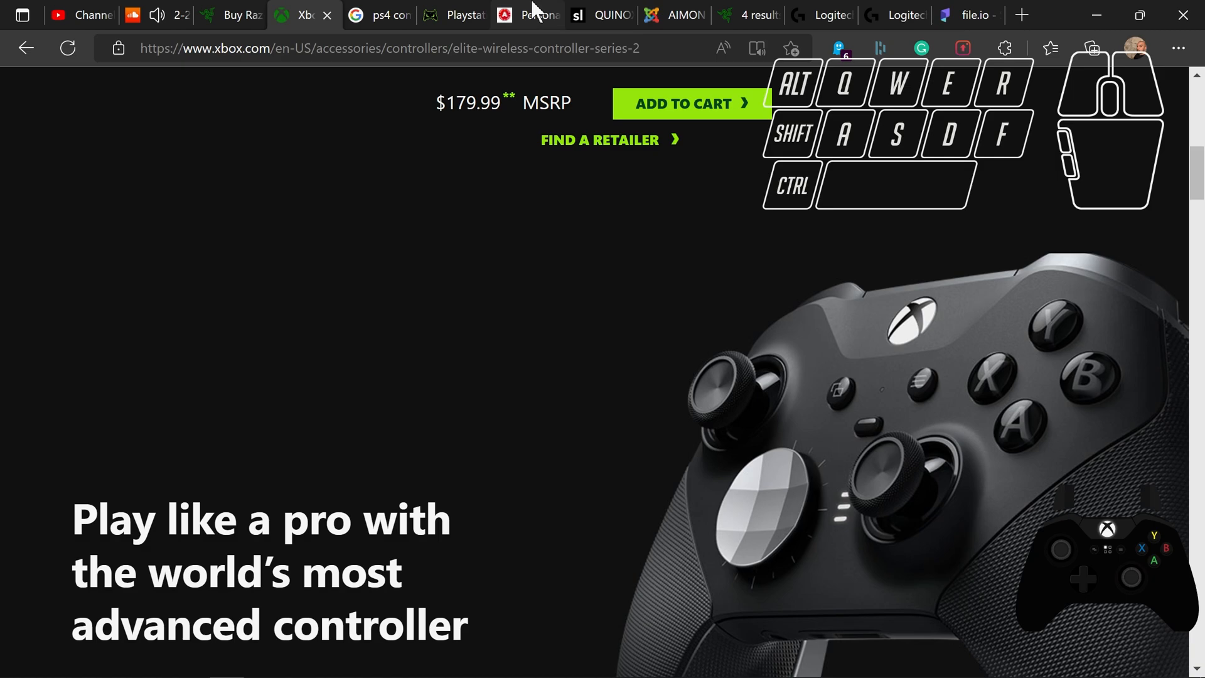
{"action": "left_click", "coordinate": [525, 15]}
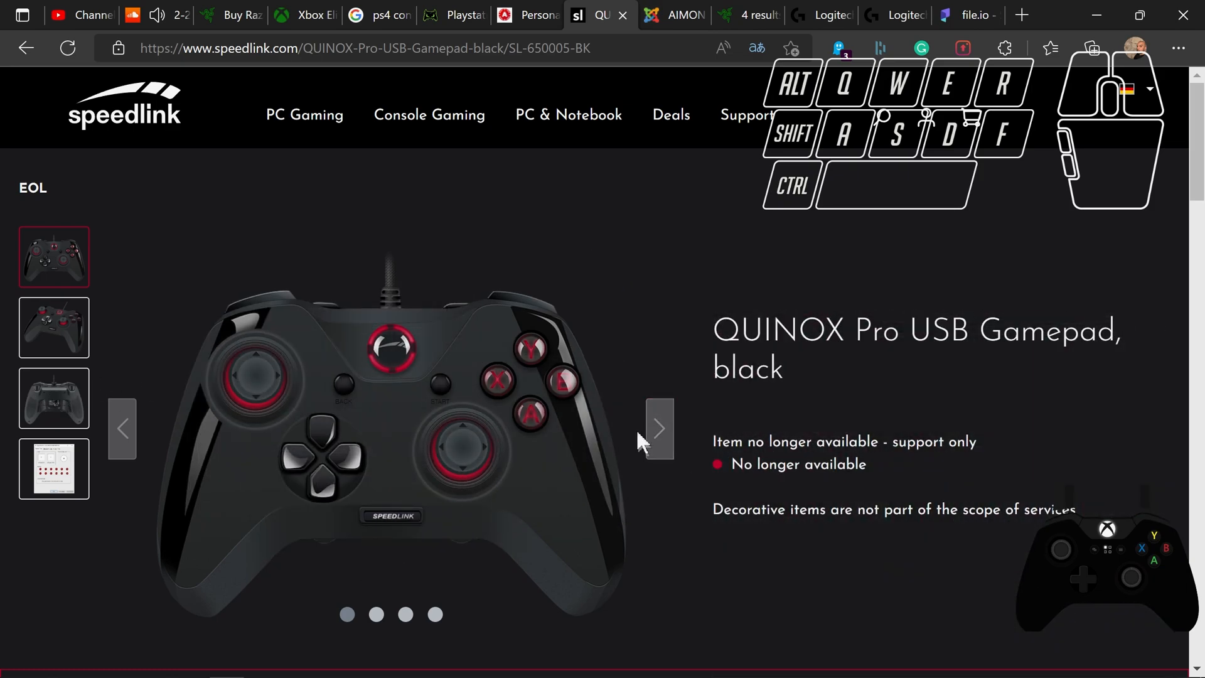
- View the QUINOX gamepad's rear photo, then move to the Razer Raiju Ultimate page
{"action": "left_click", "coordinate": [656, 428]}
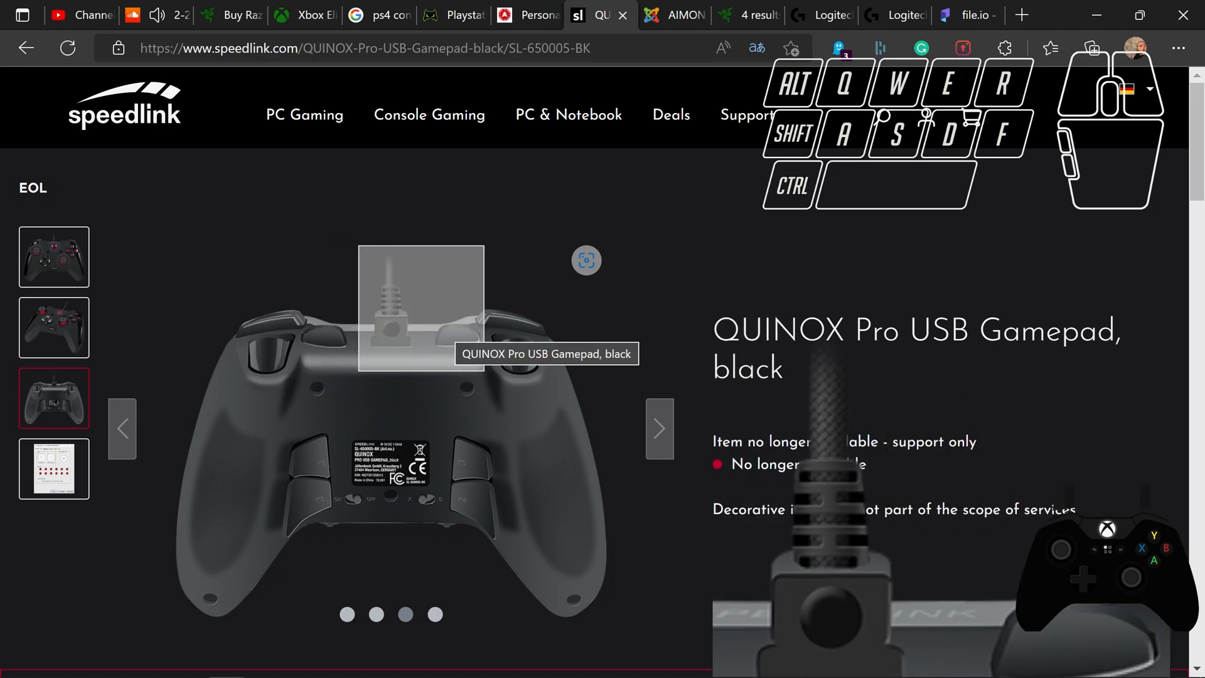
{"action": "left_click", "coordinate": [230, 15]}
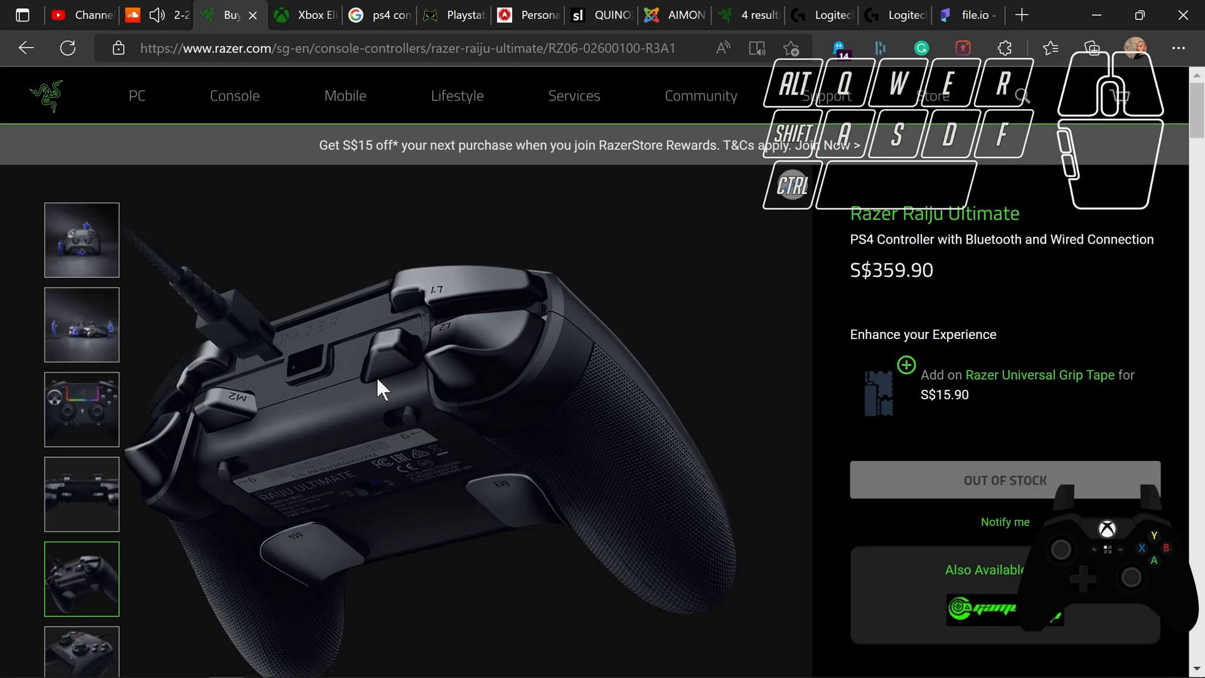
{"action": "mouse_move", "coordinate": [247, 446]}
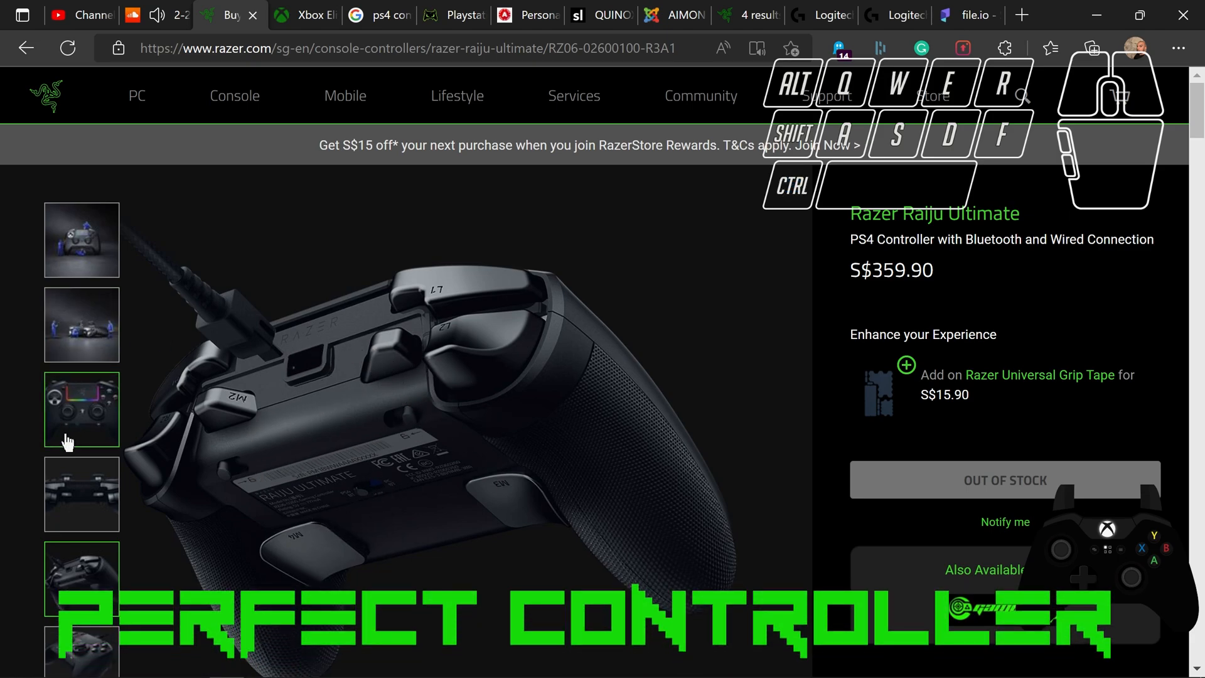
- Compare the Raiju's front photo with the Xbox controller page, then return to the Raiju page
{"action": "left_click", "coordinate": [80, 408]}
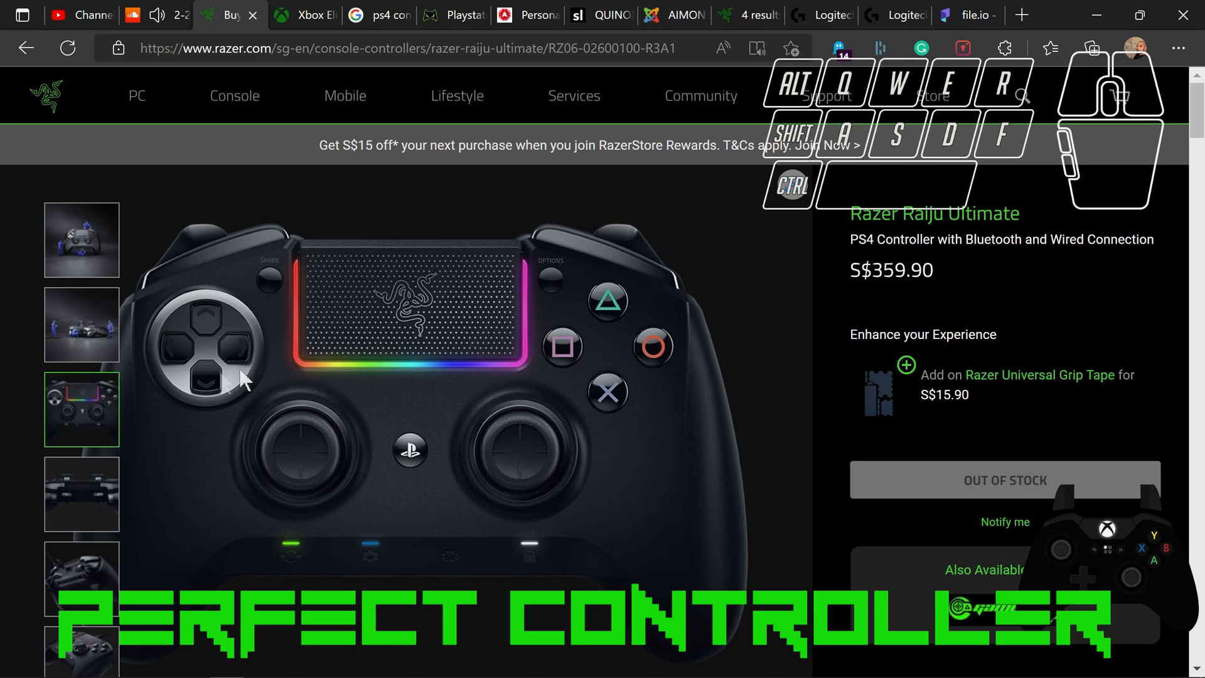
{"action": "left_click", "coordinate": [304, 15]}
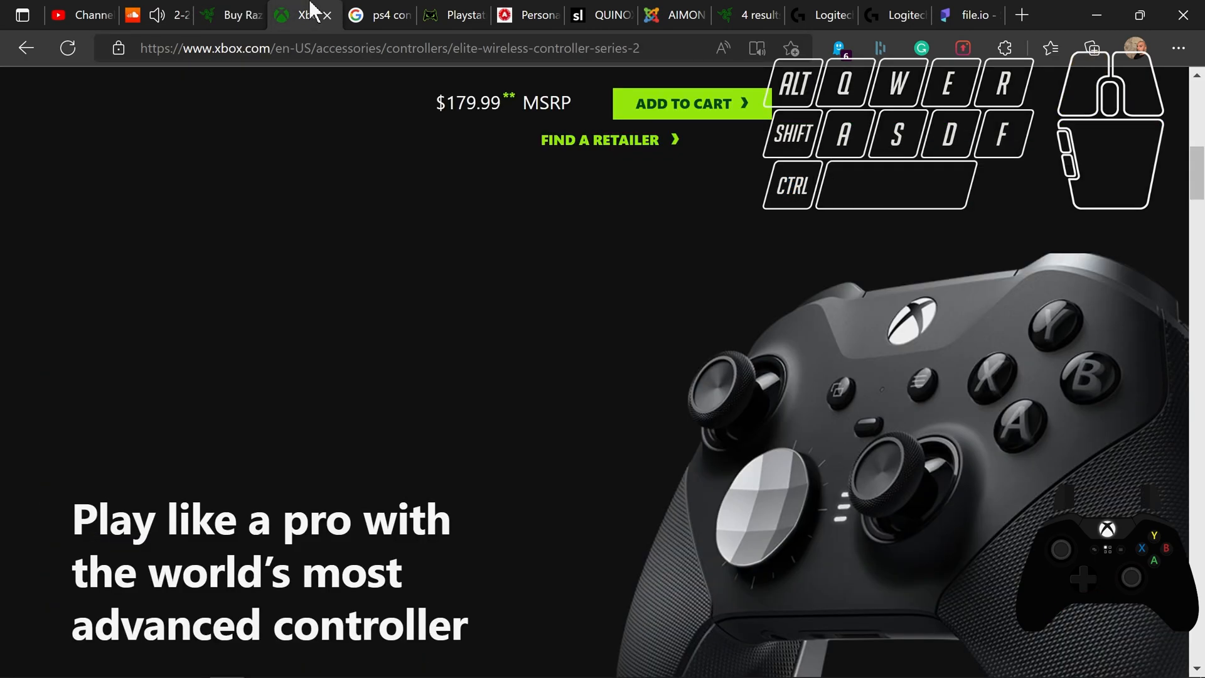
{"action": "scroll", "scroll_direction": "down", "scroll_amount": 3}
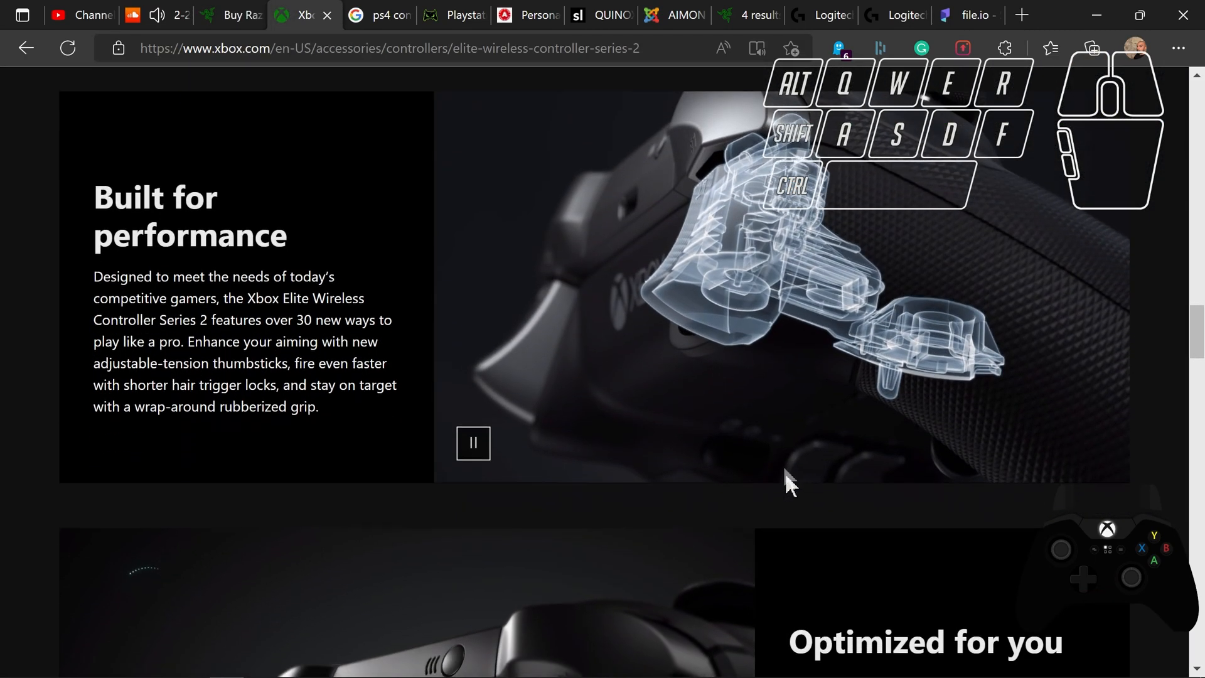
{"action": "left_click", "coordinate": [228, 15]}
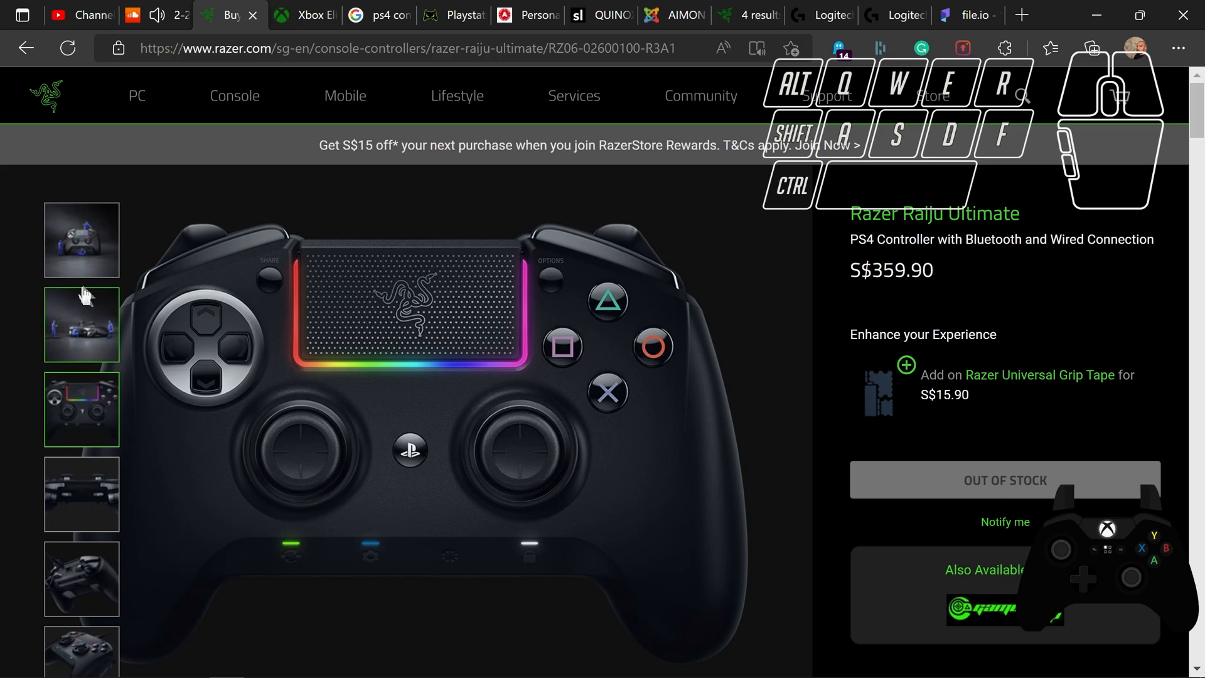
{"action": "scroll", "scroll_direction": "down", "scroll_amount": 3}
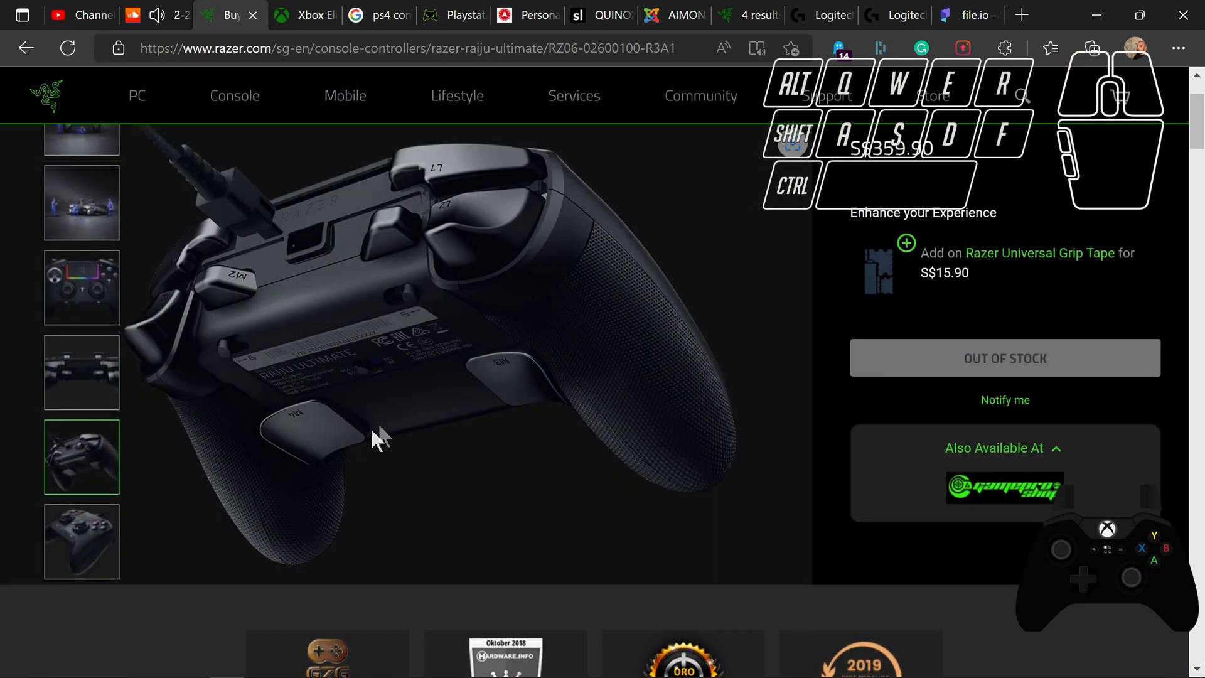
{"action": "mouse_move", "coordinate": [580, 427]}
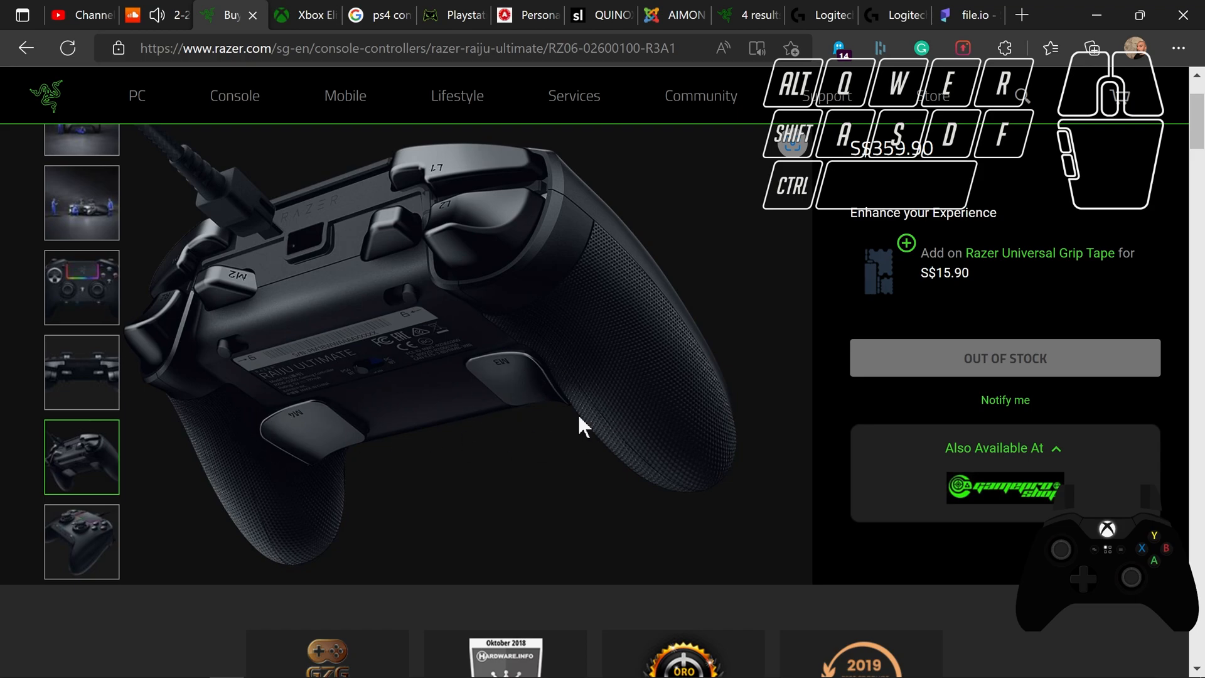
{"action": "mouse_move", "coordinate": [369, 254]}
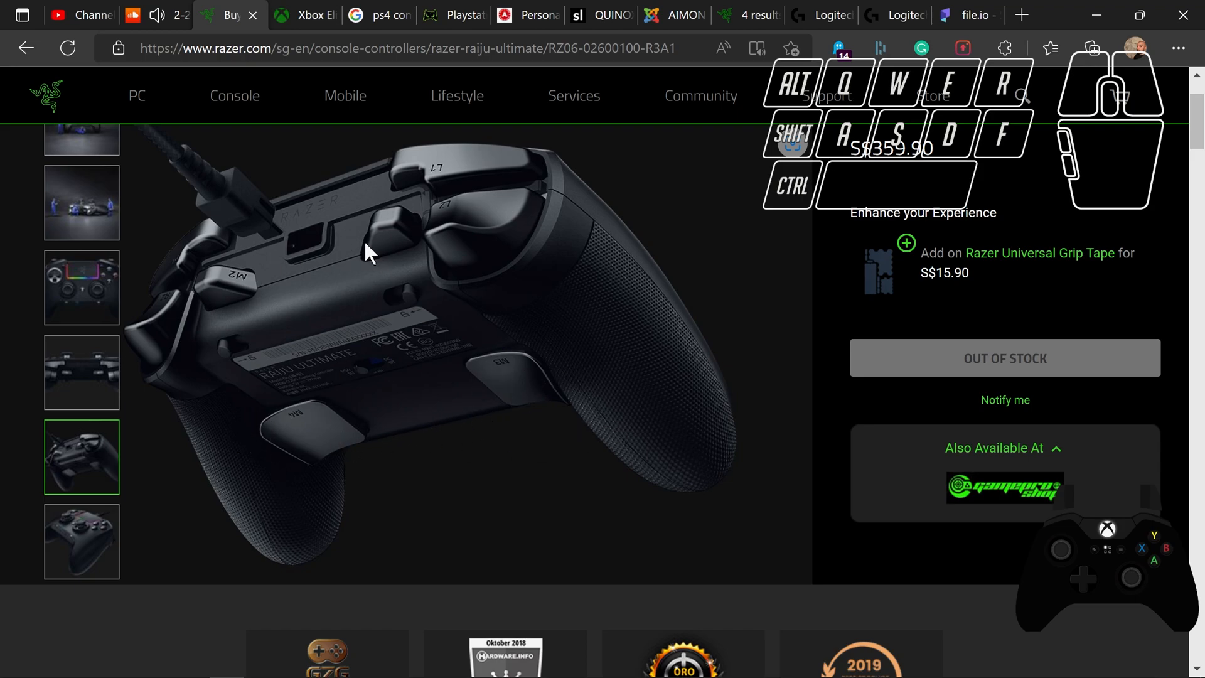
{"action": "mouse_move", "coordinate": [322, 279]}
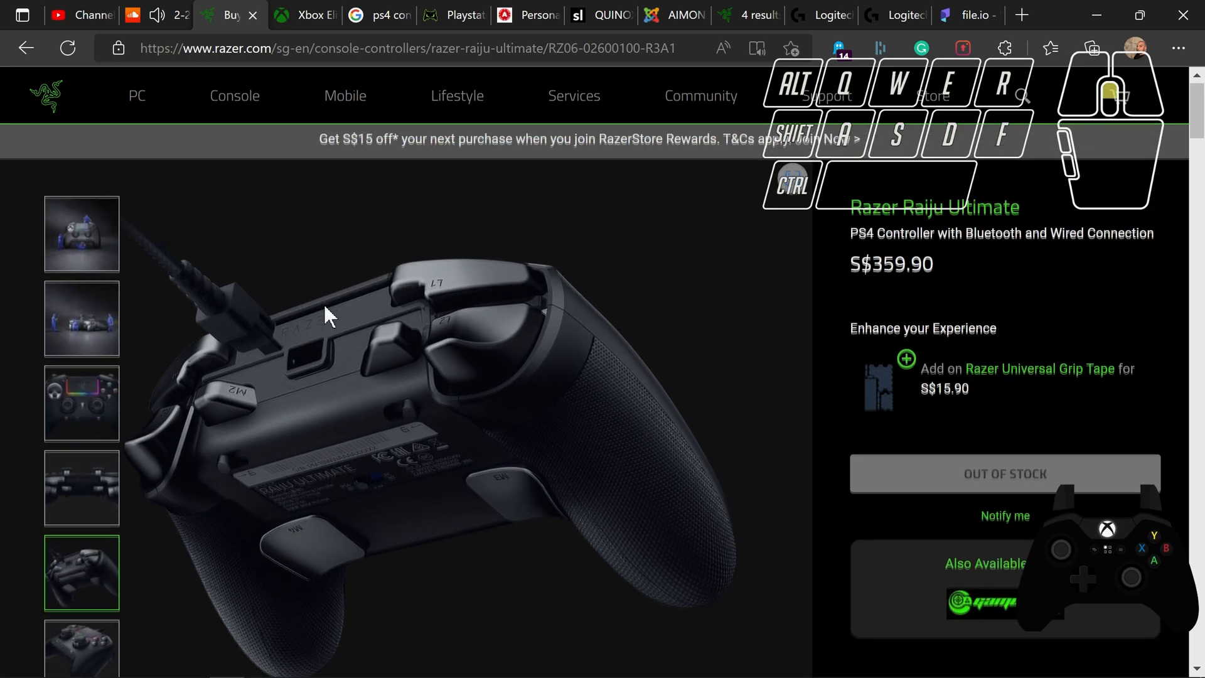
- Browse more Raiju product photos, then switch to the Xbox Elite Series 2 page
{"action": "left_click", "coordinate": [82, 239]}
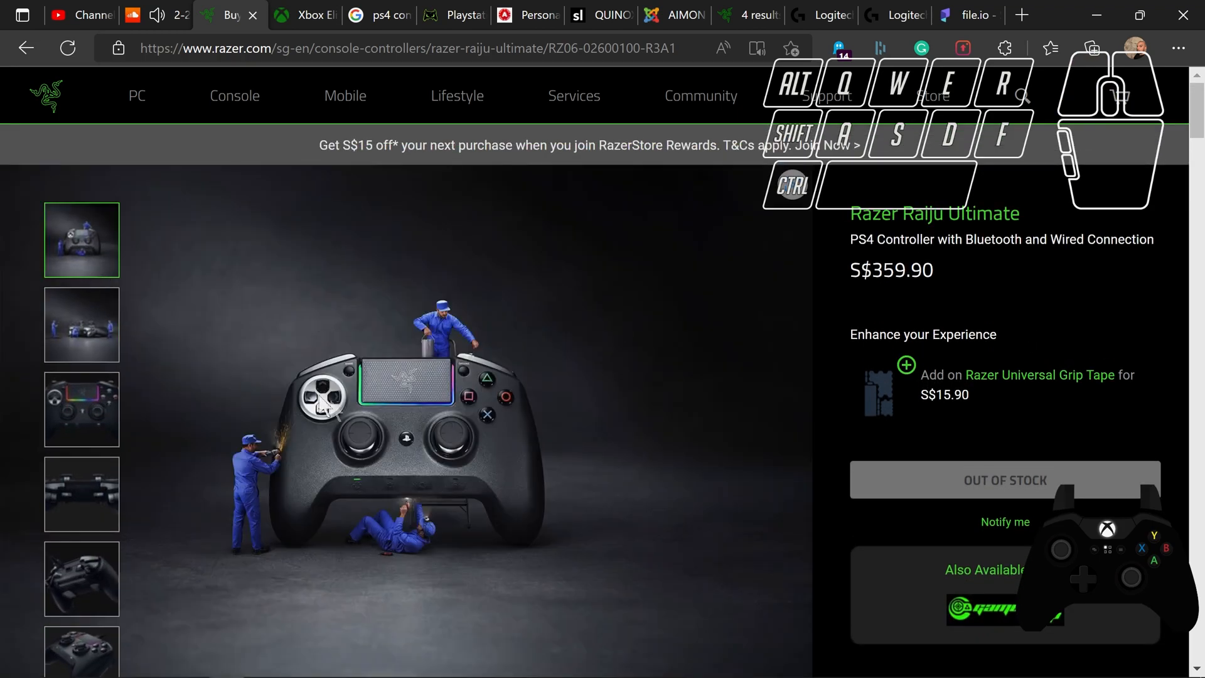
{"action": "left_click", "coordinate": [81, 579]}
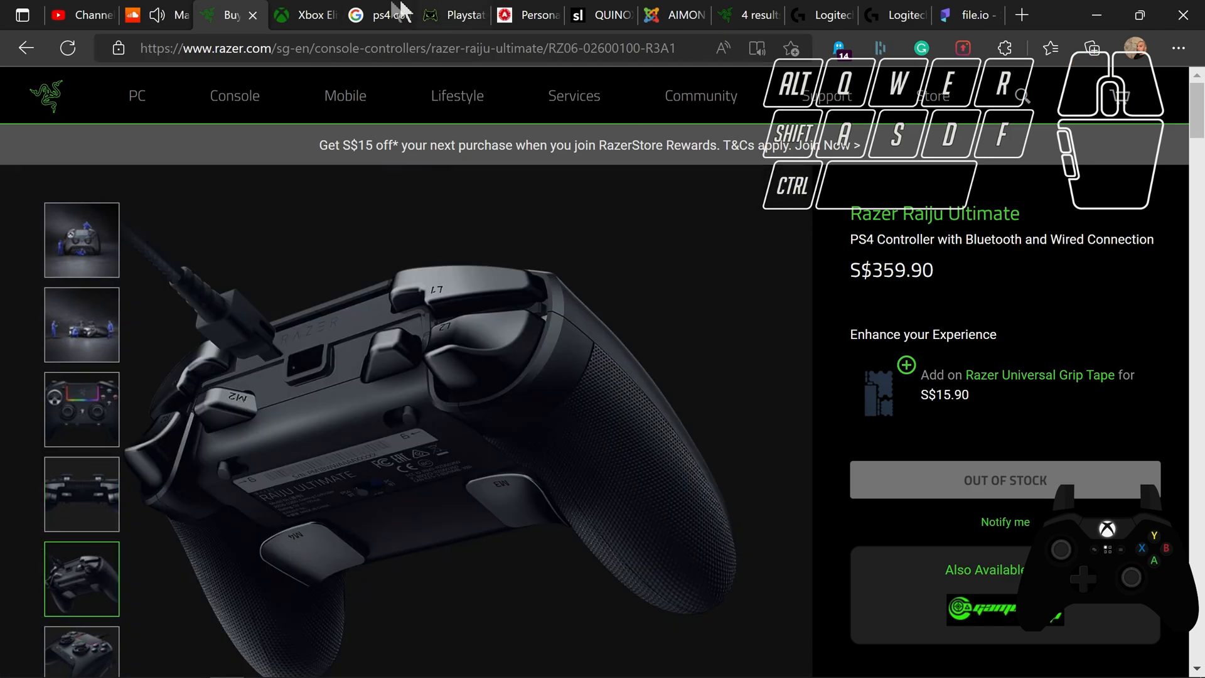
{"action": "left_click", "coordinate": [302, 16]}
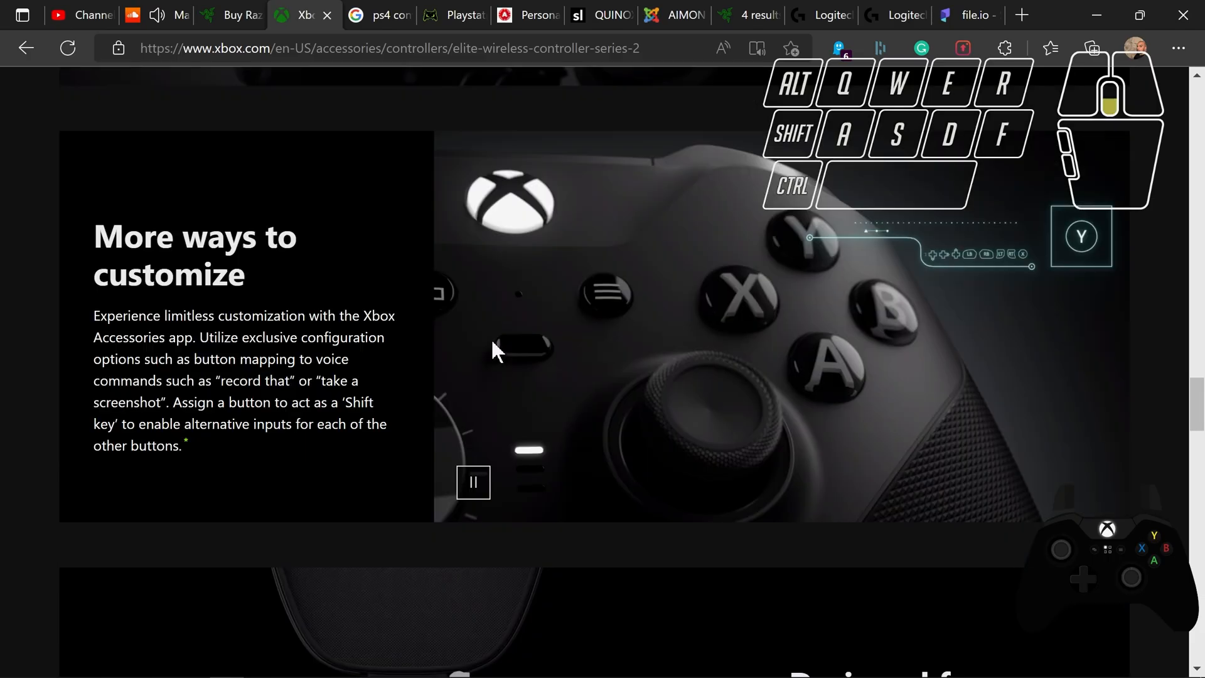
- Scroll the Elite Series 2 page to the rear view with the four paddles P1–P4
{"action": "scroll", "scroll_direction": "down", "scroll_amount": 3}
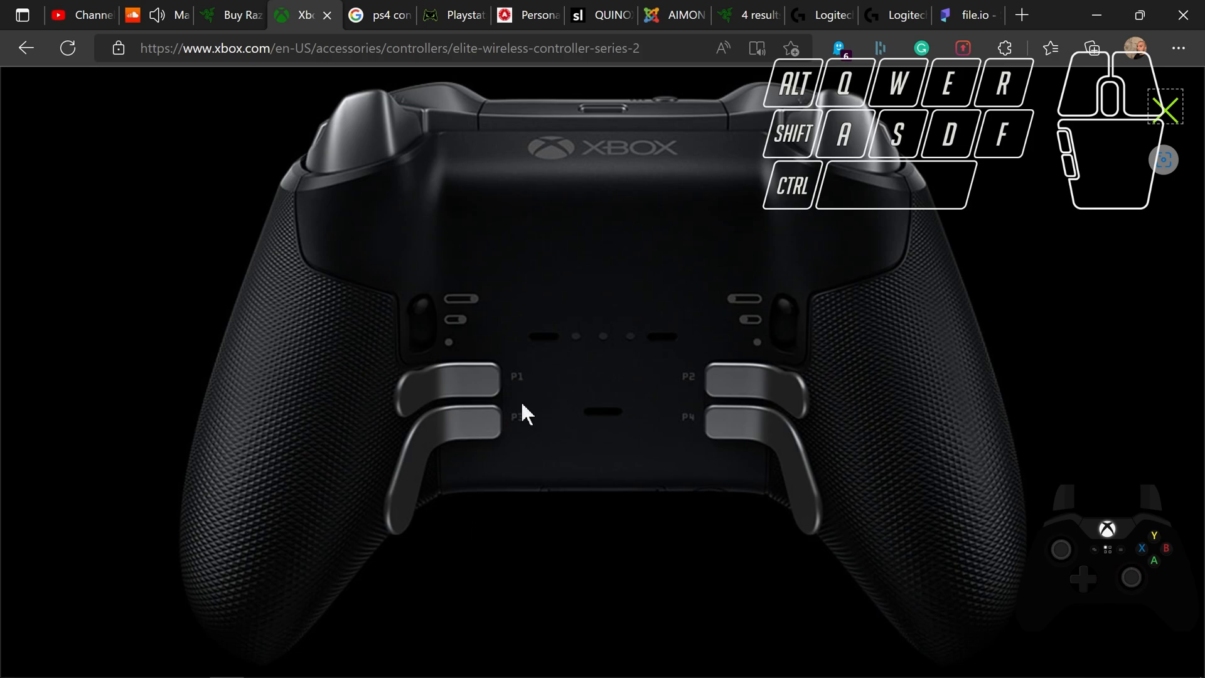
{"action": "mouse_move", "coordinate": [468, 444]}
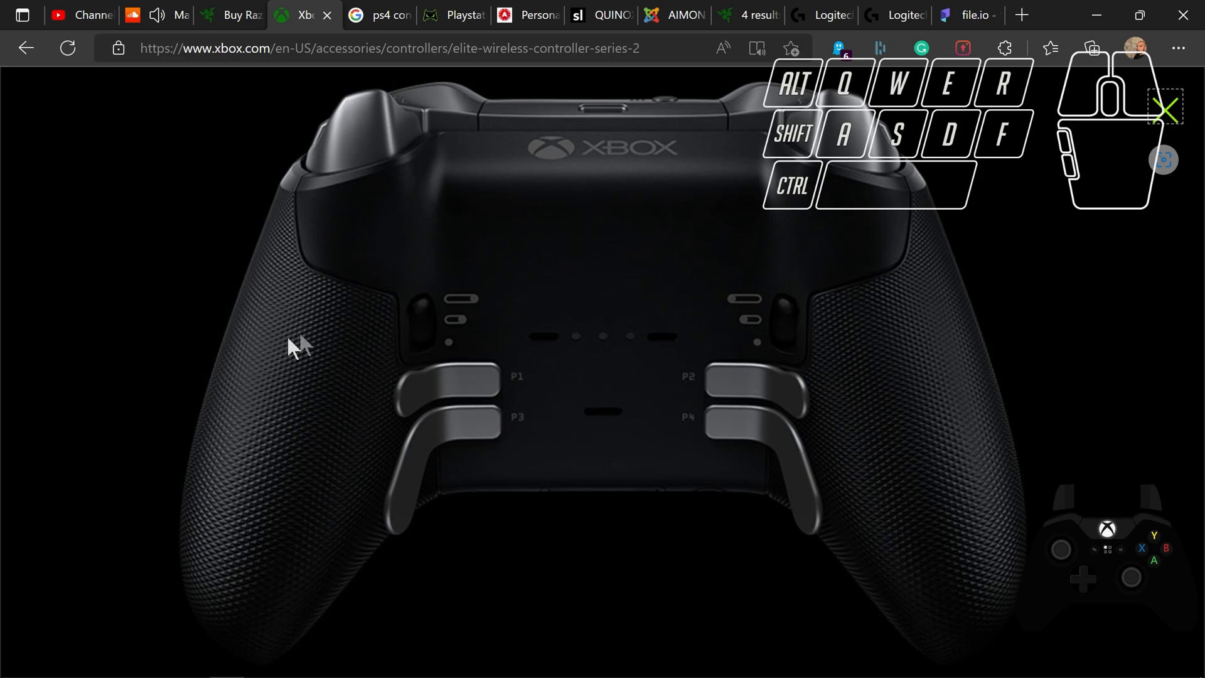
{"action": "mouse_move", "coordinate": [365, 406]}
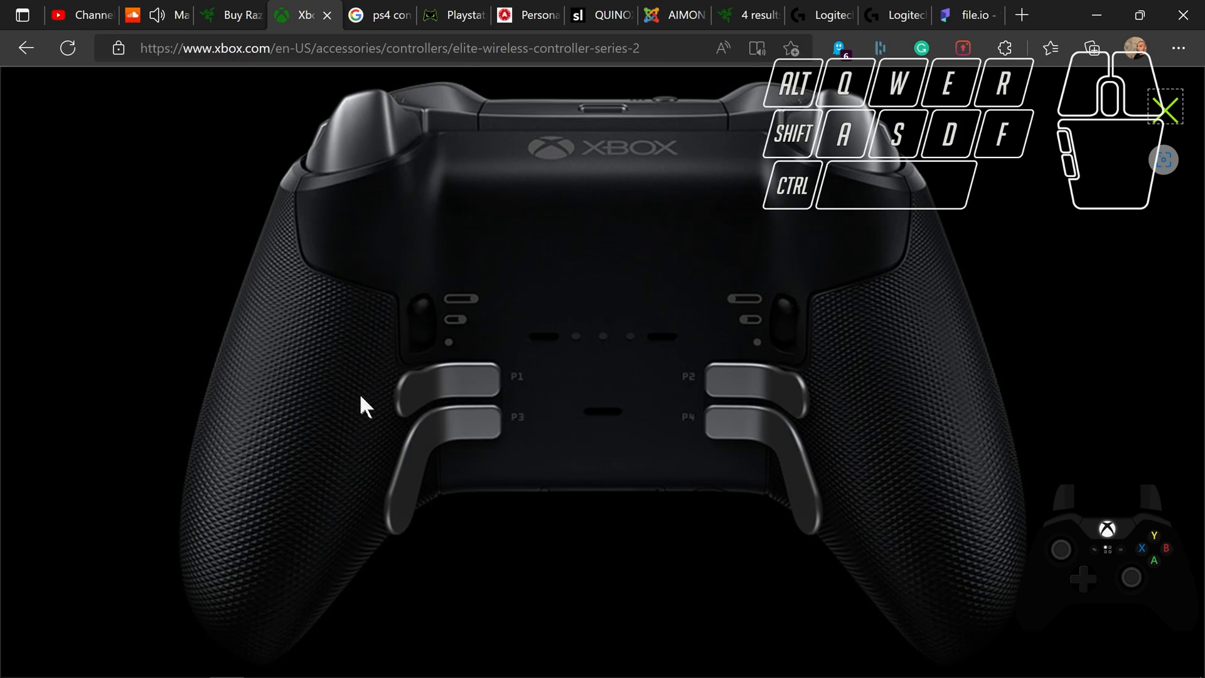
{"action": "mouse_move", "coordinate": [556, 323]}
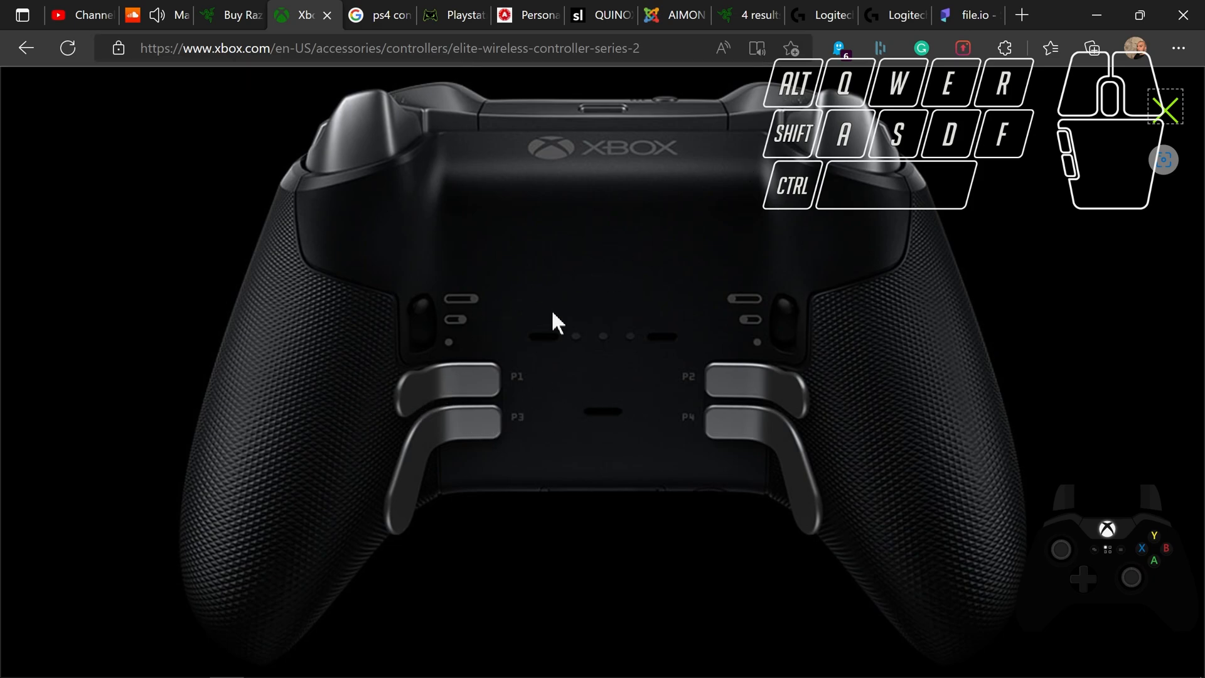
{"action": "mouse_move", "coordinate": [626, 407]}
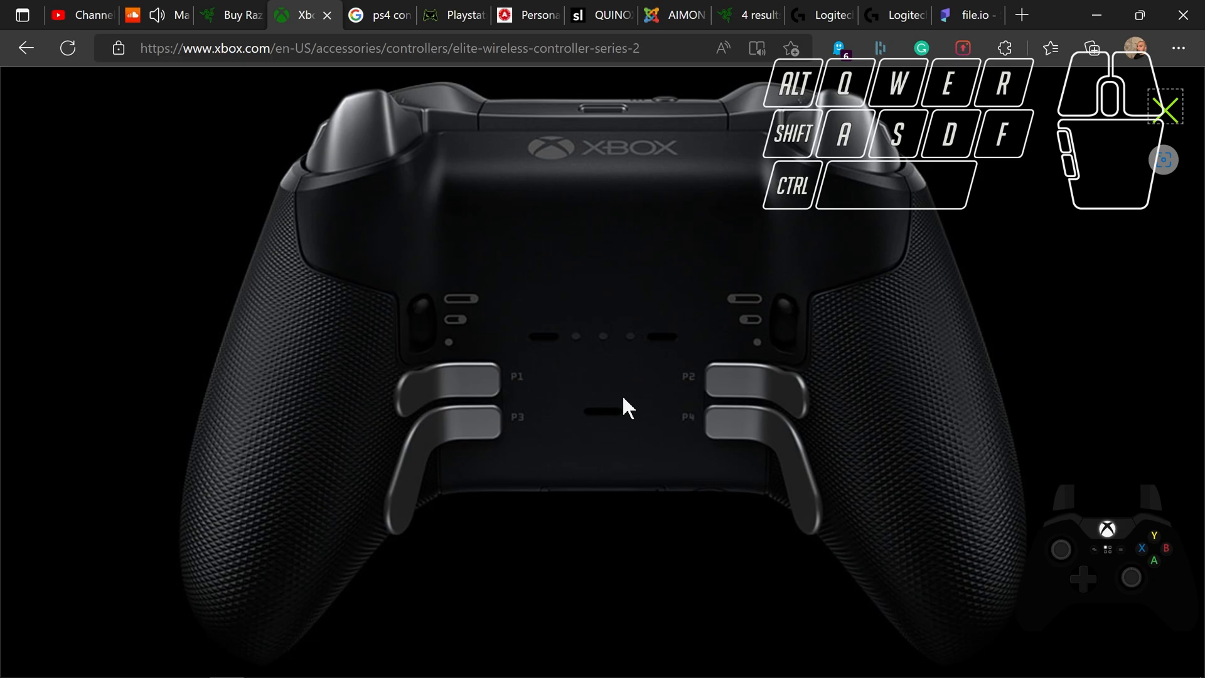
{"action": "mouse_move", "coordinate": [536, 447]}
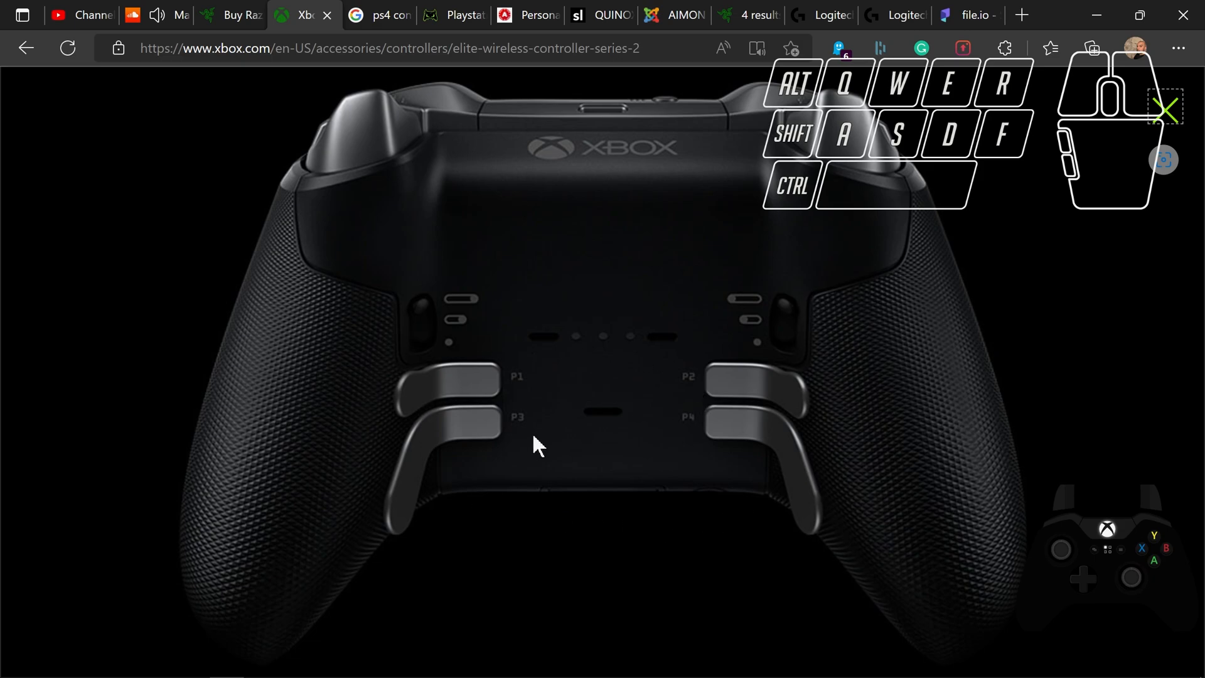
{"action": "mouse_move", "coordinate": [833, 538]}
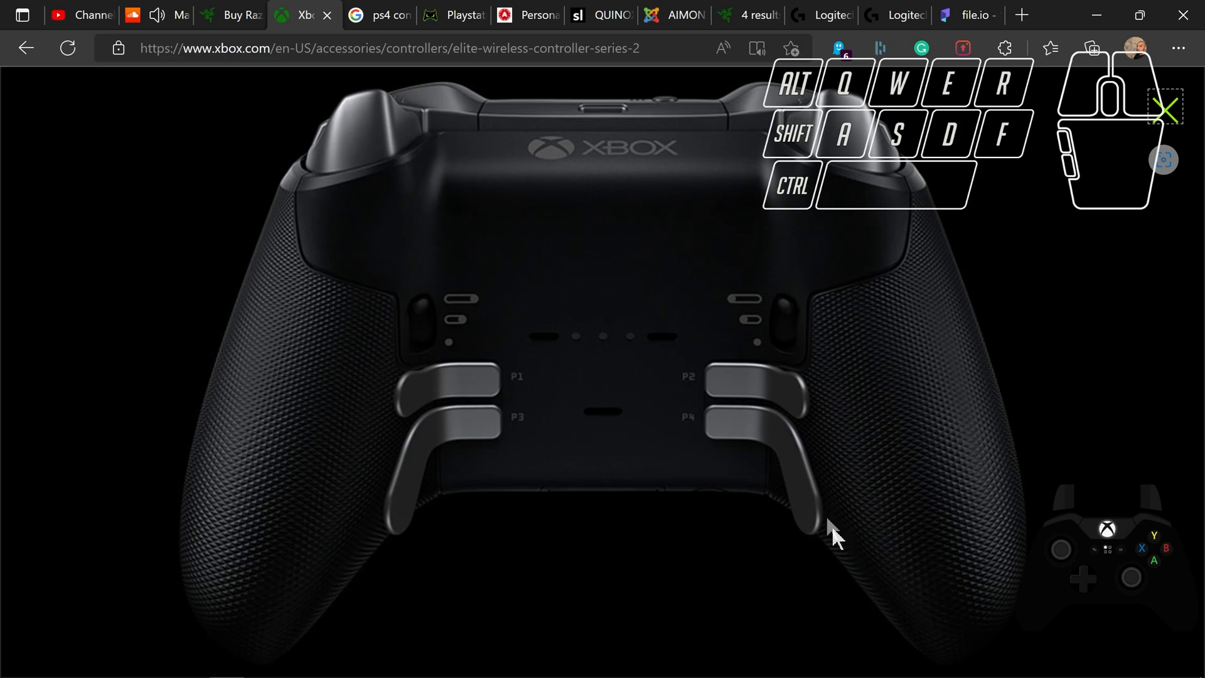
{"action": "mouse_move", "coordinate": [771, 403]}
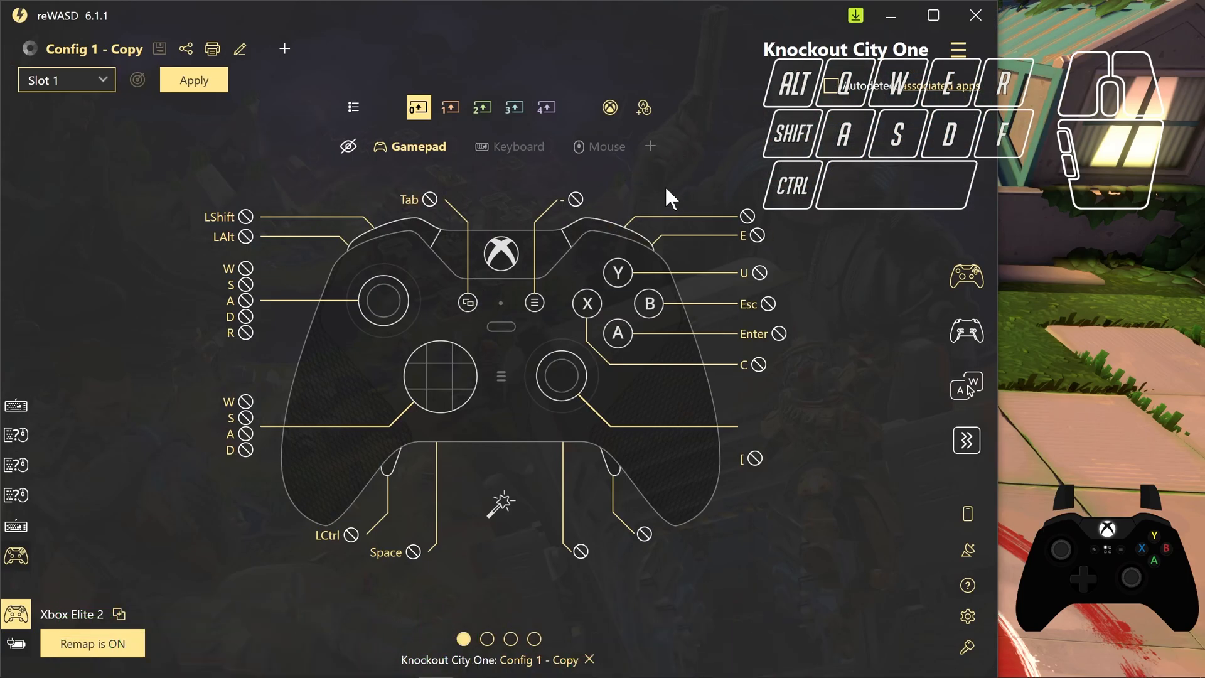
{"action": "mouse_move", "coordinate": [807, 138]}
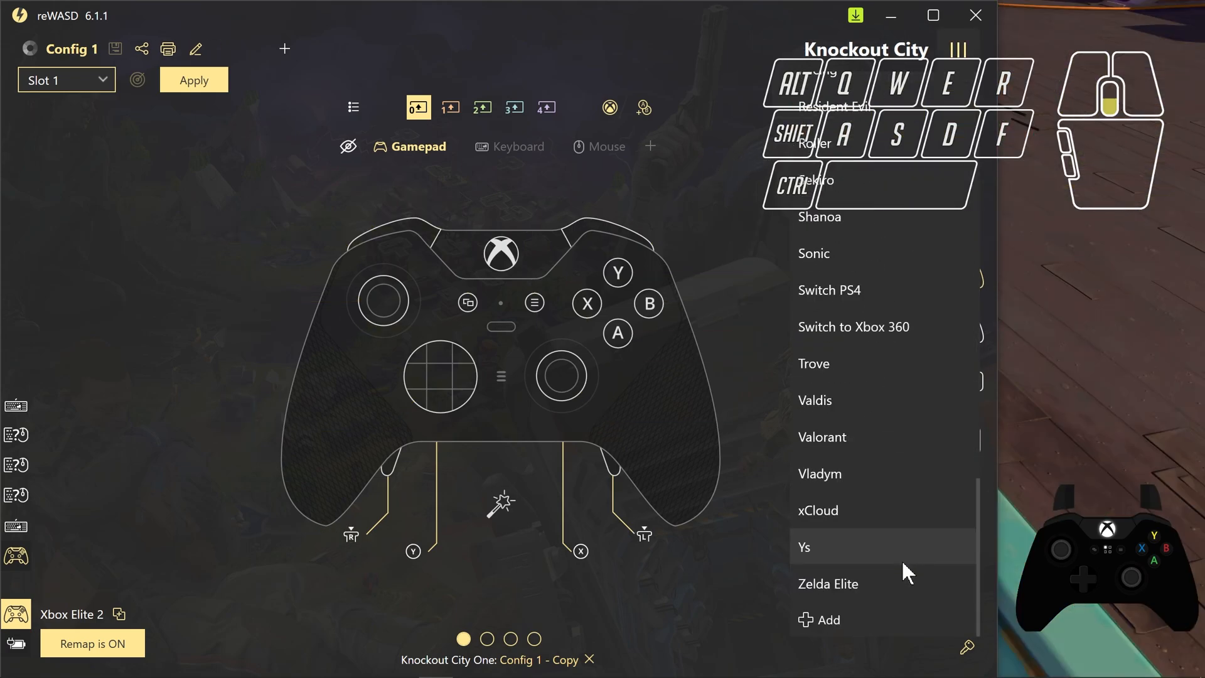
- Create a new game profile named 'test KO' with an empty Elite 2 mapping
{"action": "left_click", "coordinate": [827, 619]}
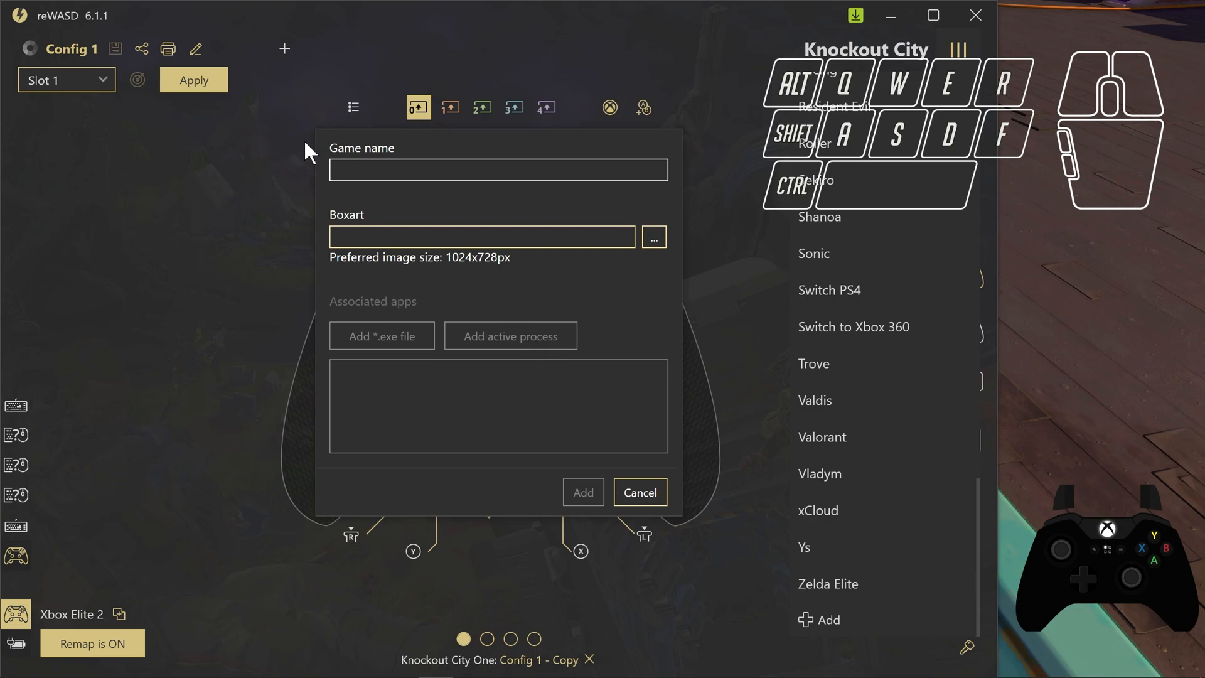
{"action": "type", "text": "test KO"}
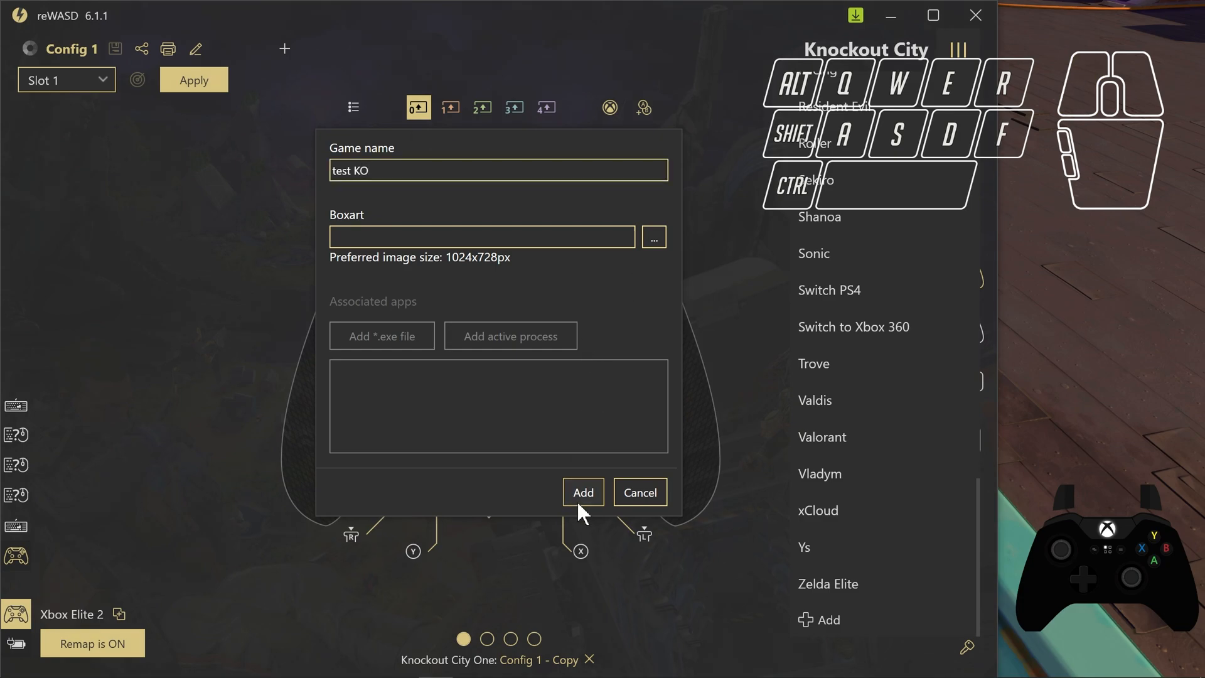
{"action": "left_click", "coordinate": [581, 492]}
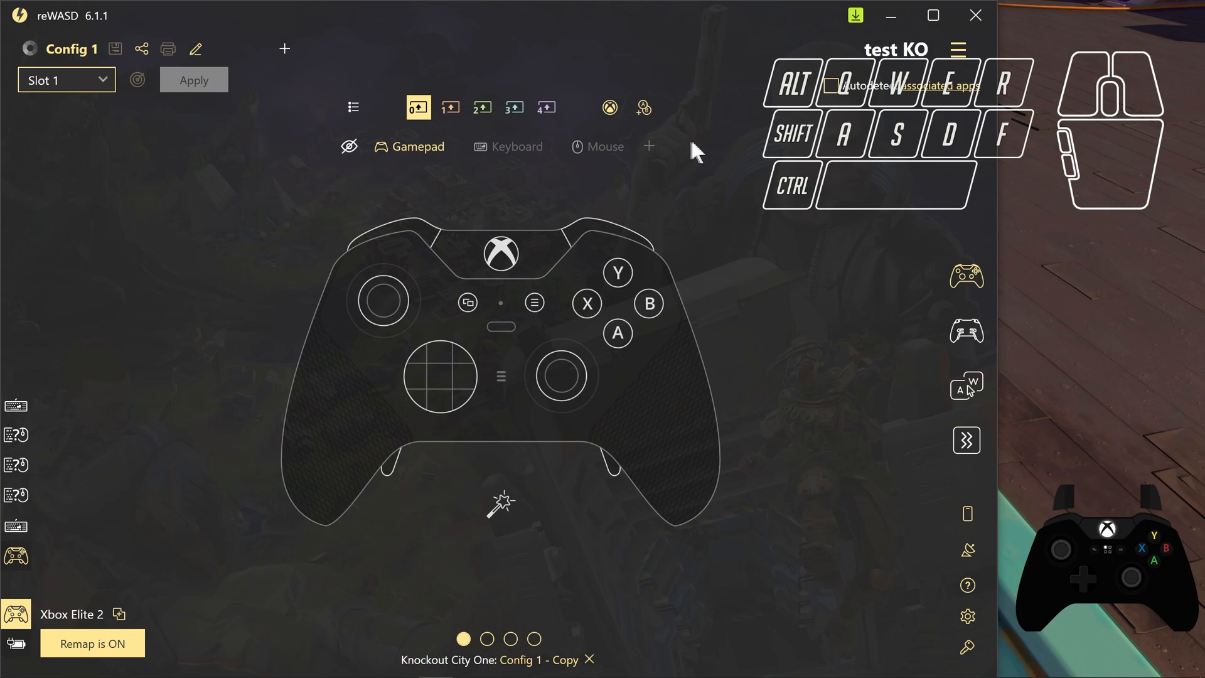
- Select the left stick on the controller diagram to show its mapping settings
{"action": "left_click", "coordinate": [380, 300]}
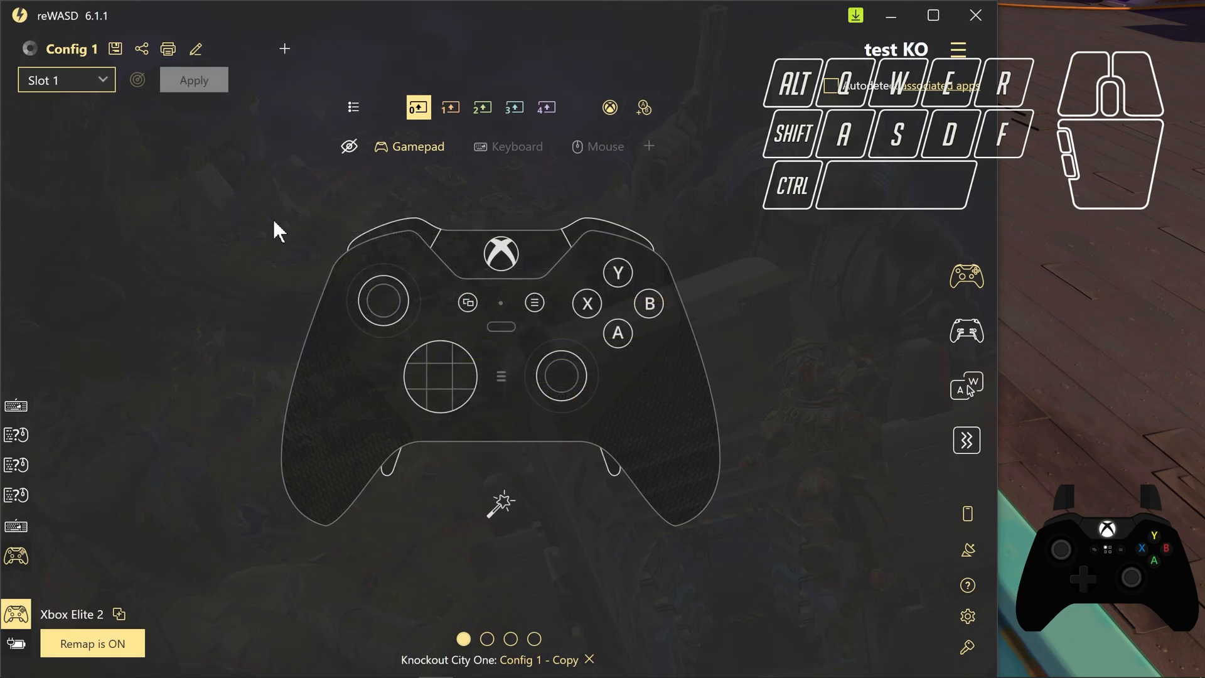
{"action": "mouse_move", "coordinate": [991, 334]}
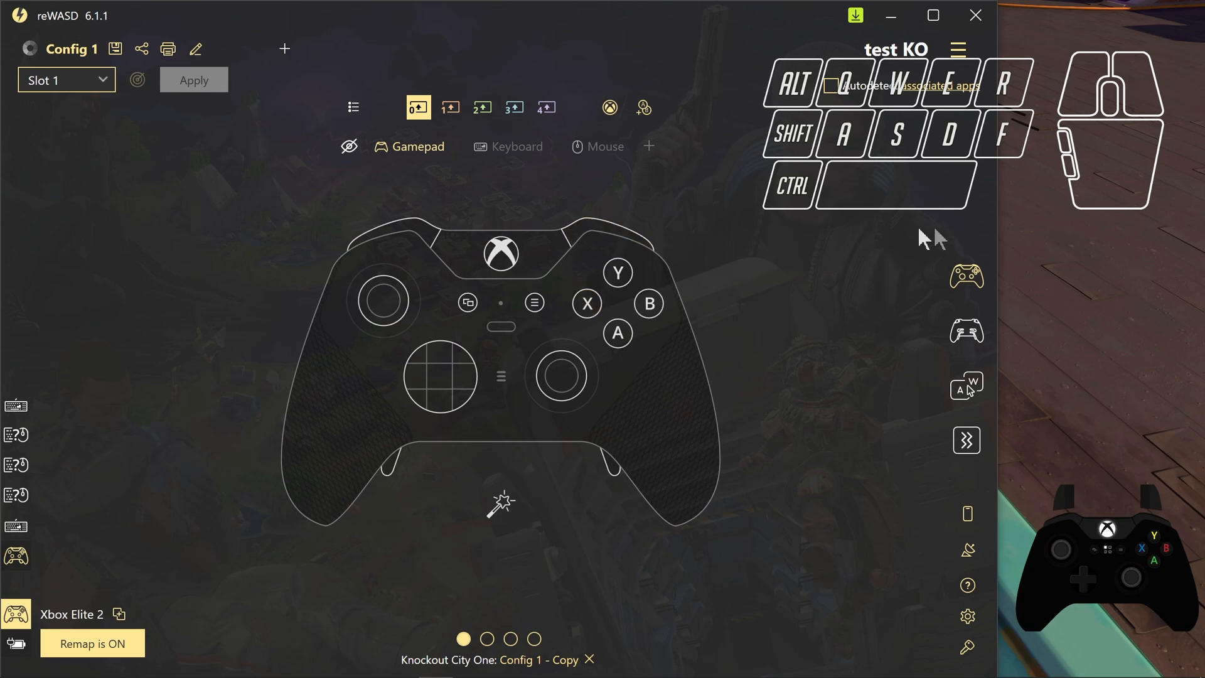
{"action": "mouse_move", "coordinate": [1118, 130]}
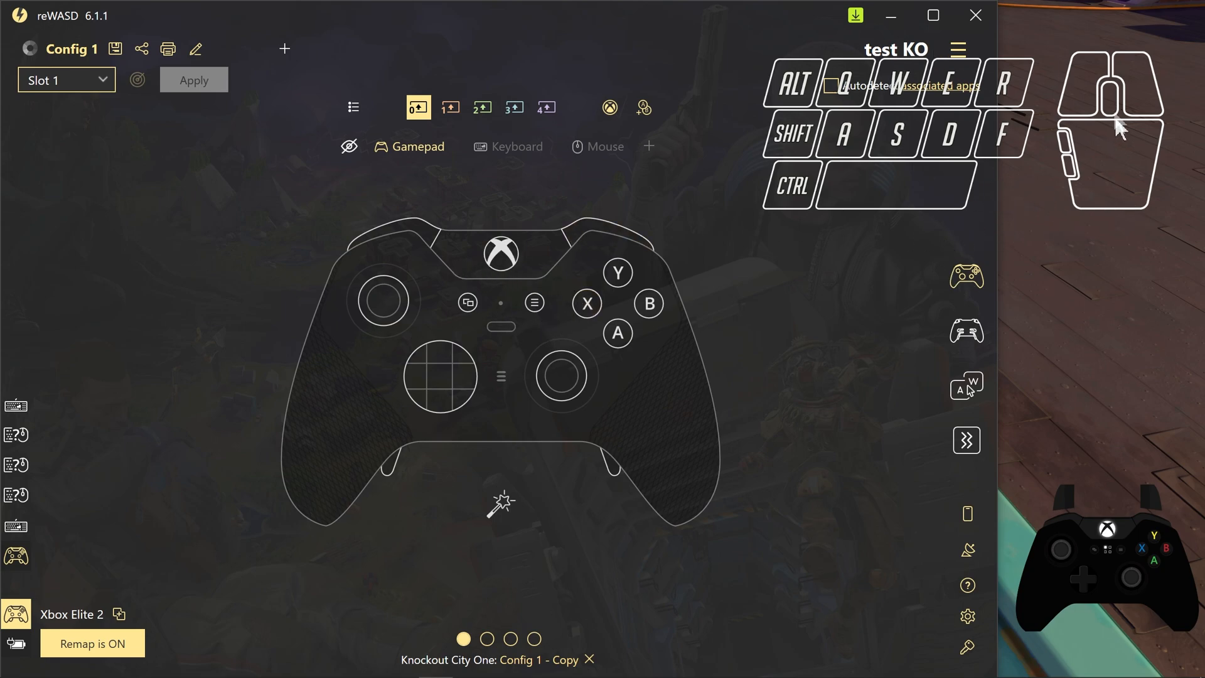
{"action": "mouse_move", "coordinate": [1126, 215]}
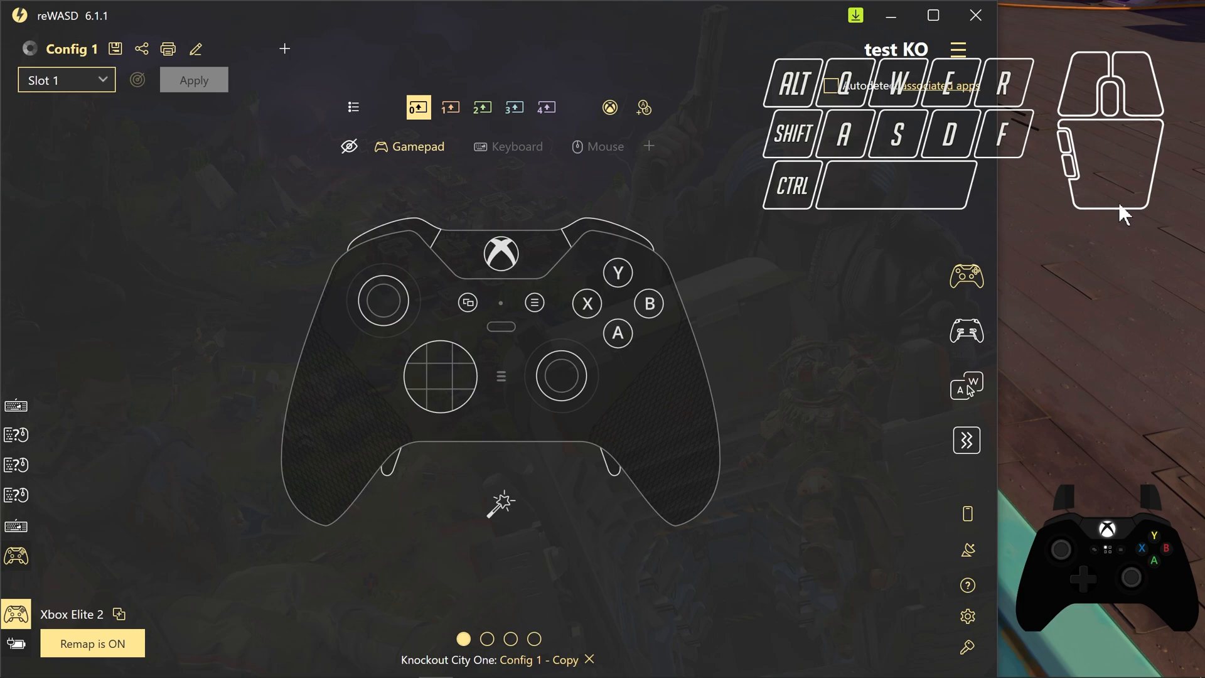
{"action": "mouse_move", "coordinate": [786, 223]}
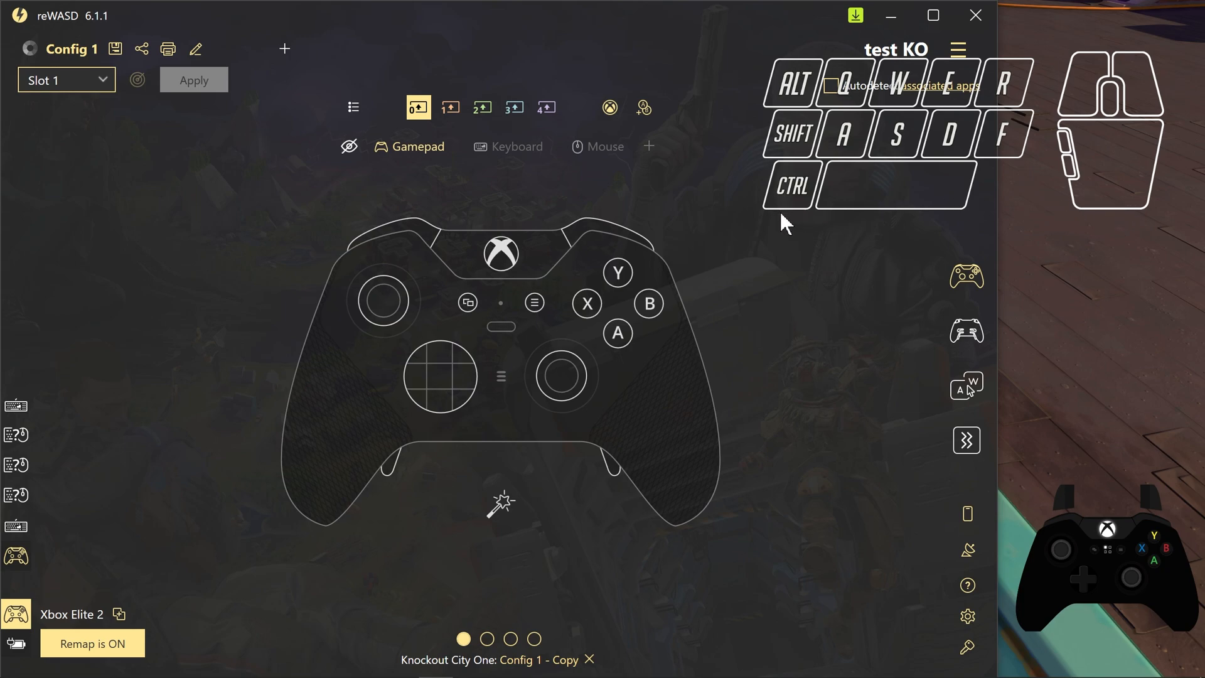
{"action": "mouse_move", "coordinate": [211, 300]}
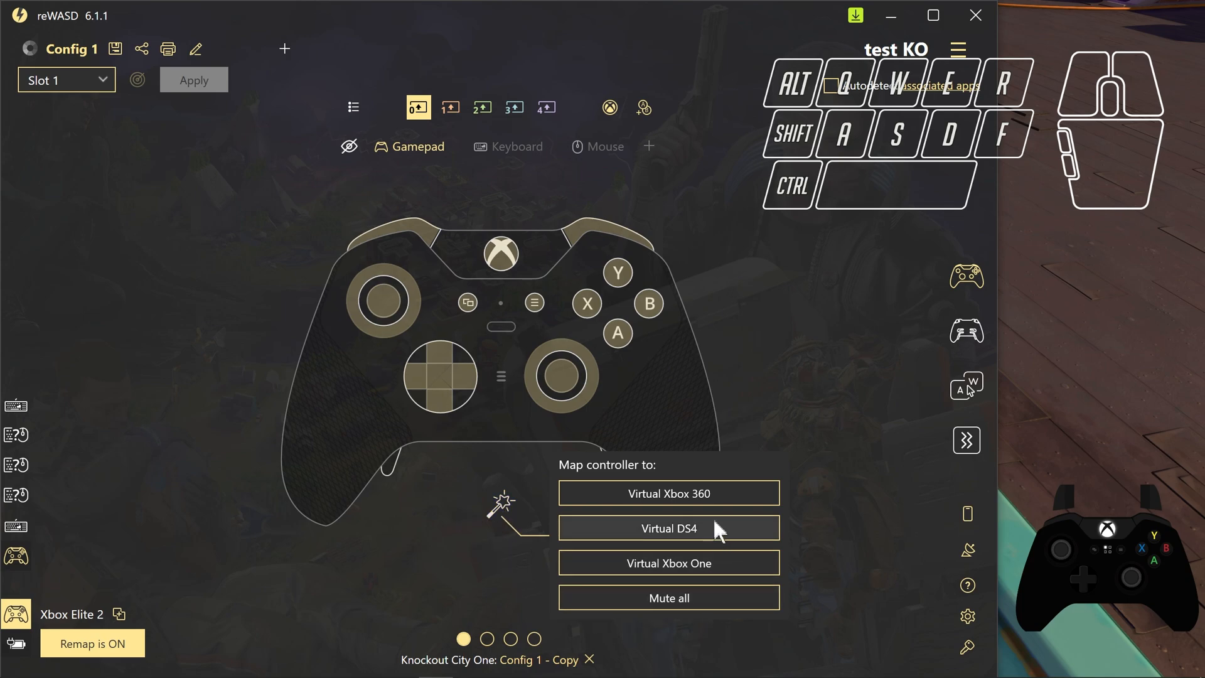
{"action": "mouse_move", "coordinate": [679, 569]}
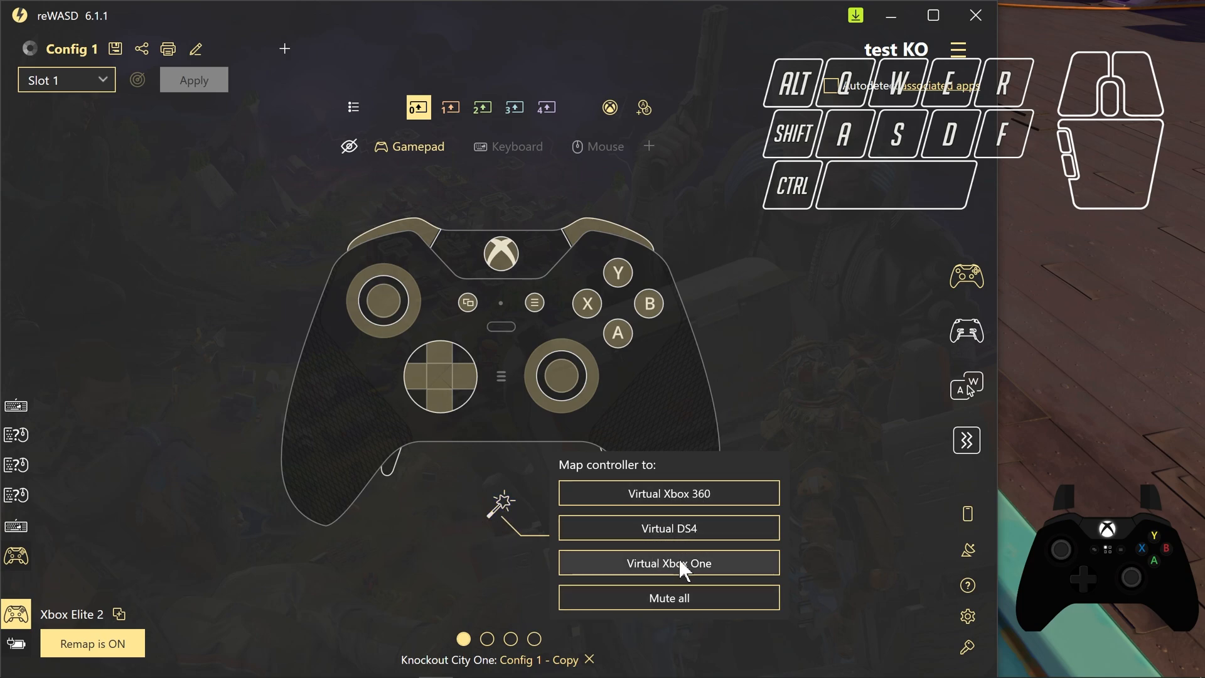
{"action": "mouse_move", "coordinate": [749, 533]}
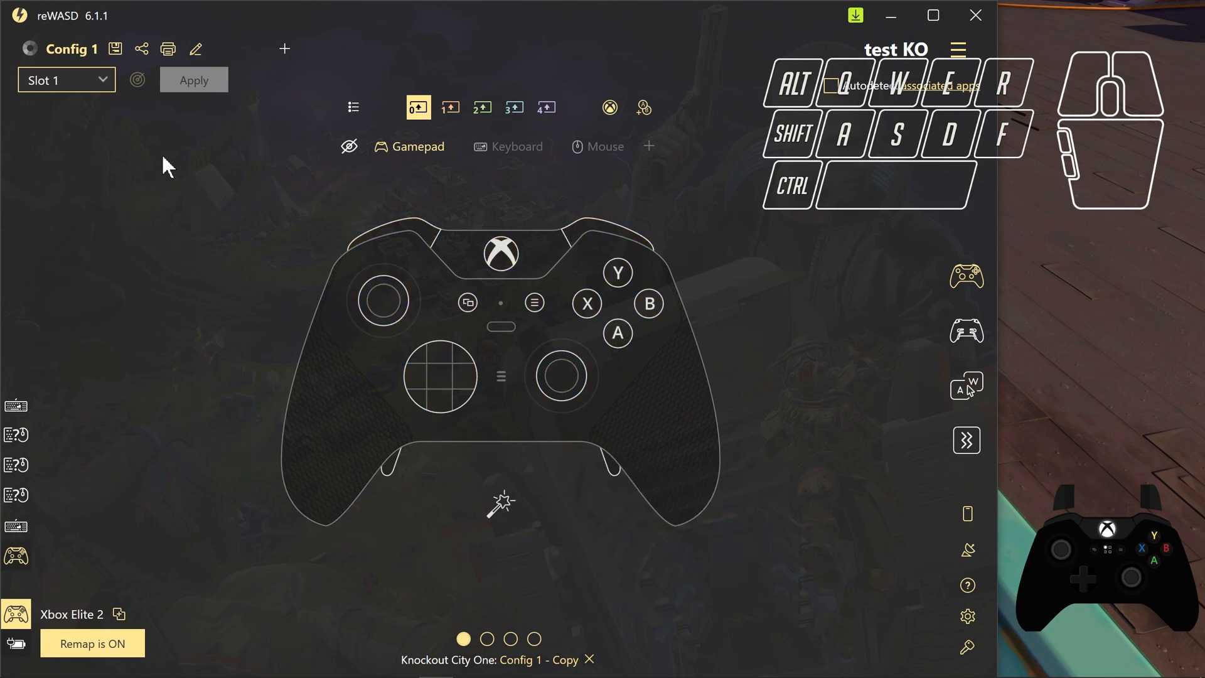
{"action": "mouse_move", "coordinate": [337, 279]}
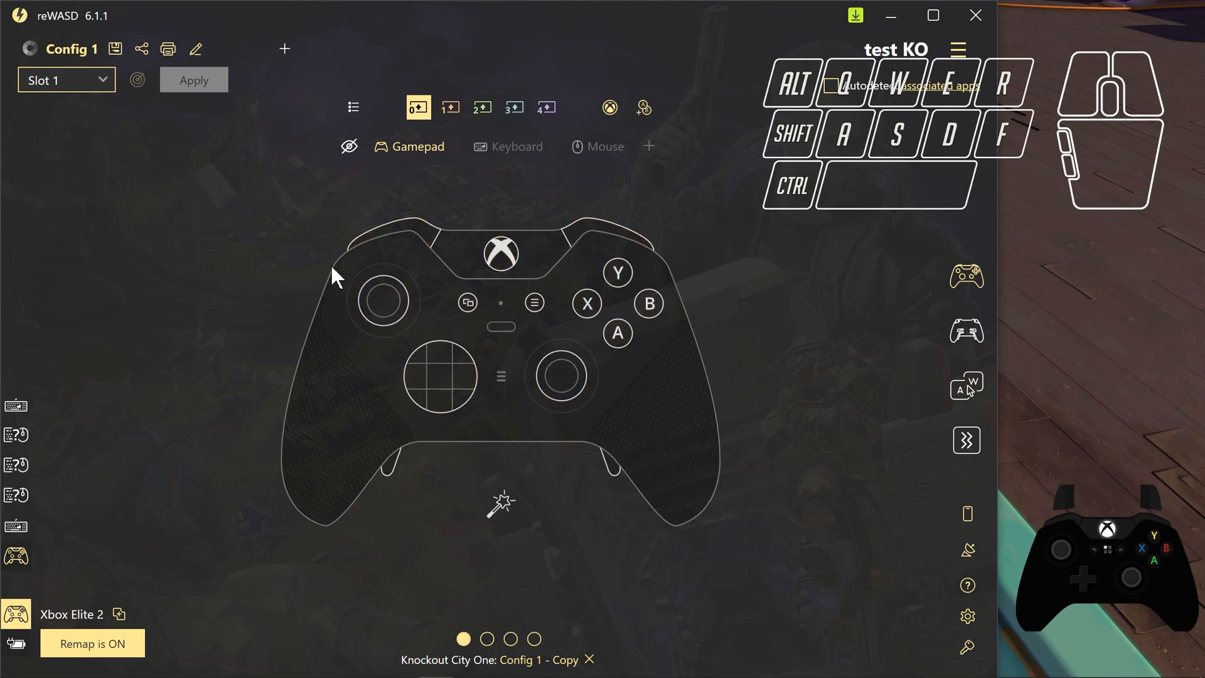
{"action": "mouse_move", "coordinate": [269, 223]}
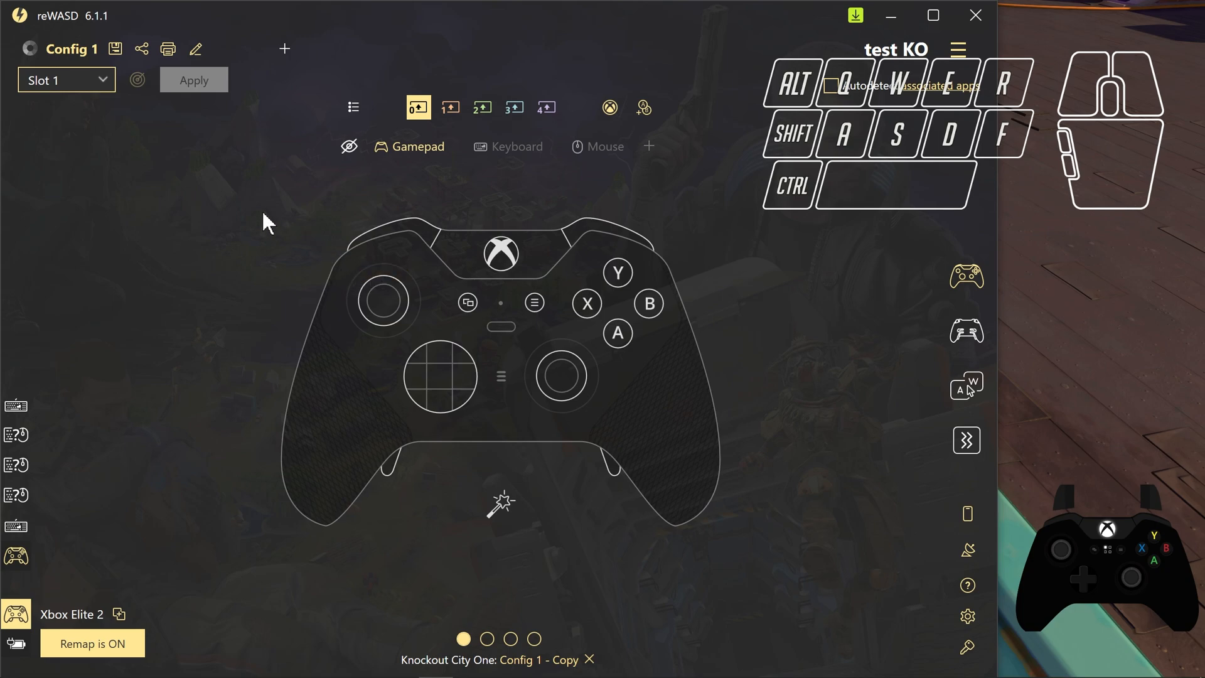
{"action": "left_click", "coordinate": [382, 300]}
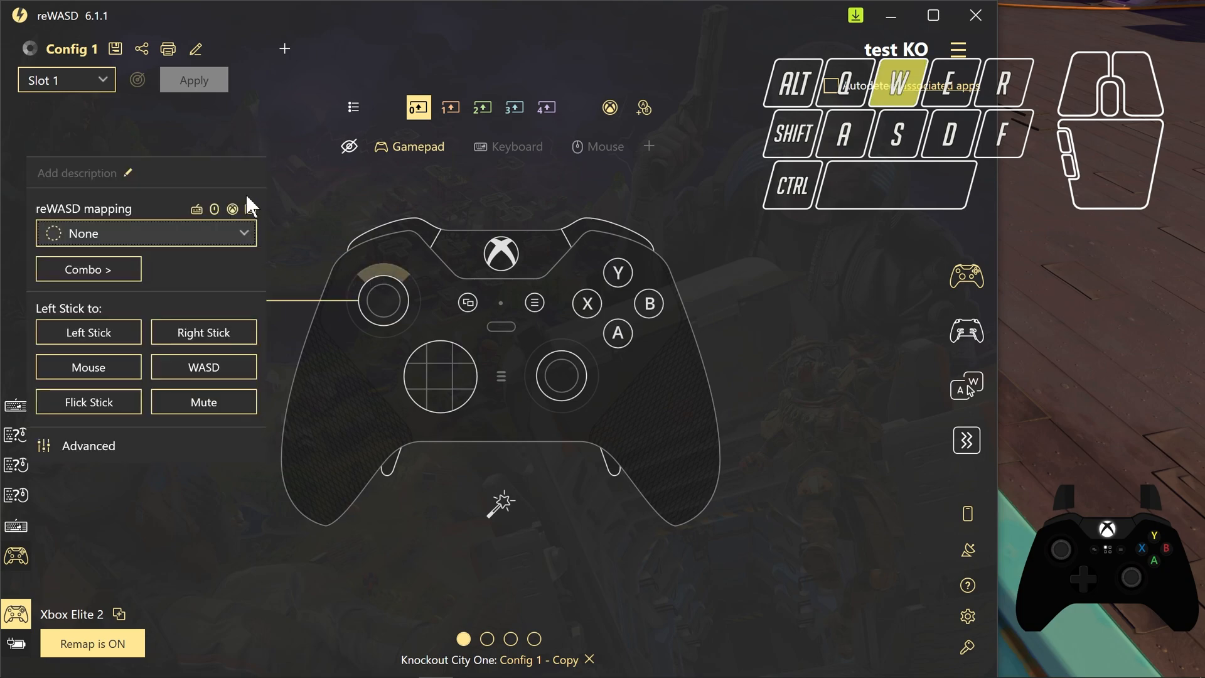
{"action": "mouse_move", "coordinate": [123, 296]}
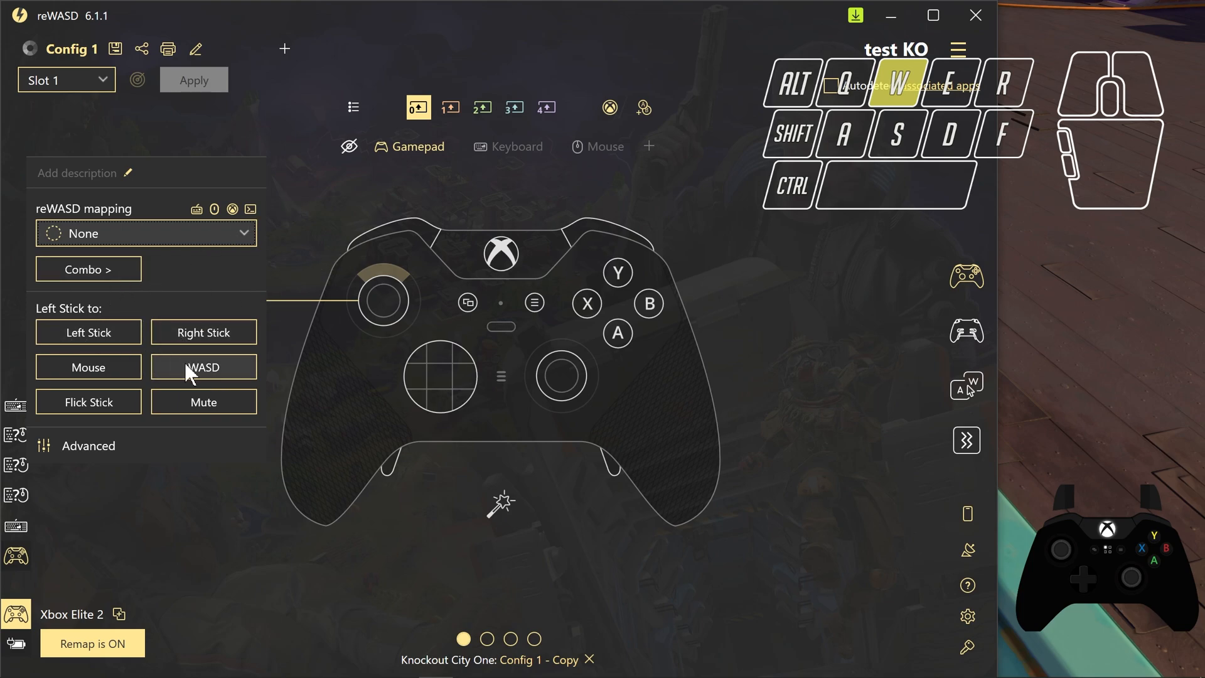
- Map the left stick to the W, A, S, D keys and apply the config to the controller
{"action": "left_click", "coordinate": [203, 367]}
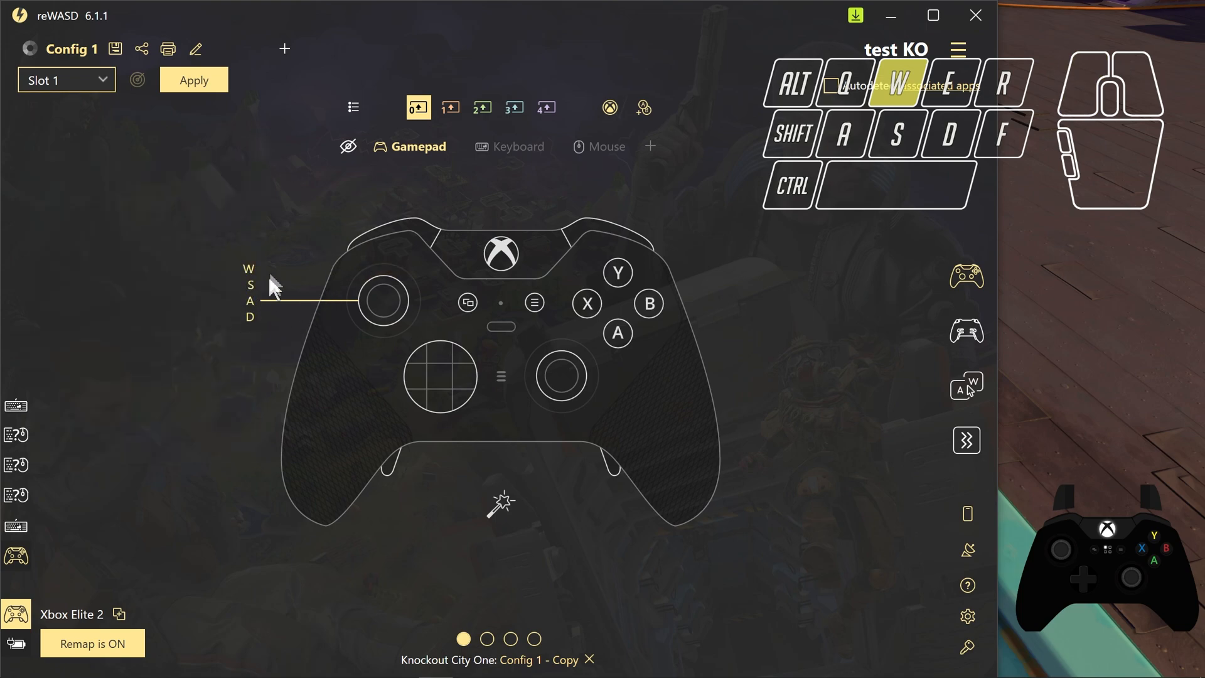
{"action": "mouse_move", "coordinate": [247, 300]}
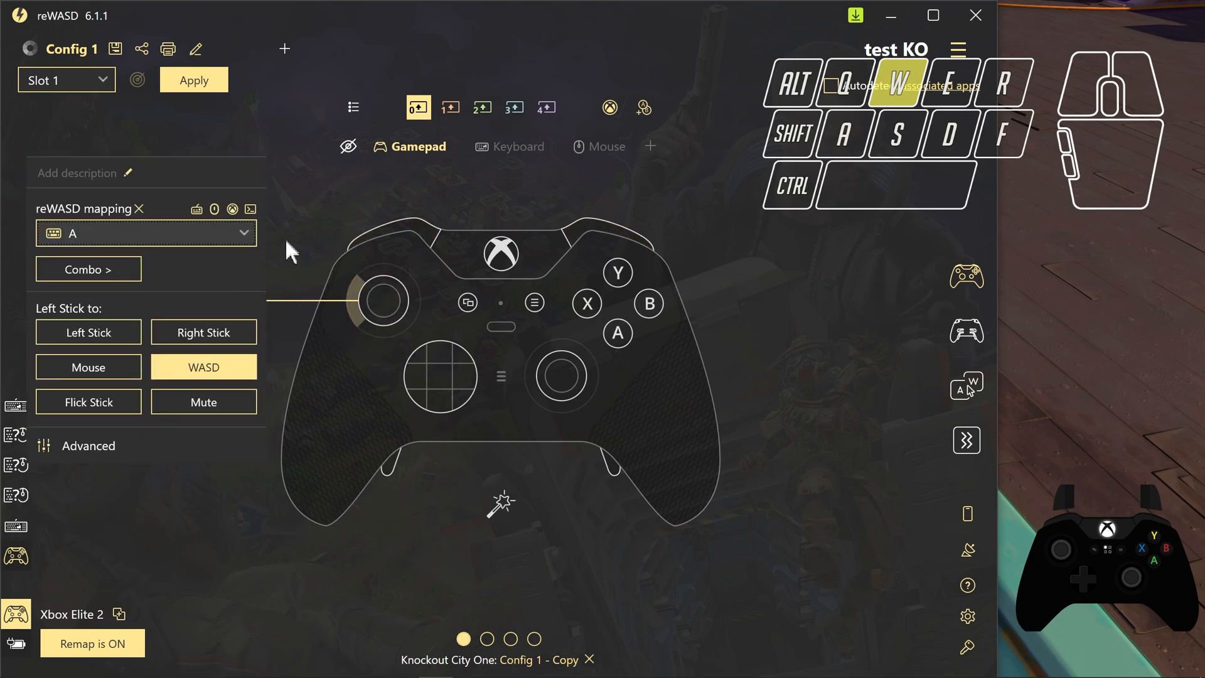
{"action": "left_click", "coordinate": [194, 79]}
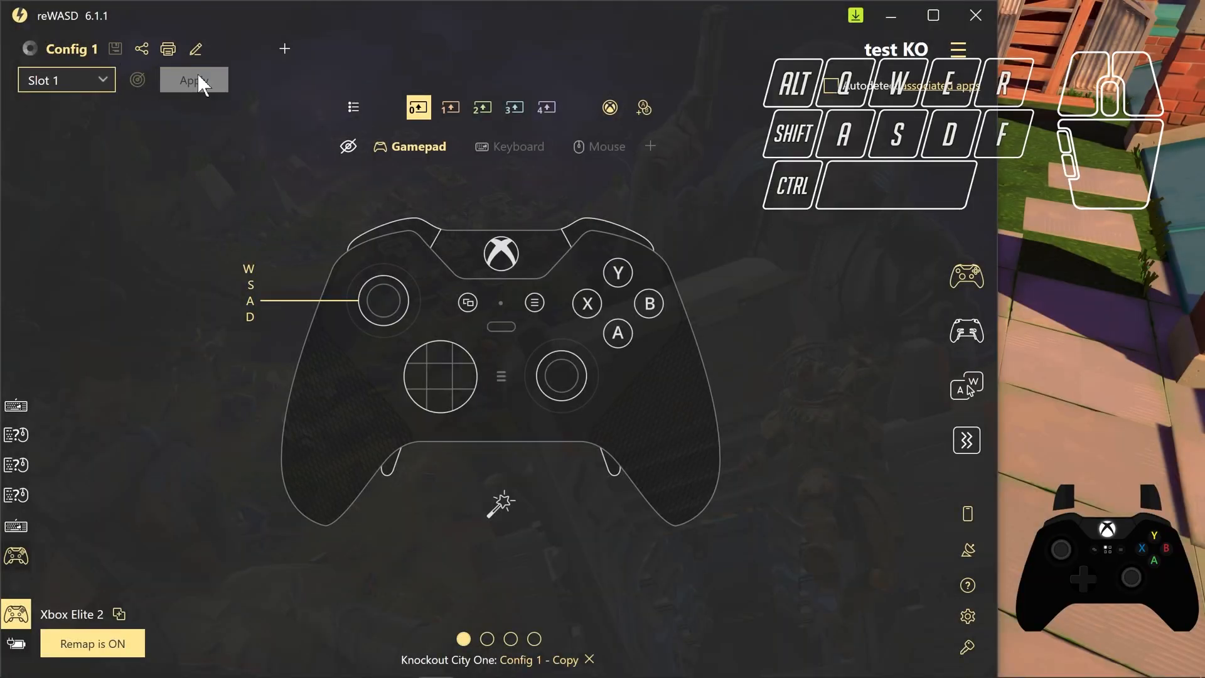
{"action": "left_click", "coordinate": [193, 80]}
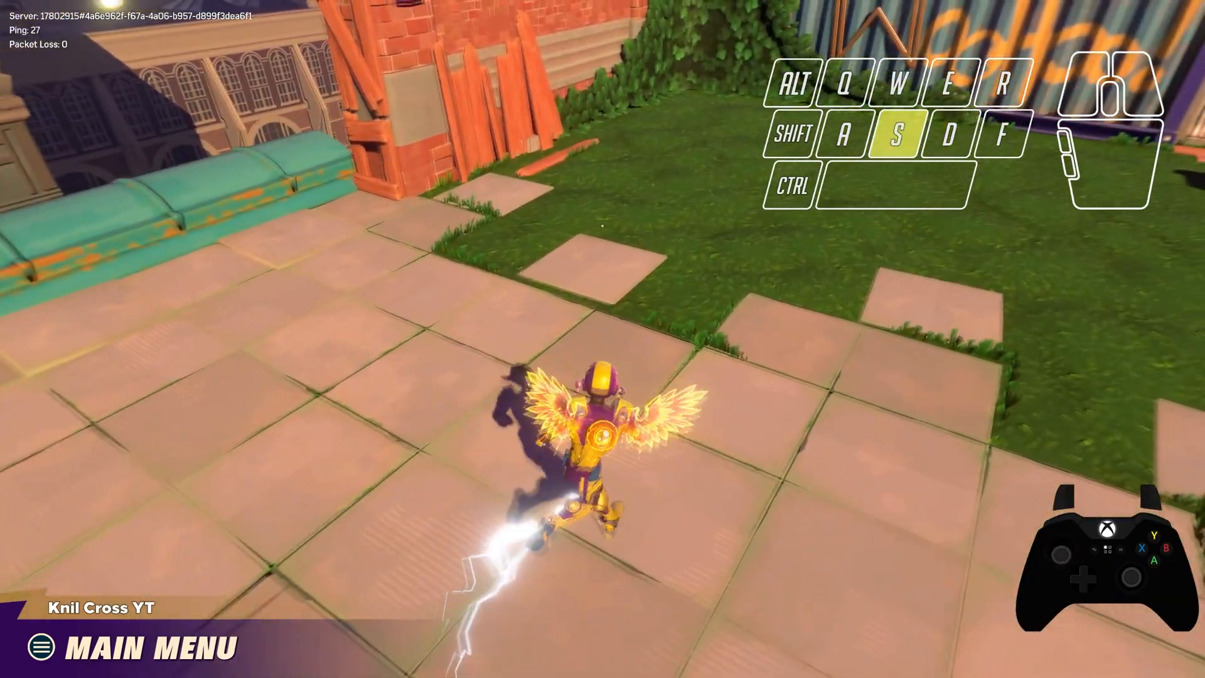
- Run the character around the rooftop with the A key to test the mapping
{"action": "key", "text": "a"}
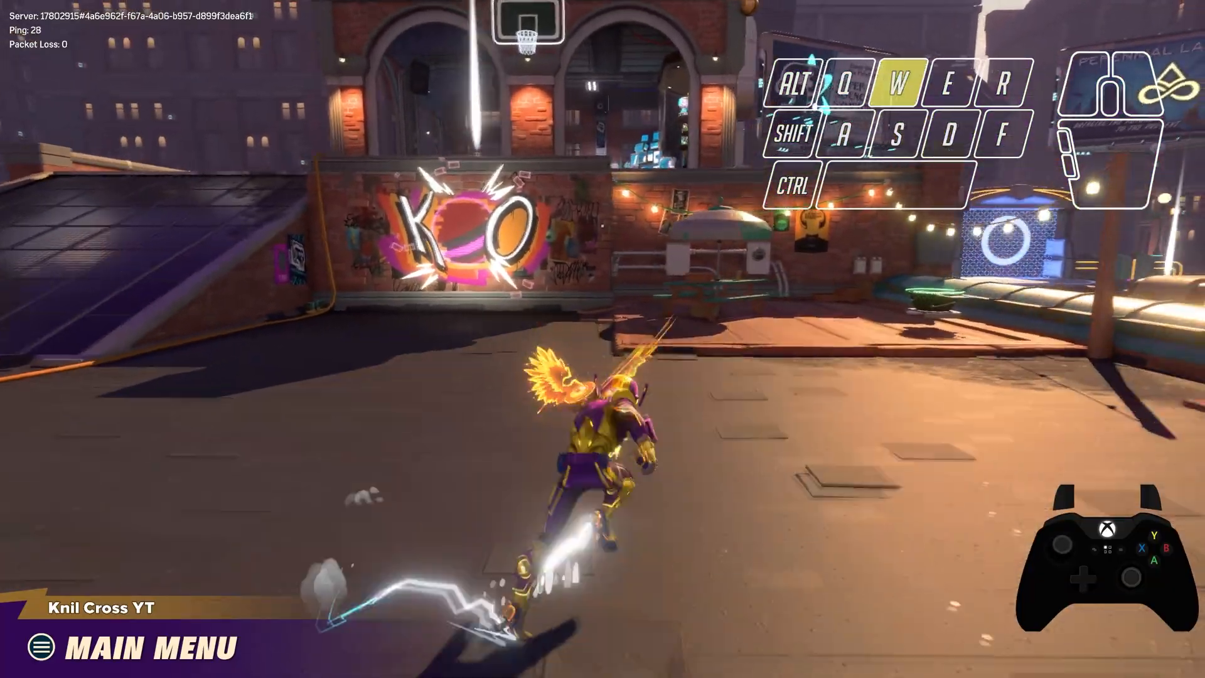
{"action": "key", "text": "a"}
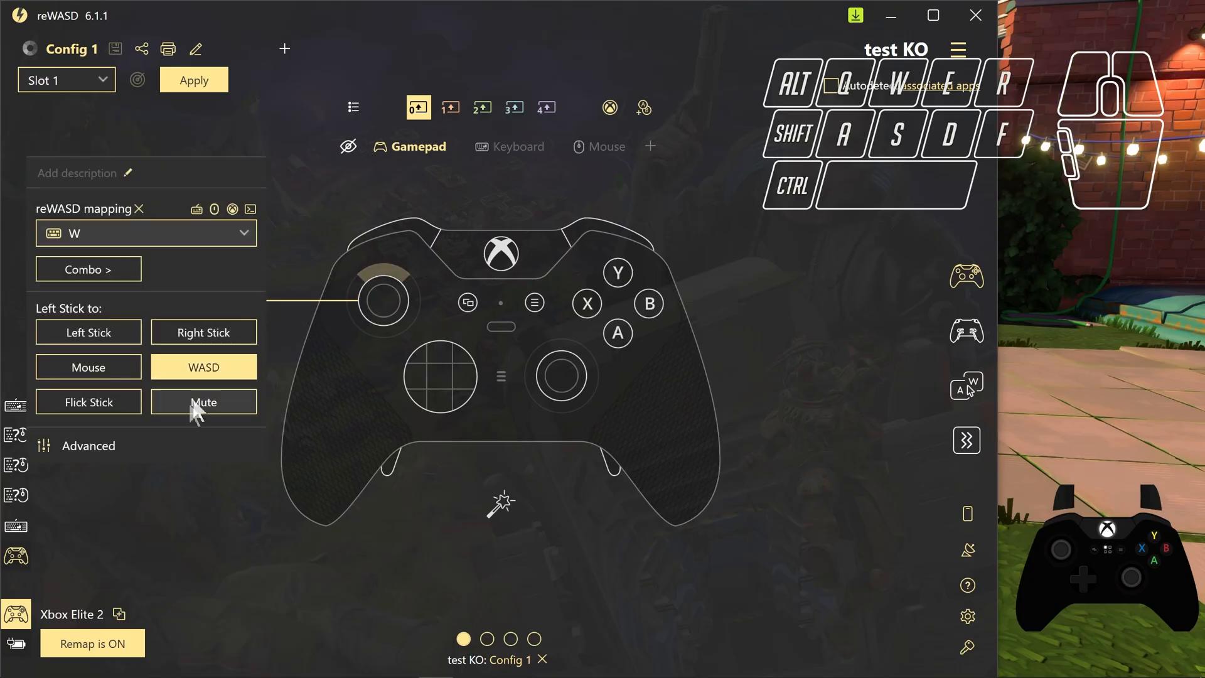
- Mute the left stick's native gamepad output so only the WASD keys are sent
{"action": "left_click", "coordinate": [204, 402]}
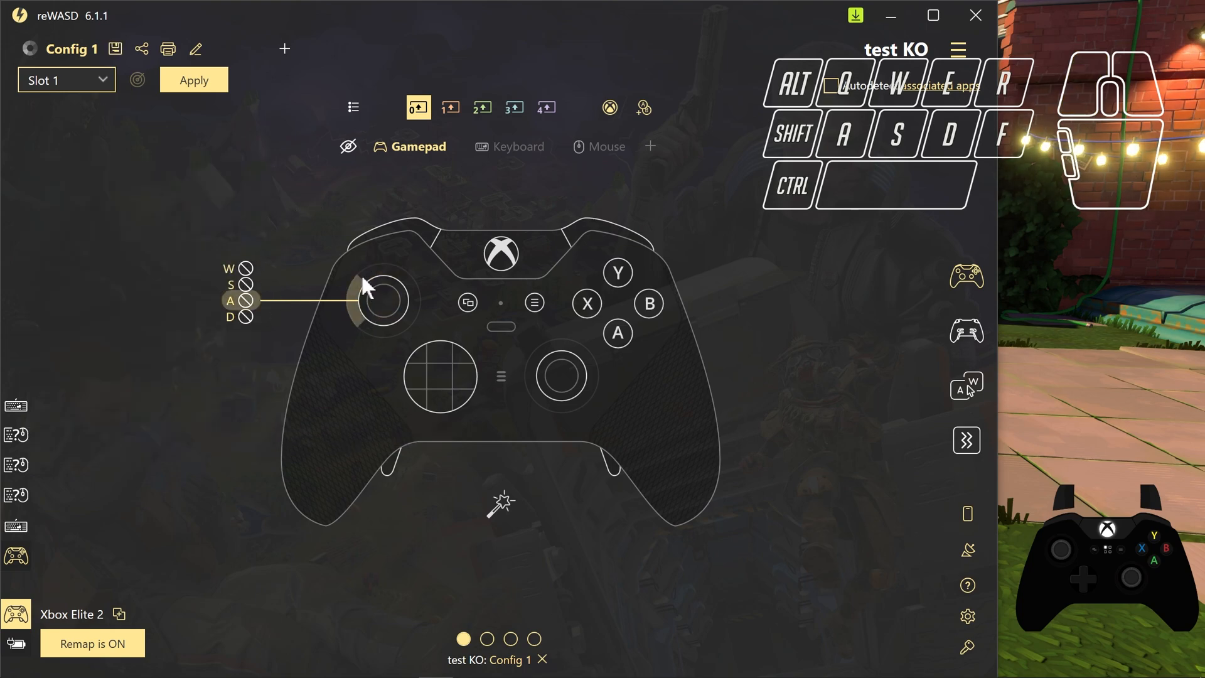
{"action": "left_click", "coordinate": [378, 300]}
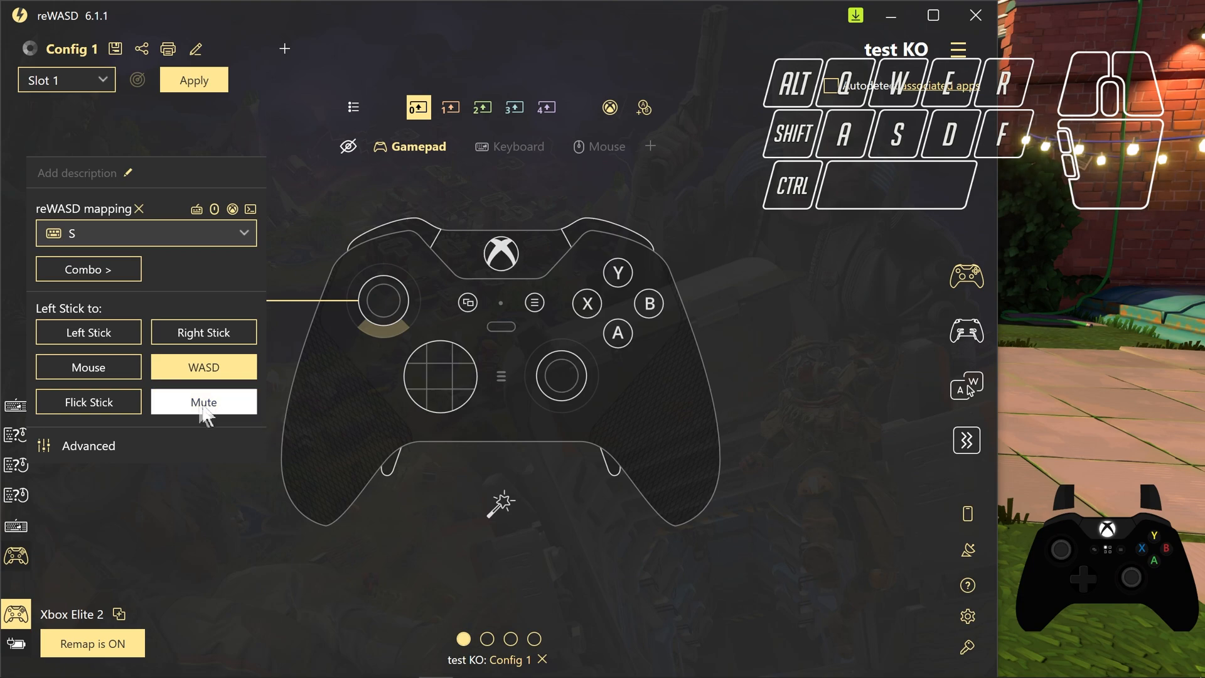
{"action": "mouse_move", "coordinate": [203, 402]}
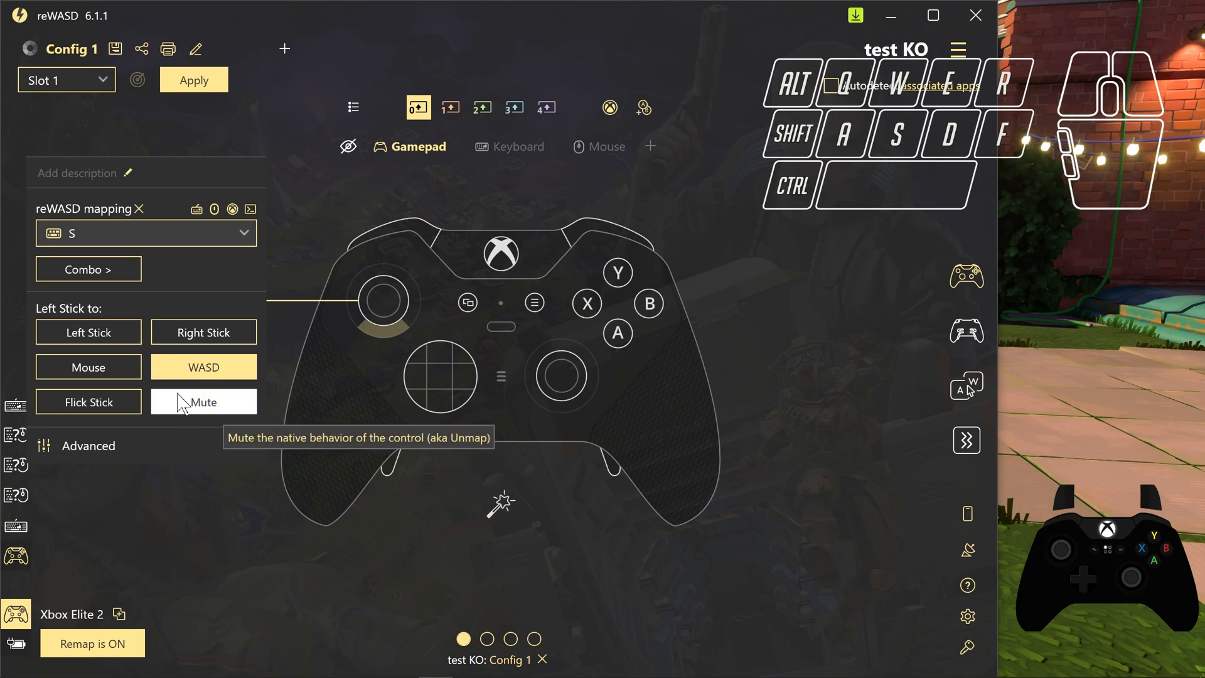
{"action": "left_click", "coordinate": [203, 402]}
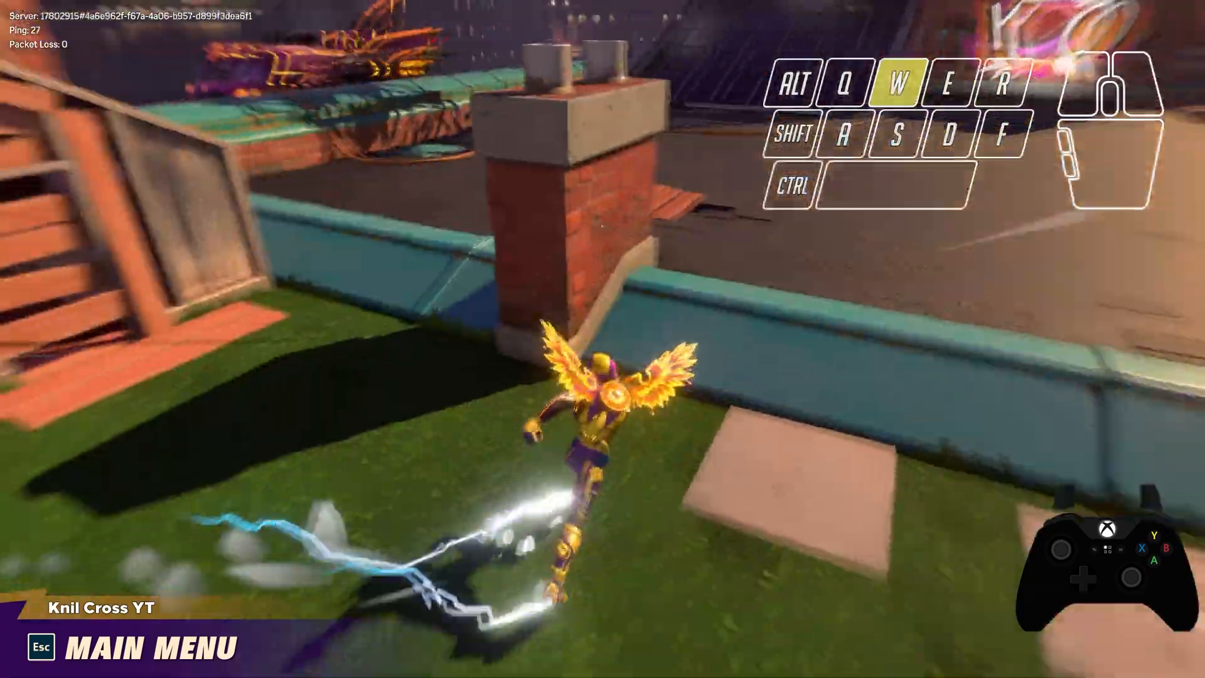
- Move the brawler with the D and W keys to test the muted WASD stick
{"action": "key", "text": "d"}
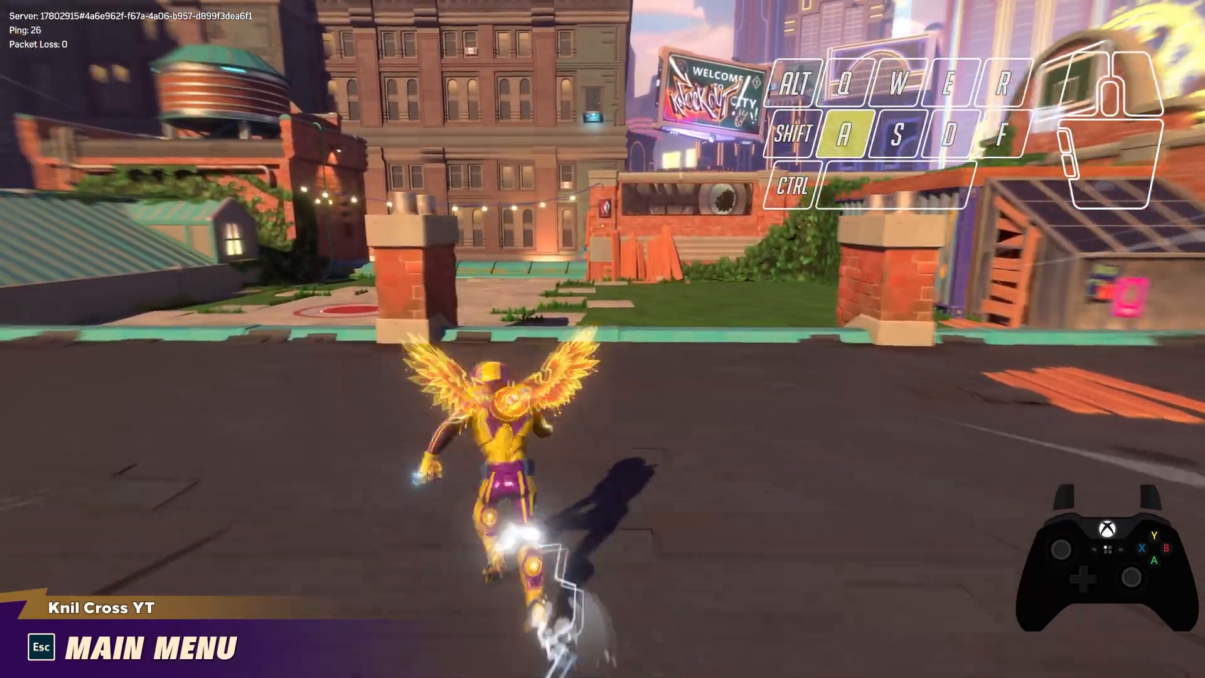
{"action": "key", "text": "w"}
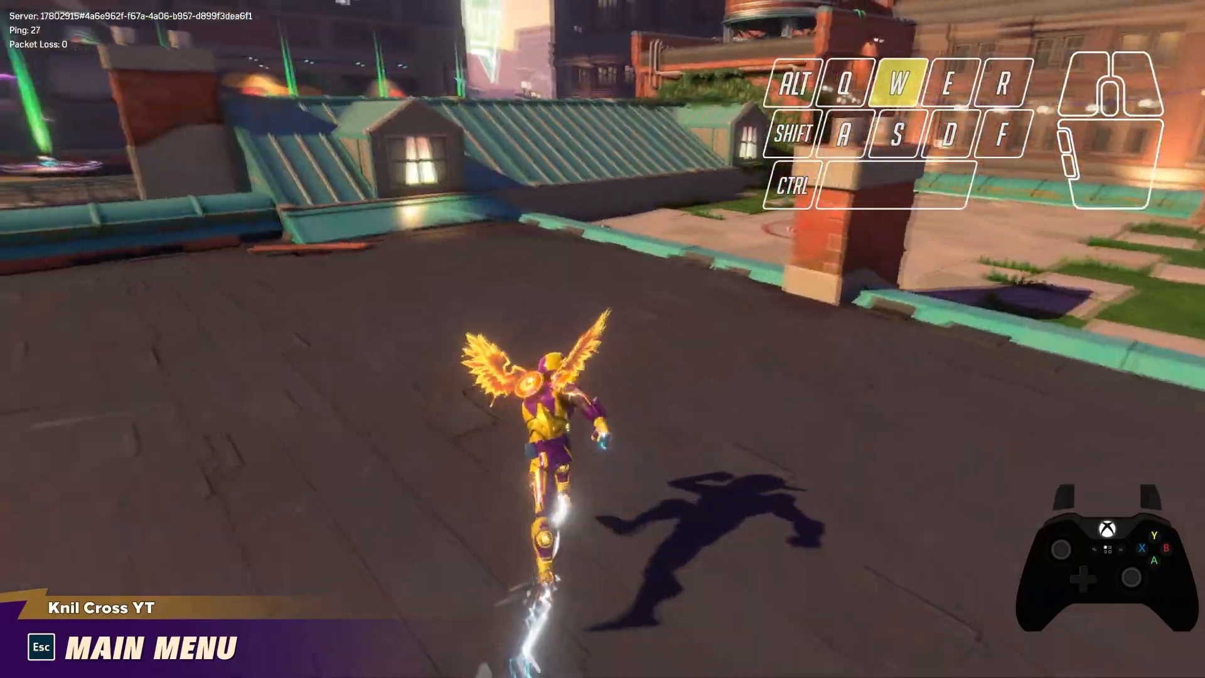
{"action": "key", "text": "d"}
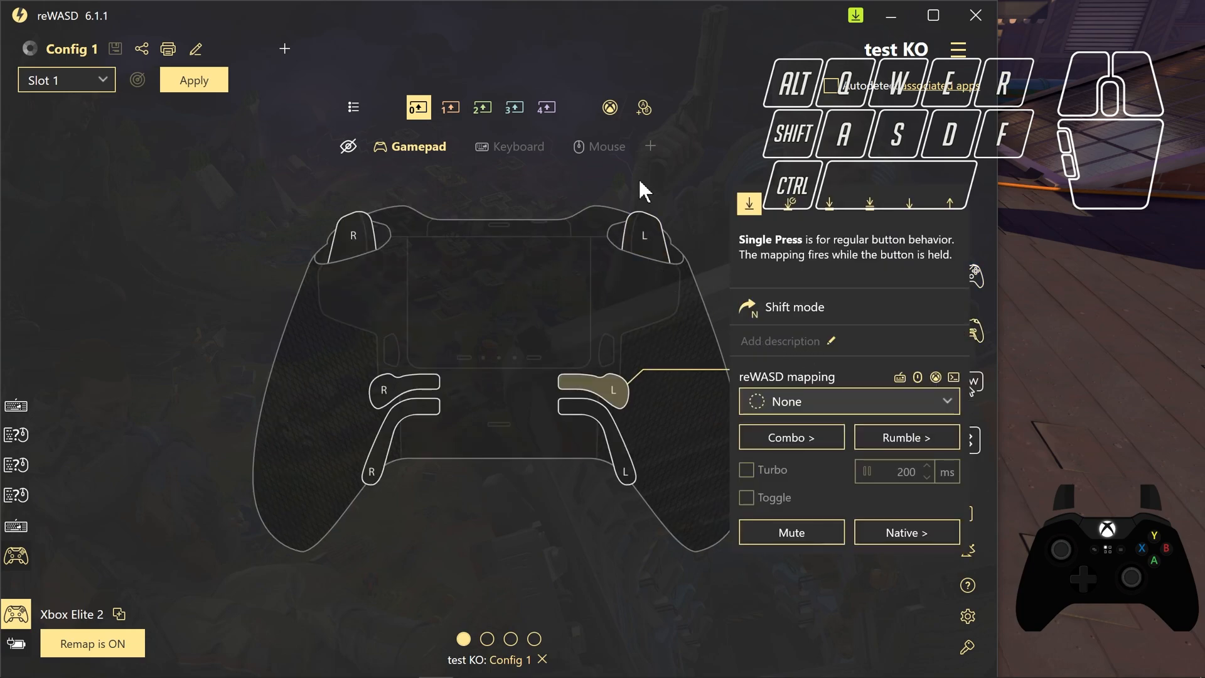
{"action": "mouse_move", "coordinate": [604, 388]}
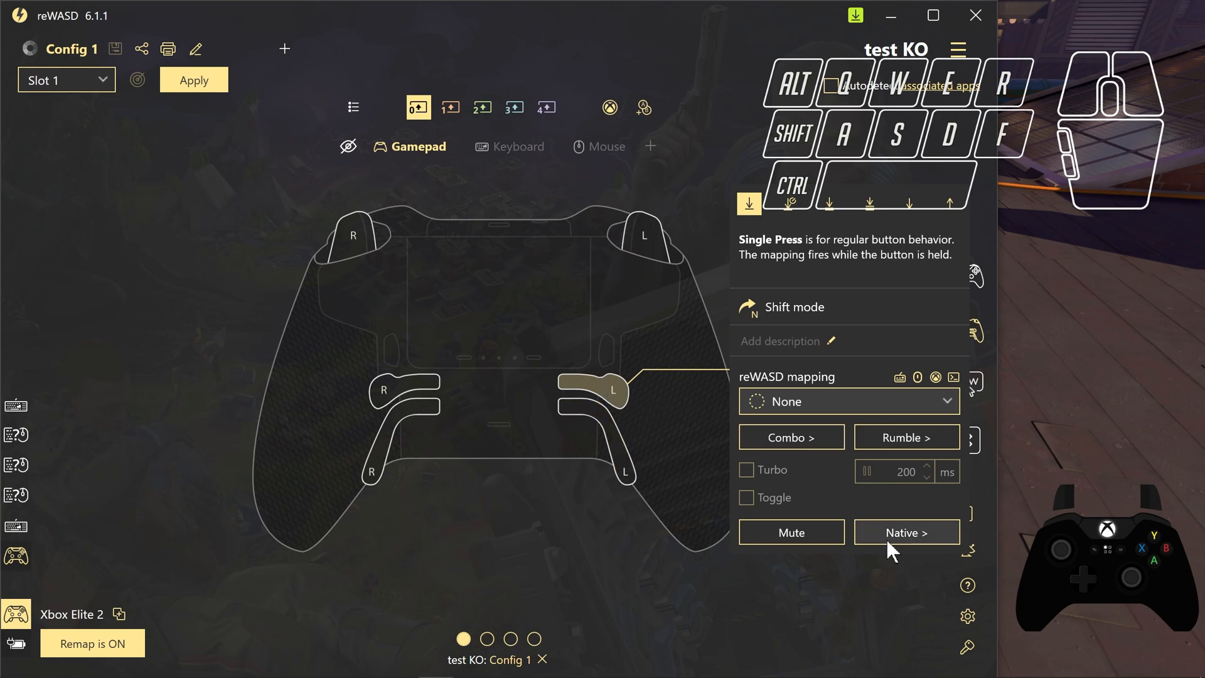
- Check the upper-left paddle's native L-Upper mapping, then mute the paddle's own input
{"action": "left_click", "coordinate": [905, 532]}
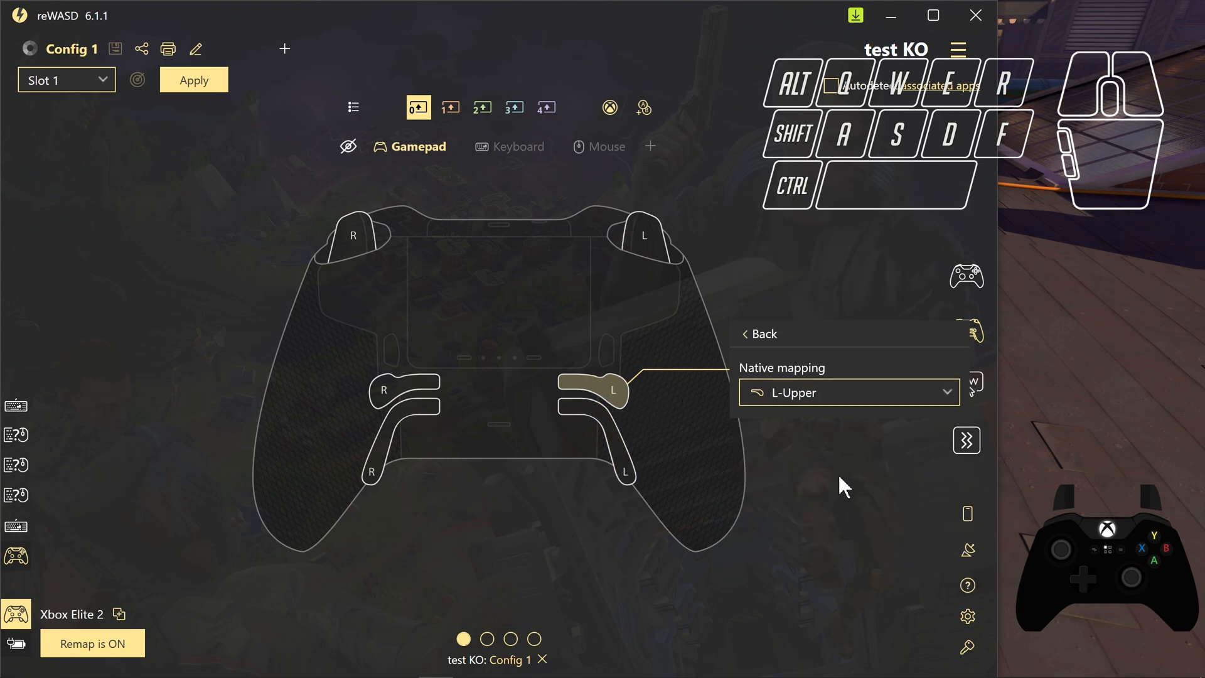
{"action": "mouse_move", "coordinate": [580, 399]}
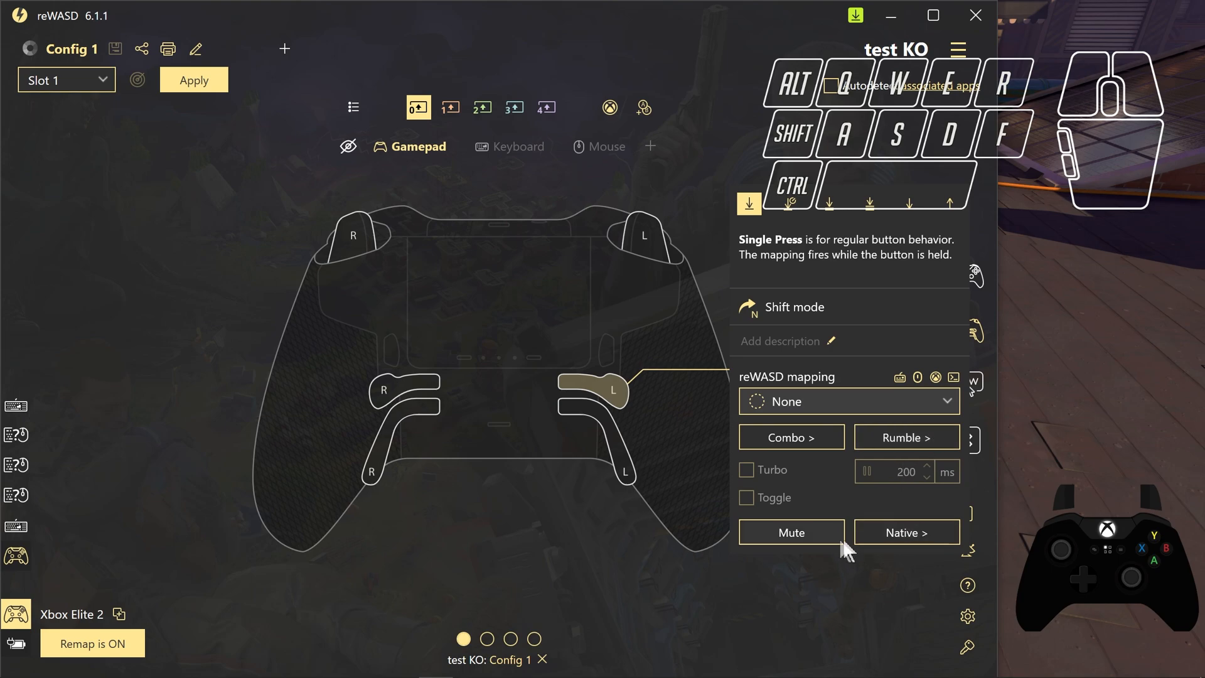
{"action": "left_click", "coordinate": [791, 533]}
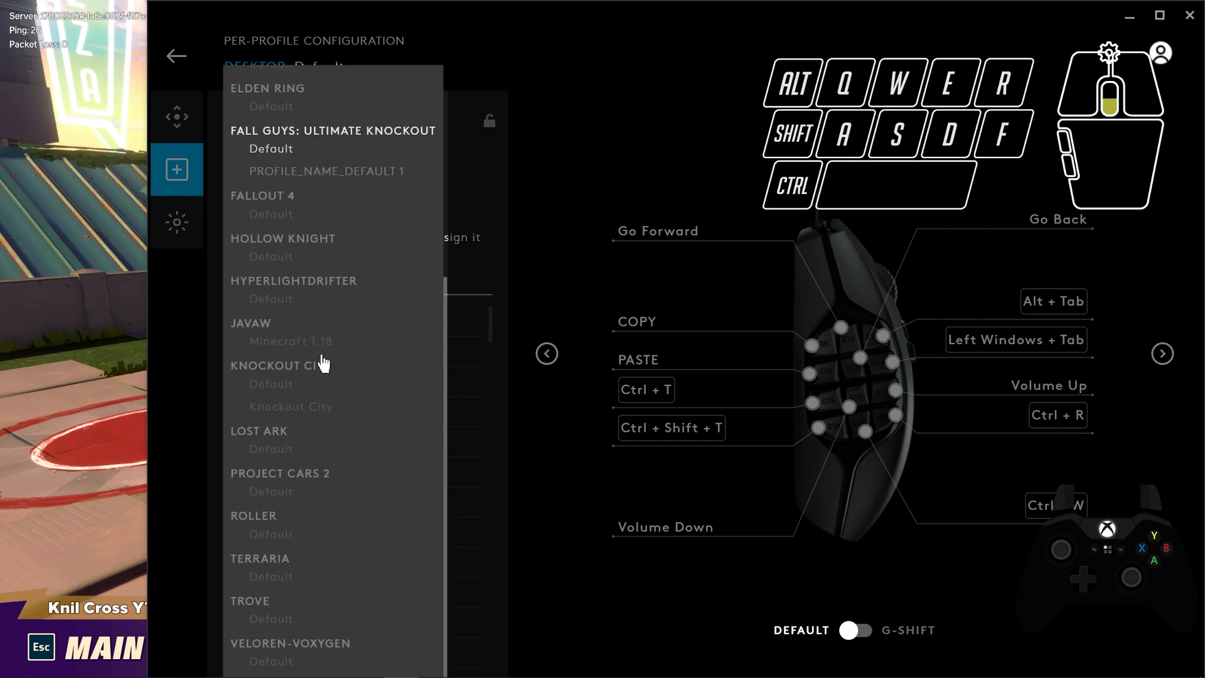
{"action": "mouse_move", "coordinate": [303, 409]}
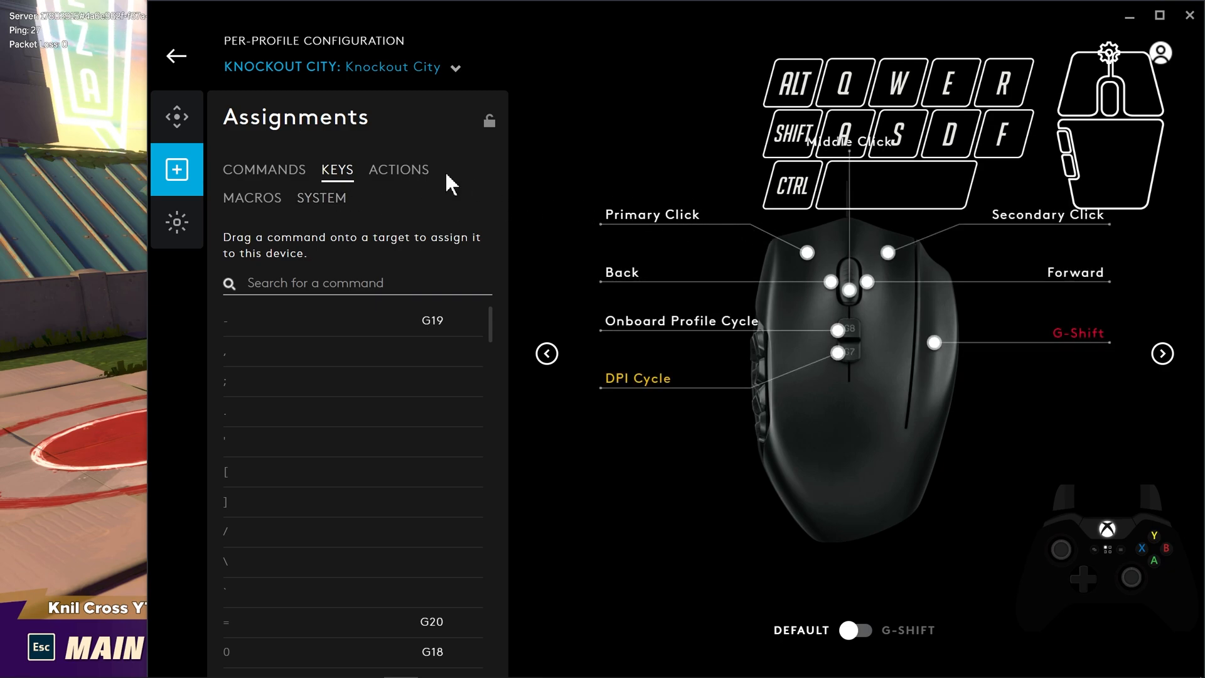
- Select the KNOCKOUT CITY profile from the G HUB profile list to view its assignments
{"action": "left_click", "coordinate": [454, 66]}
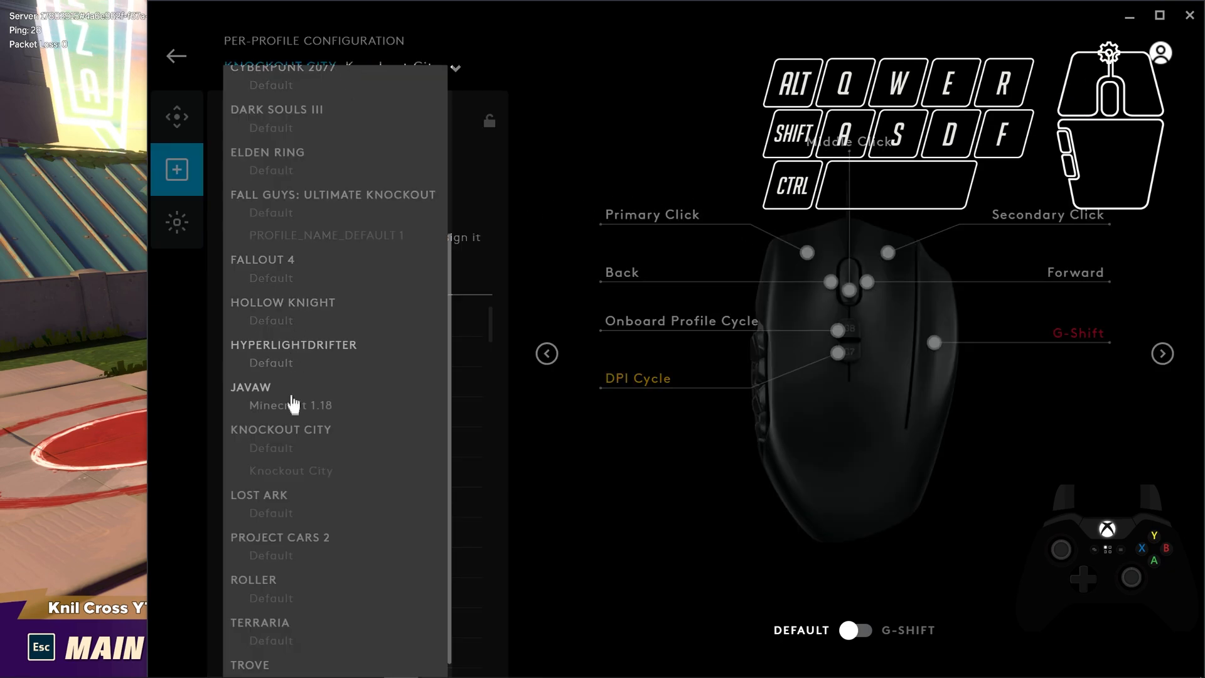
{"action": "left_click", "coordinate": [280, 438]}
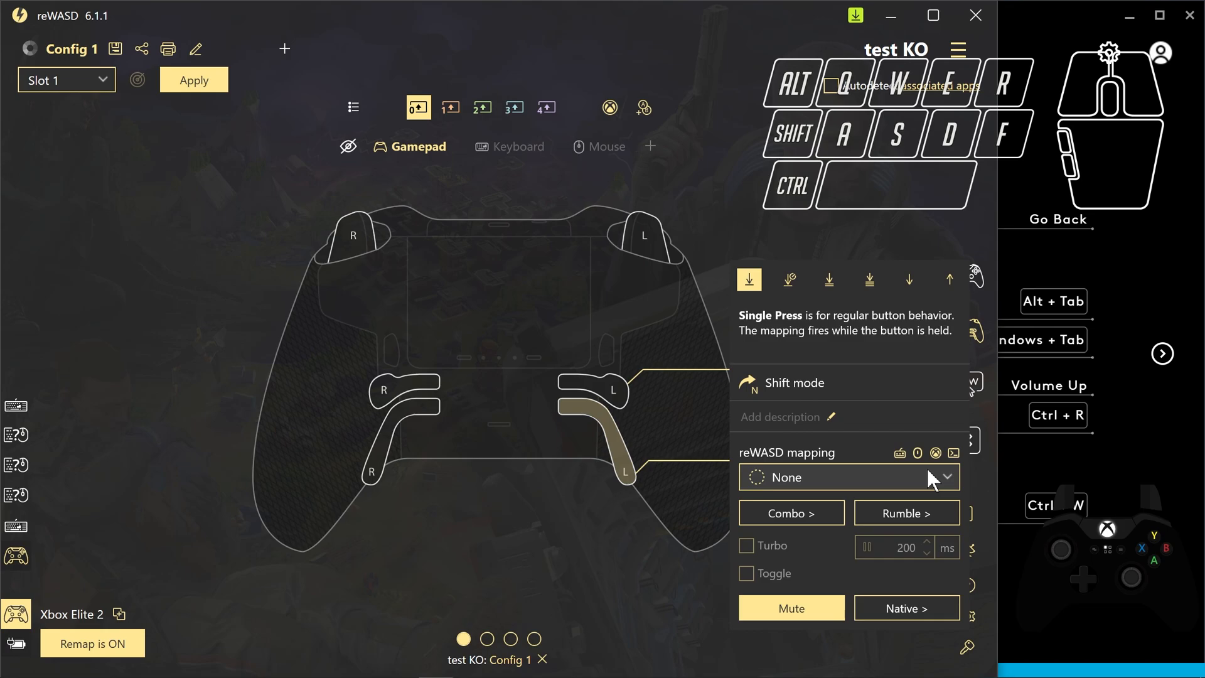
- Mute the lower-left paddle's native input and show its reWASD mapping list
{"action": "left_click", "coordinate": [848, 477]}
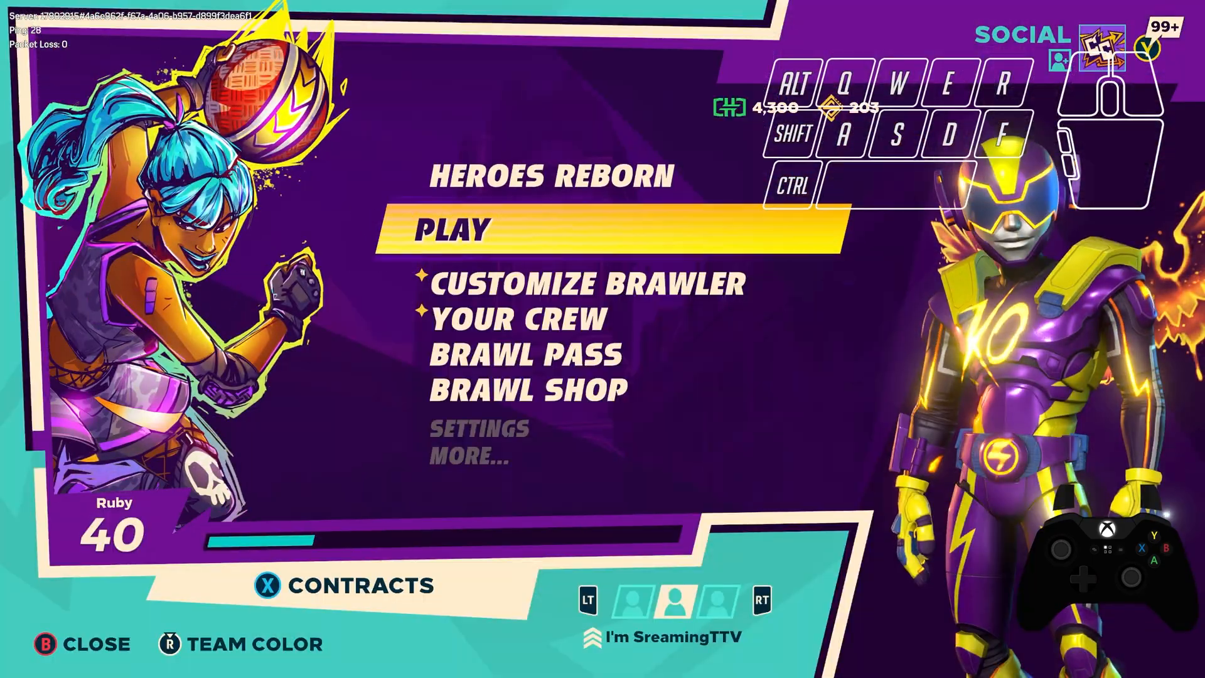
- Scroll through the Controls Settings sensitivities, then move the brawler with W in the match
{"action": "scroll", "scroll_direction": "down", "scroll_amount": 3}
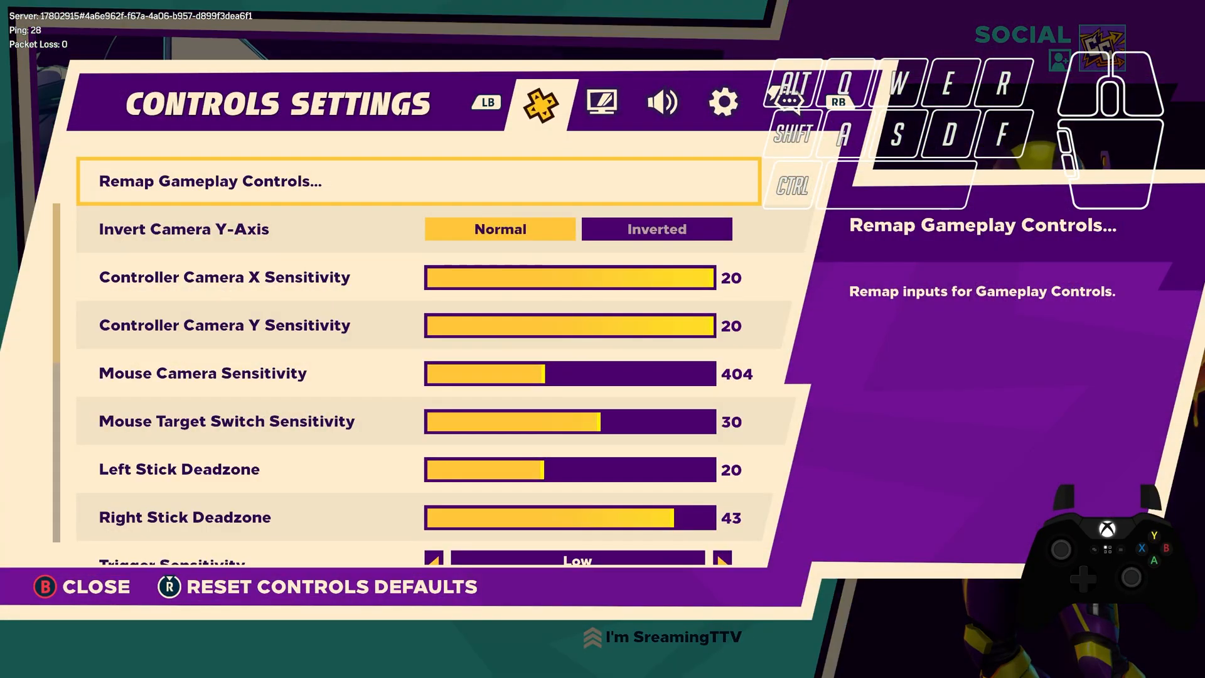
{"action": "scroll", "scroll_direction": "down", "scroll_amount": 3}
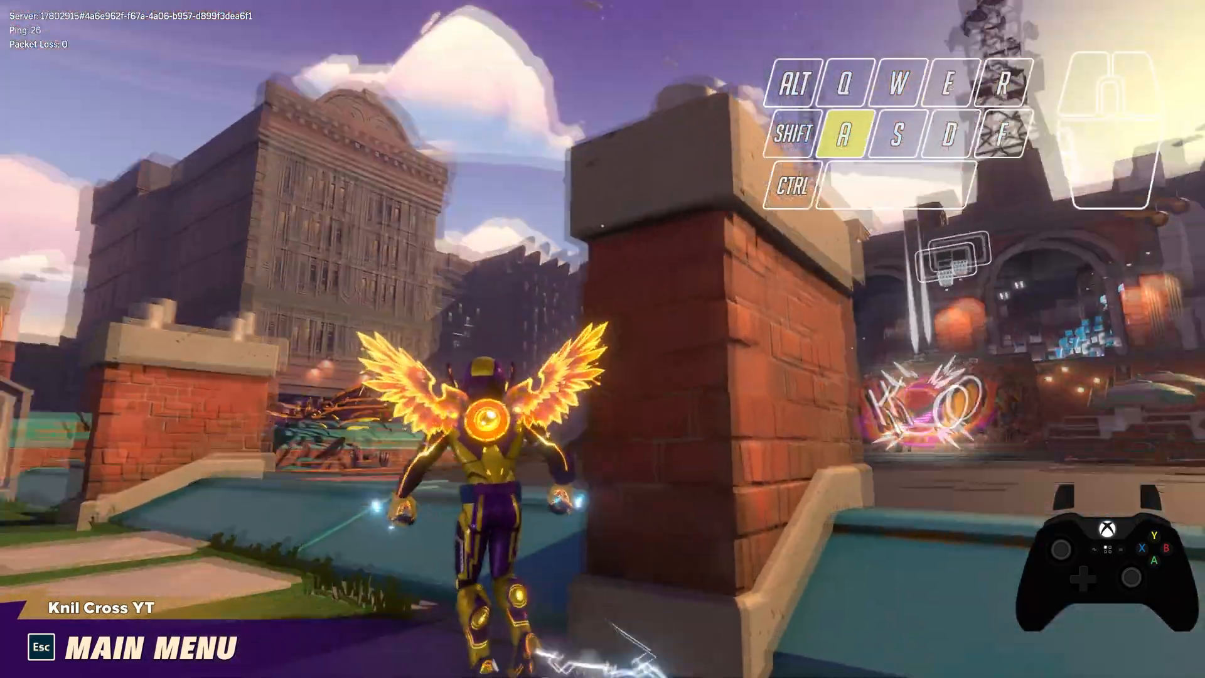
{"action": "key", "text": "w"}
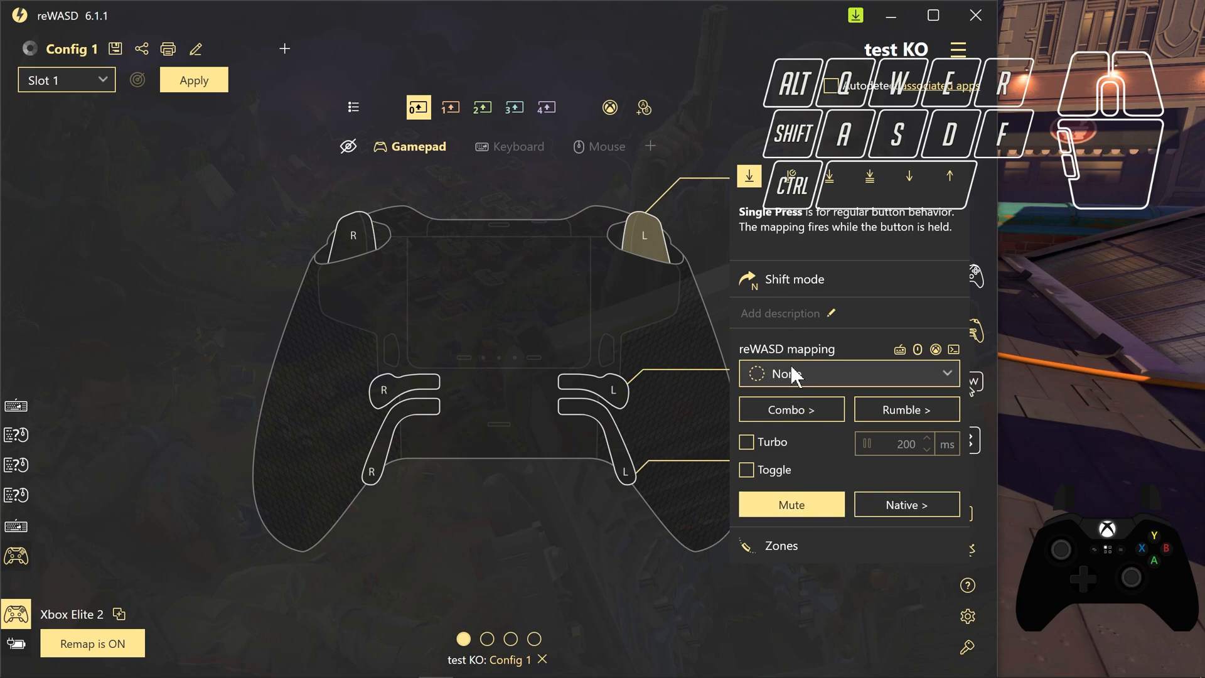
- Map the left bumper to LShift and apply the updated test KO profile
{"action": "left_click", "coordinate": [845, 374]}
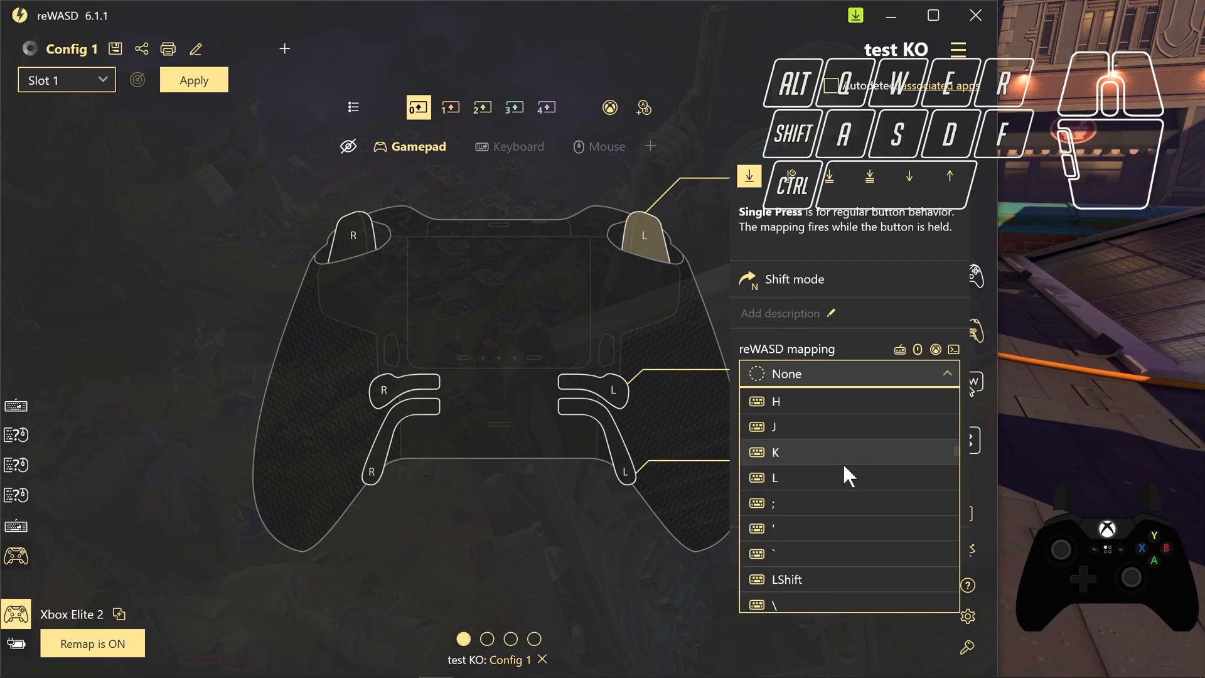
{"action": "left_click", "coordinate": [844, 374]}
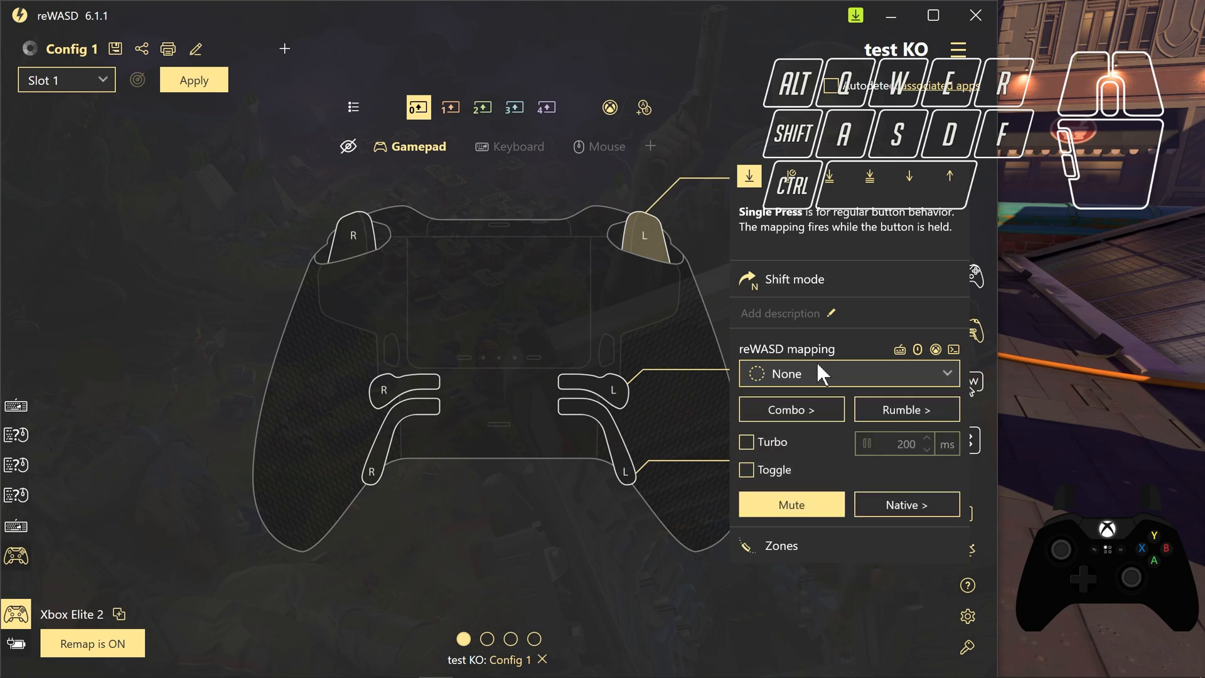
{"action": "mouse_move", "coordinate": [684, 83]}
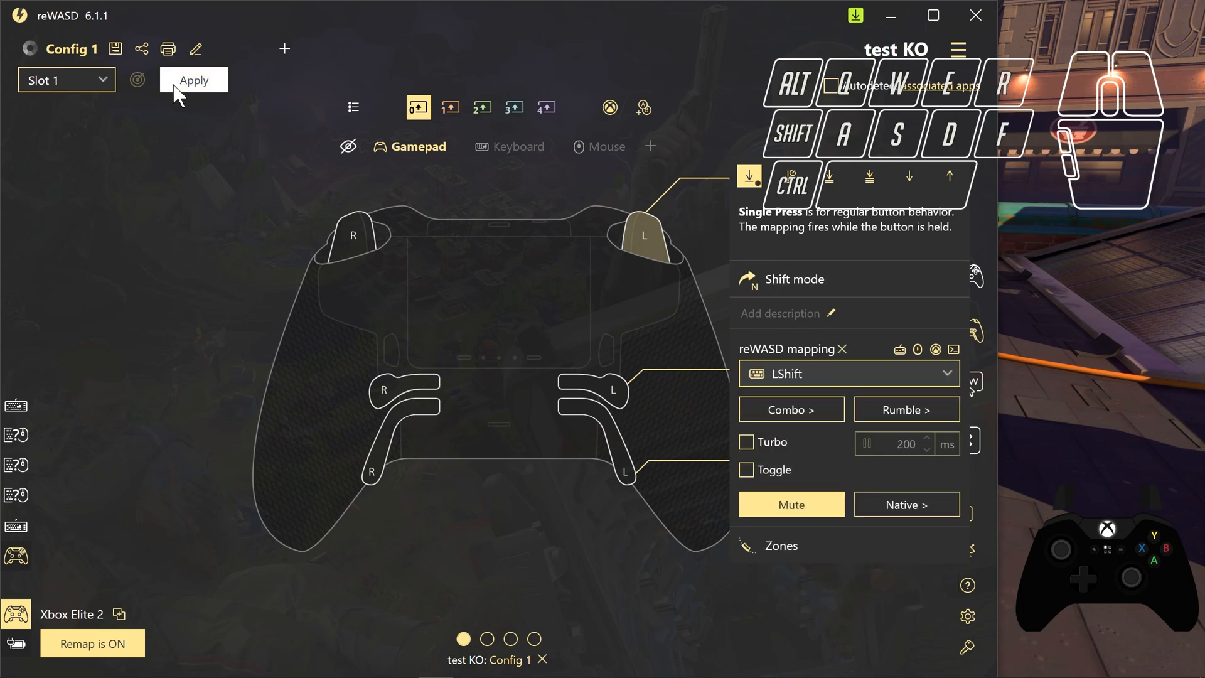
{"action": "left_click", "coordinate": [193, 80]}
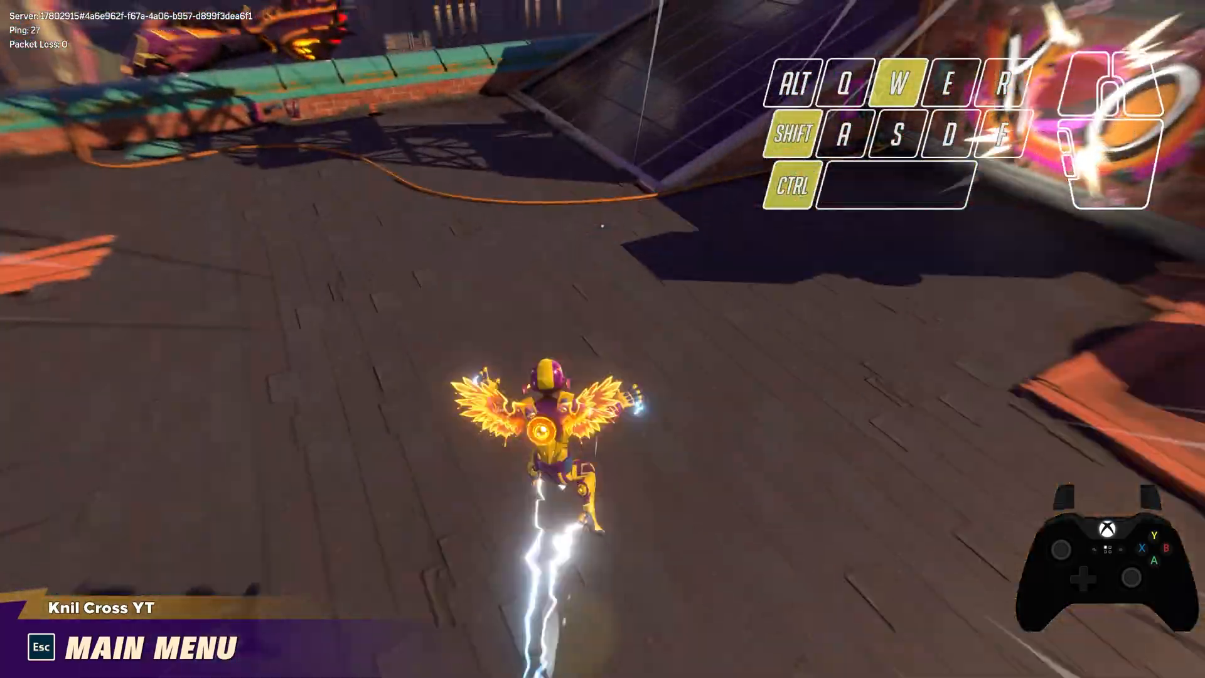
- Run the brawler forward in-game to check the new Shift mapping
{"action": "key", "text": "ctrl"}
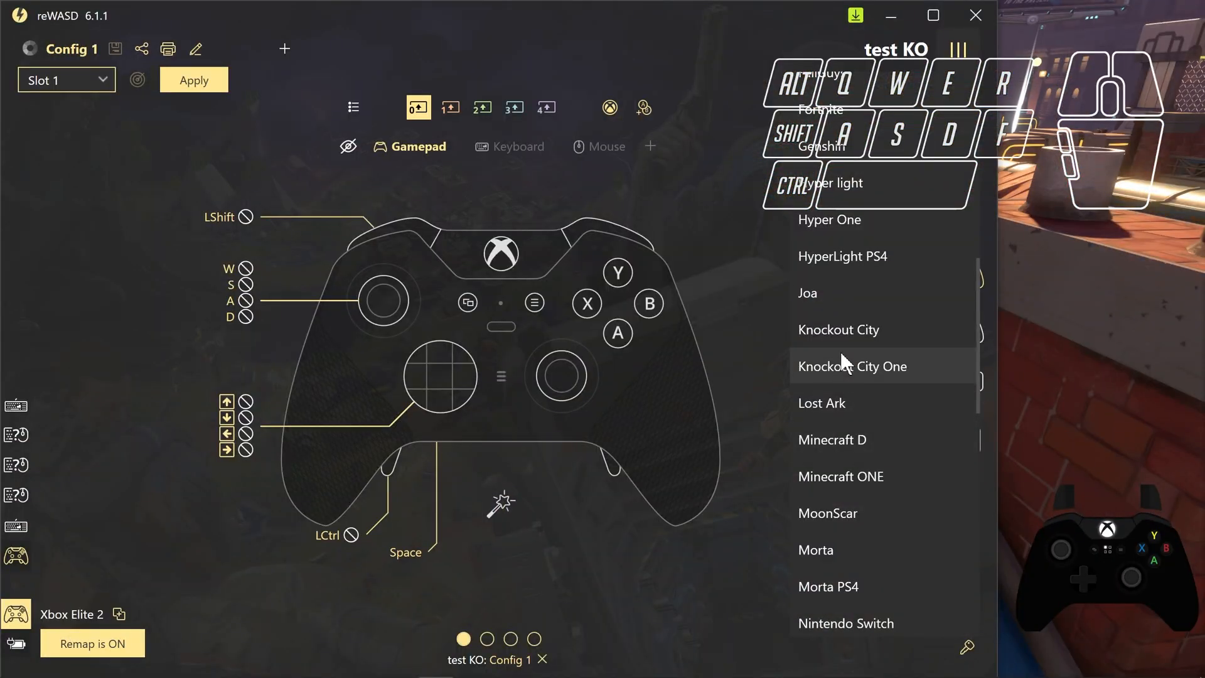
- Load the Knockout City One profile and apply its Config 1 – Copy mapping to the Elite 2
{"action": "left_click", "coordinate": [851, 365]}
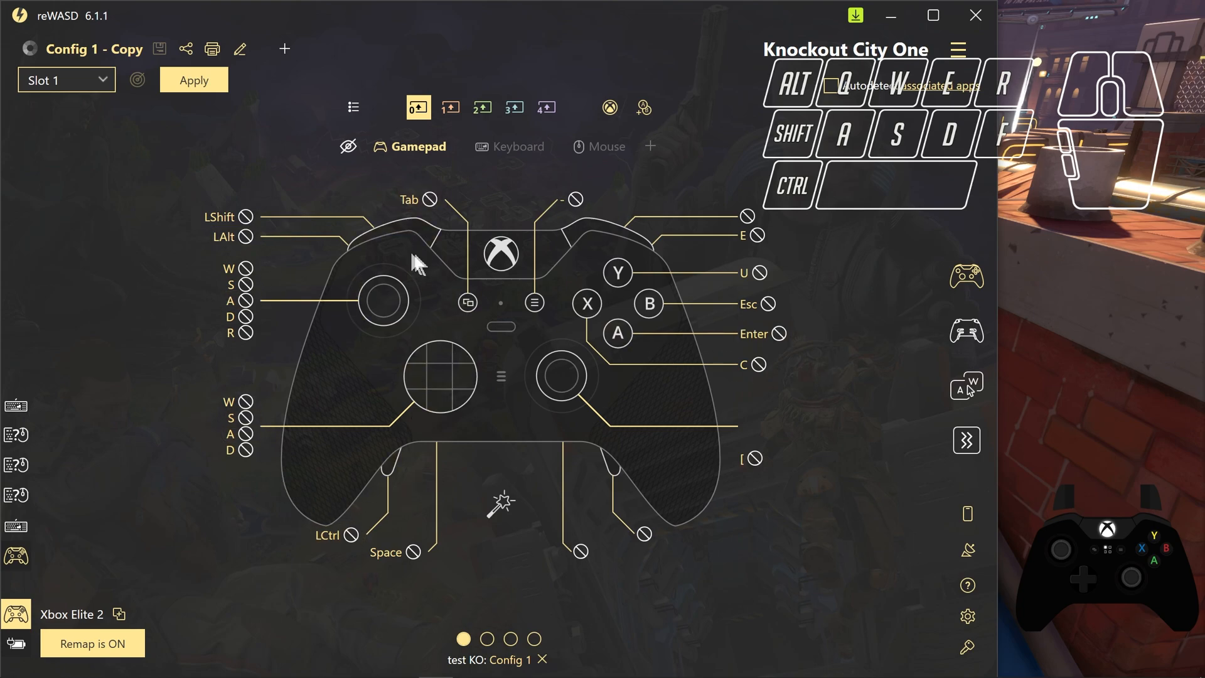
{"action": "left_click", "coordinate": [193, 79]}
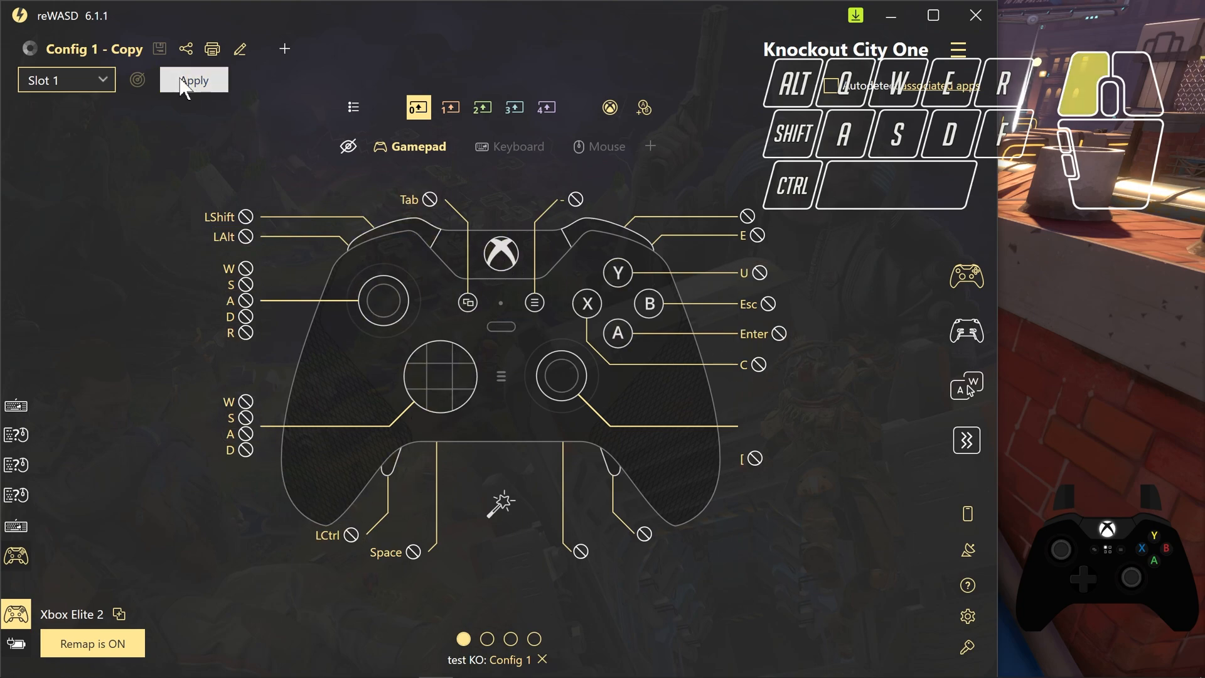
{"action": "left_click", "coordinate": [193, 79]}
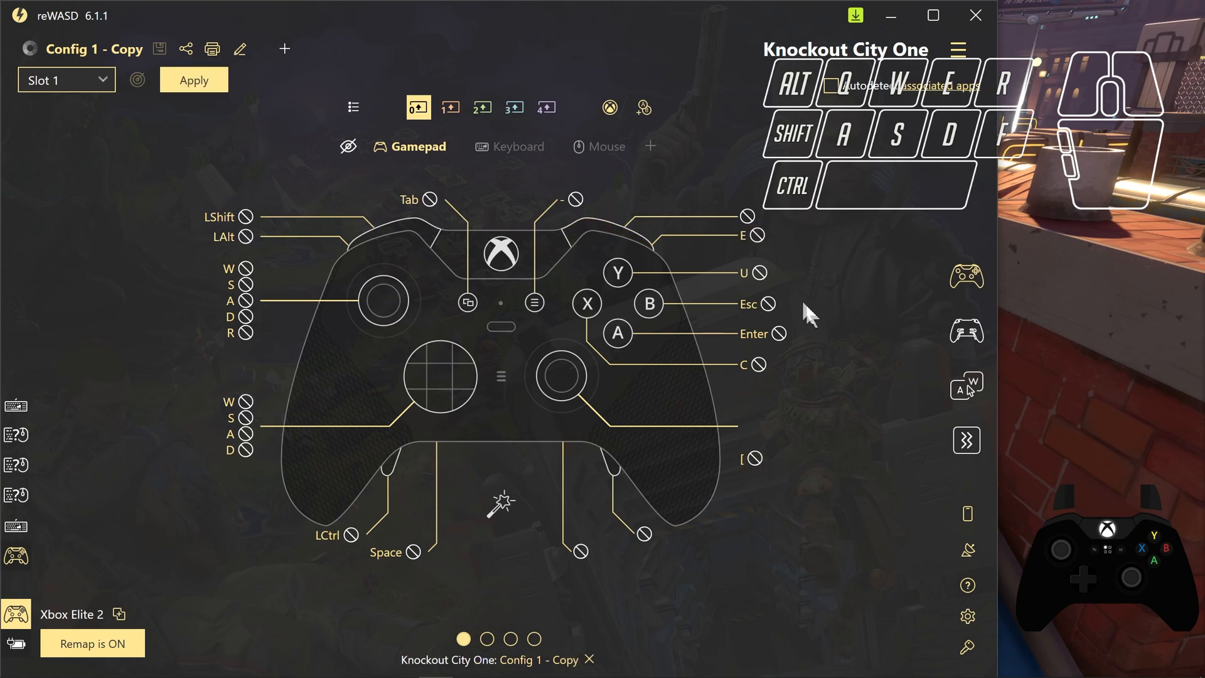
{"action": "mouse_move", "coordinate": [815, 495]}
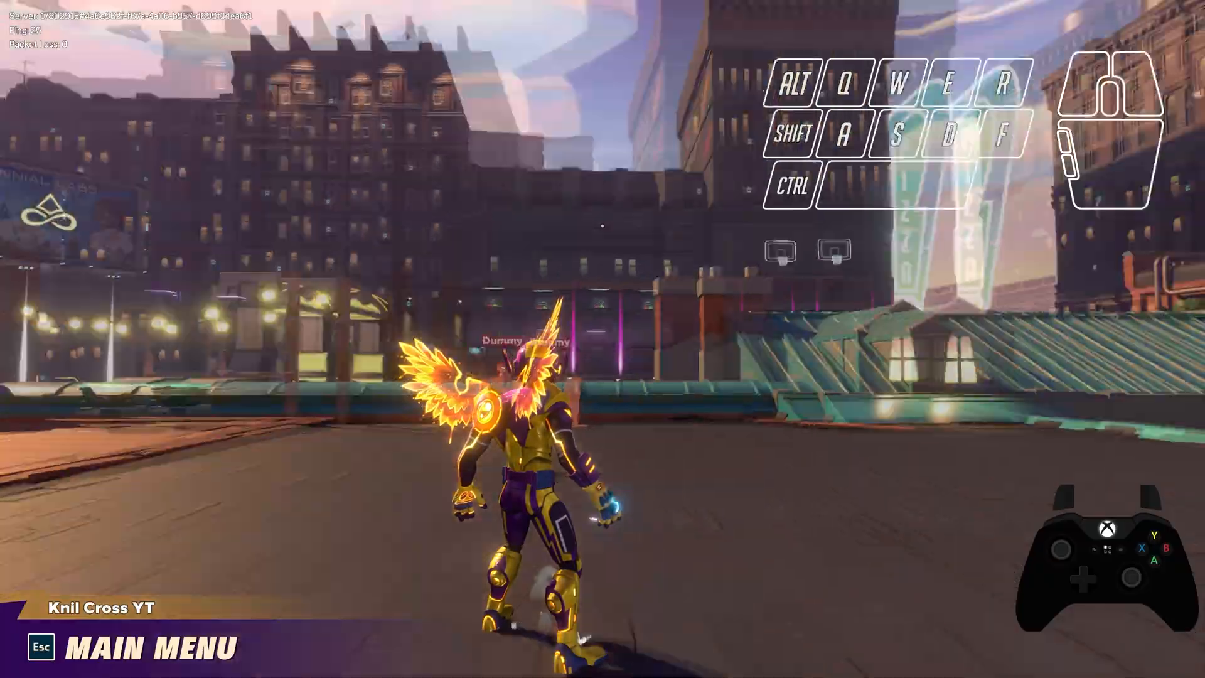
- Run the brawler forward with W to test the Knockout City One mapping
{"action": "key", "text": "w"}
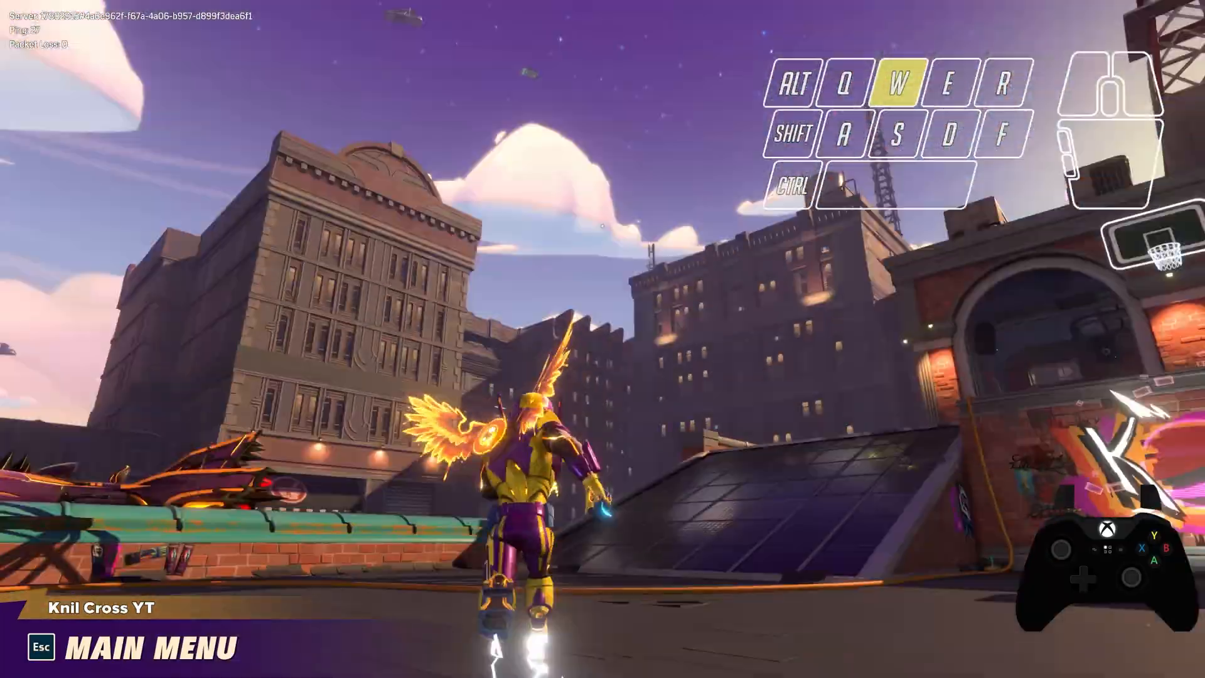